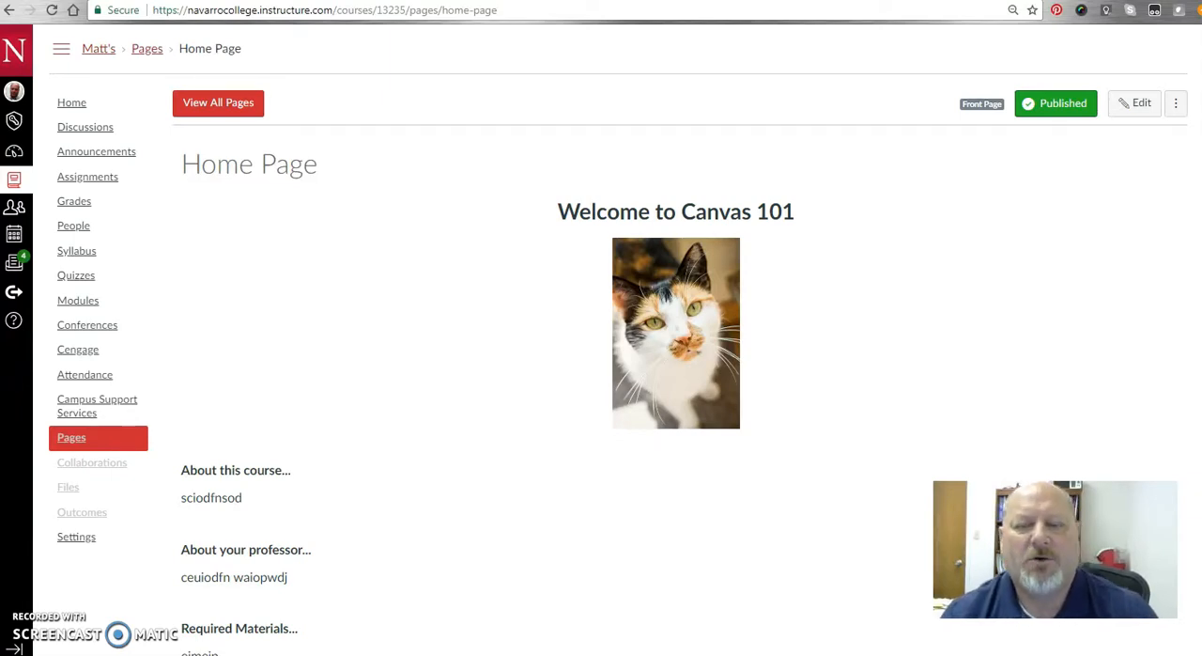
{"action": "mouse_move", "coordinate": [759, 67]}
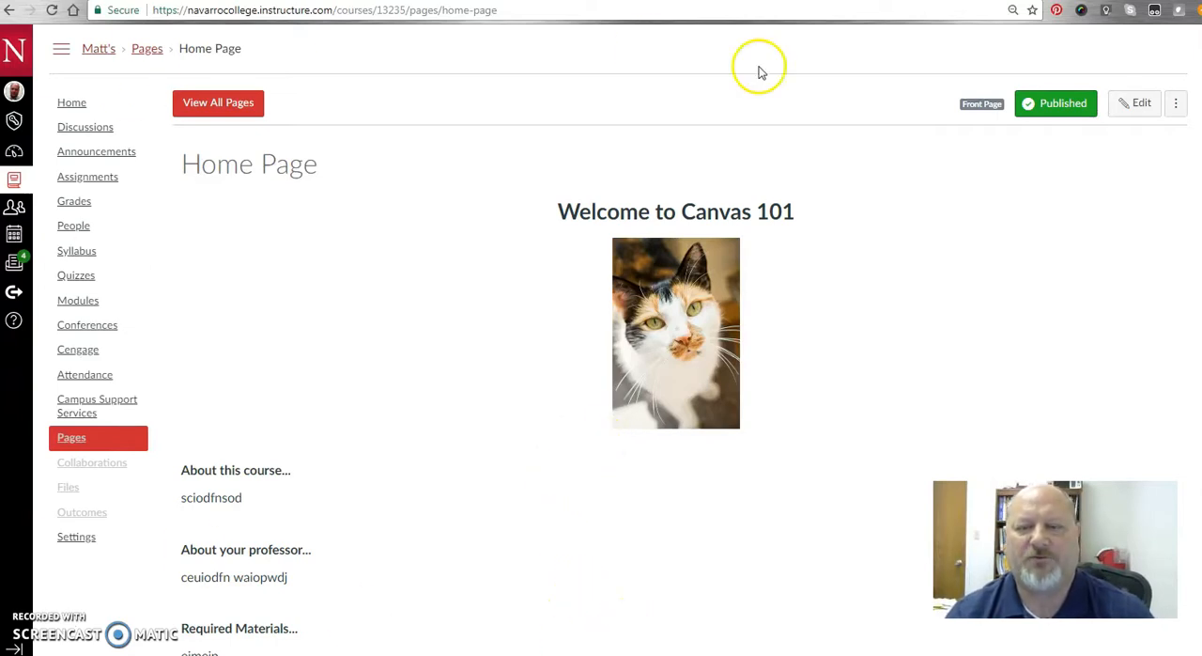
{"action": "mouse_move", "coordinate": [15, 121]}
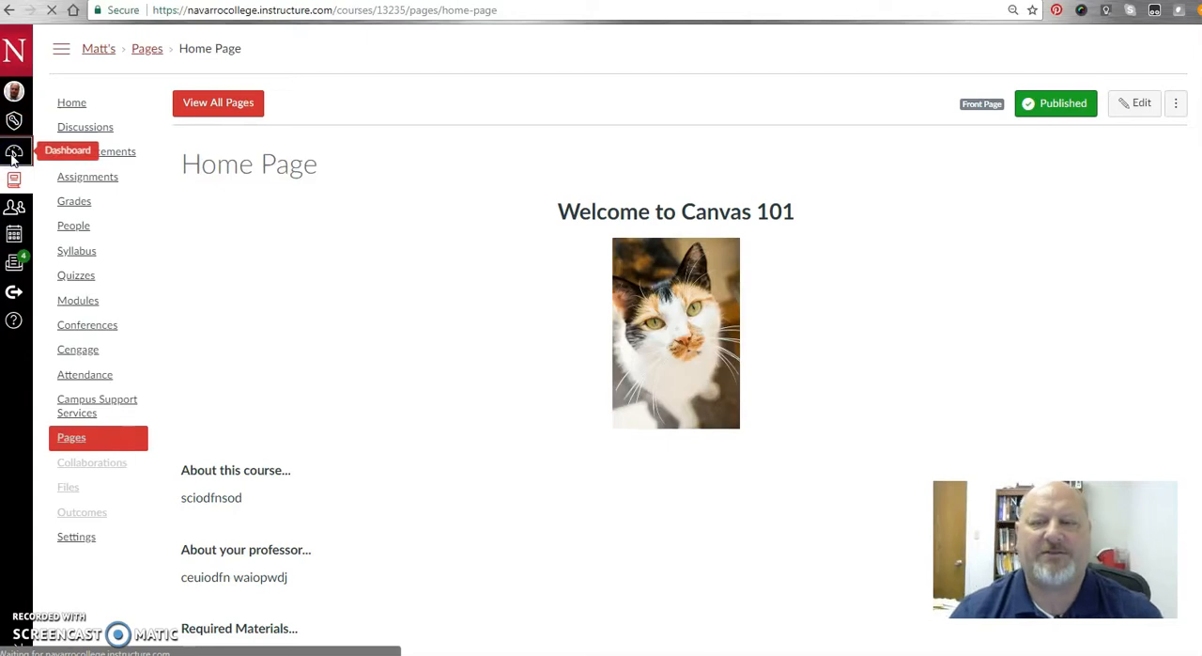
Leave the course home page for the Dashboard of course cards.
{"action": "left_click", "coordinate": [15, 154]}
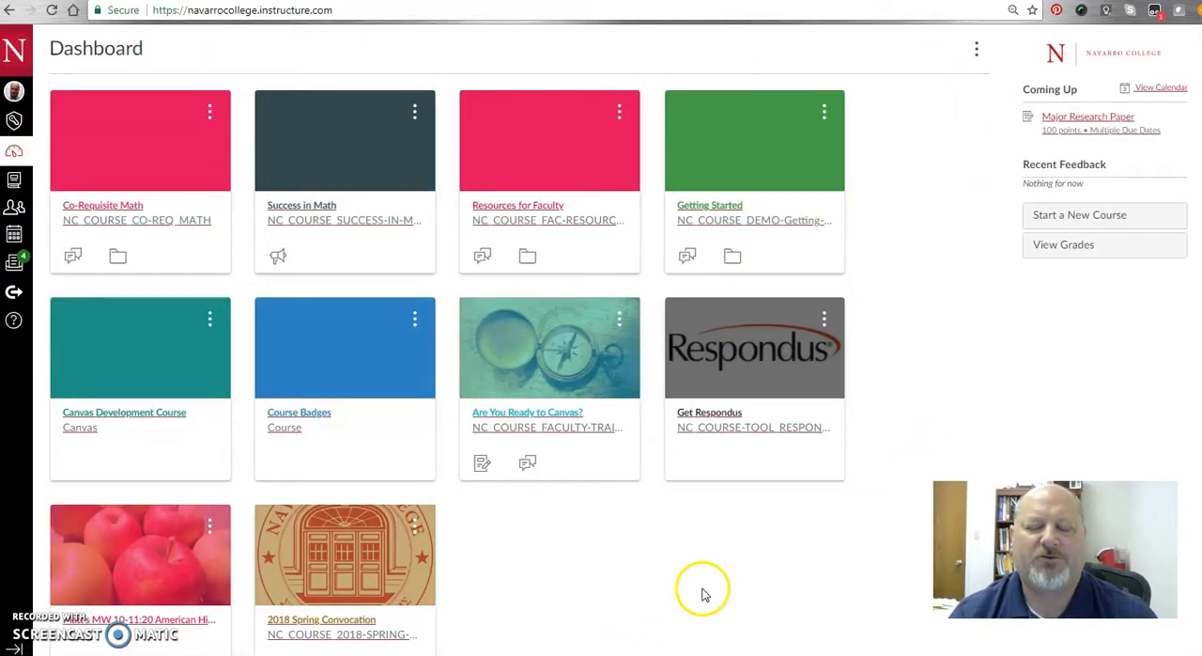
{"action": "mouse_move", "coordinate": [131, 587]}
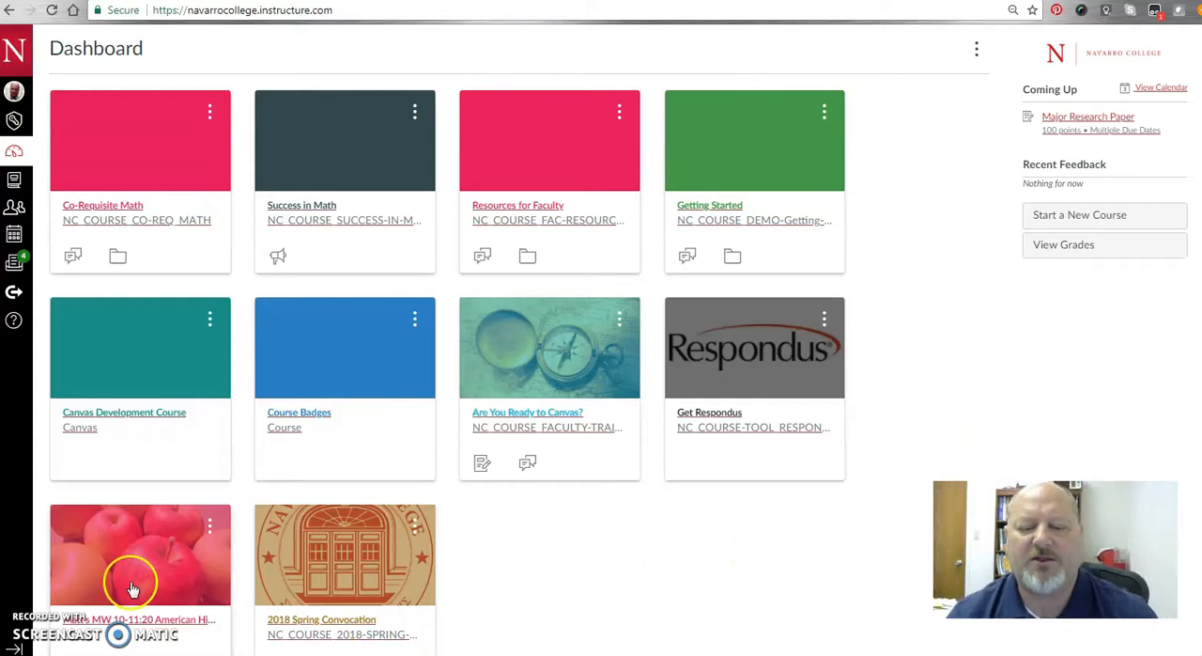
{"action": "mouse_move", "coordinate": [503, 541]}
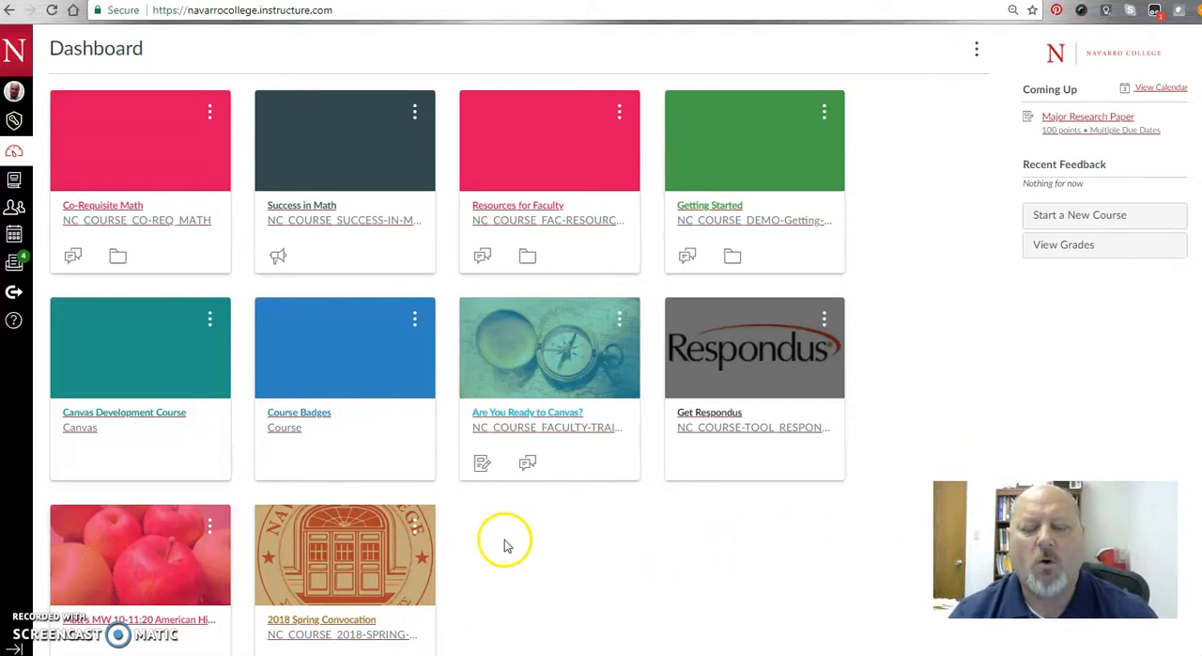
{"action": "mouse_move", "coordinate": [15, 150]}
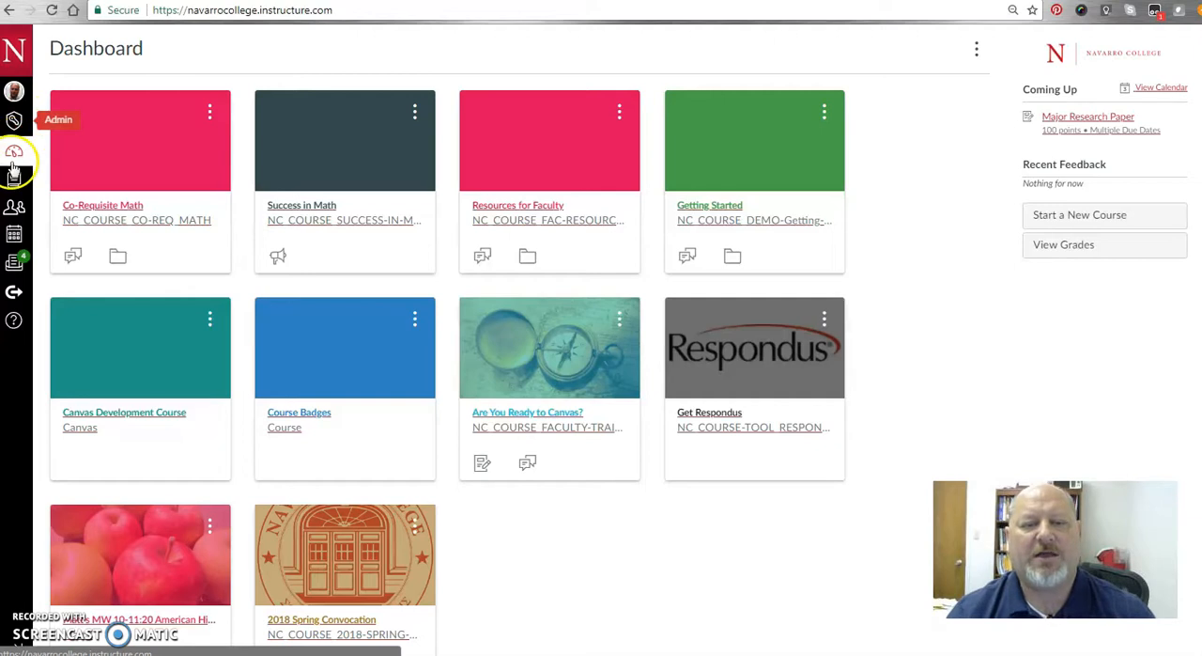
{"action": "mouse_move", "coordinate": [357, 173]}
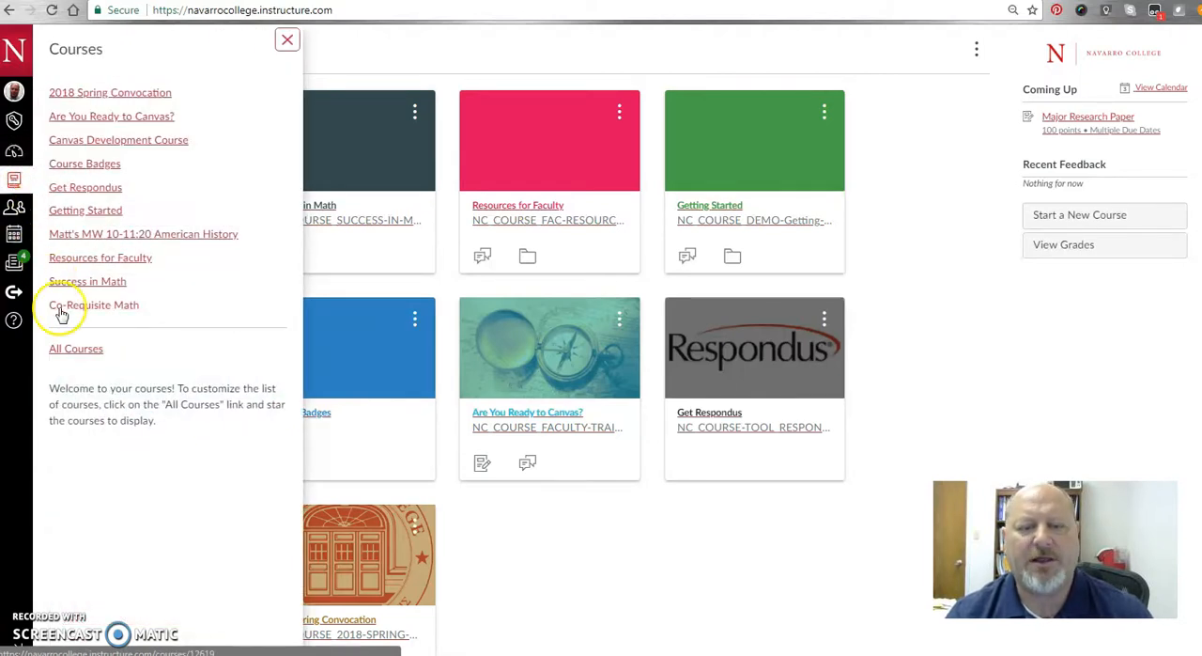
Show the All Courses list, starting a new course and cancelling it so none is created.
{"action": "left_click", "coordinate": [76, 349]}
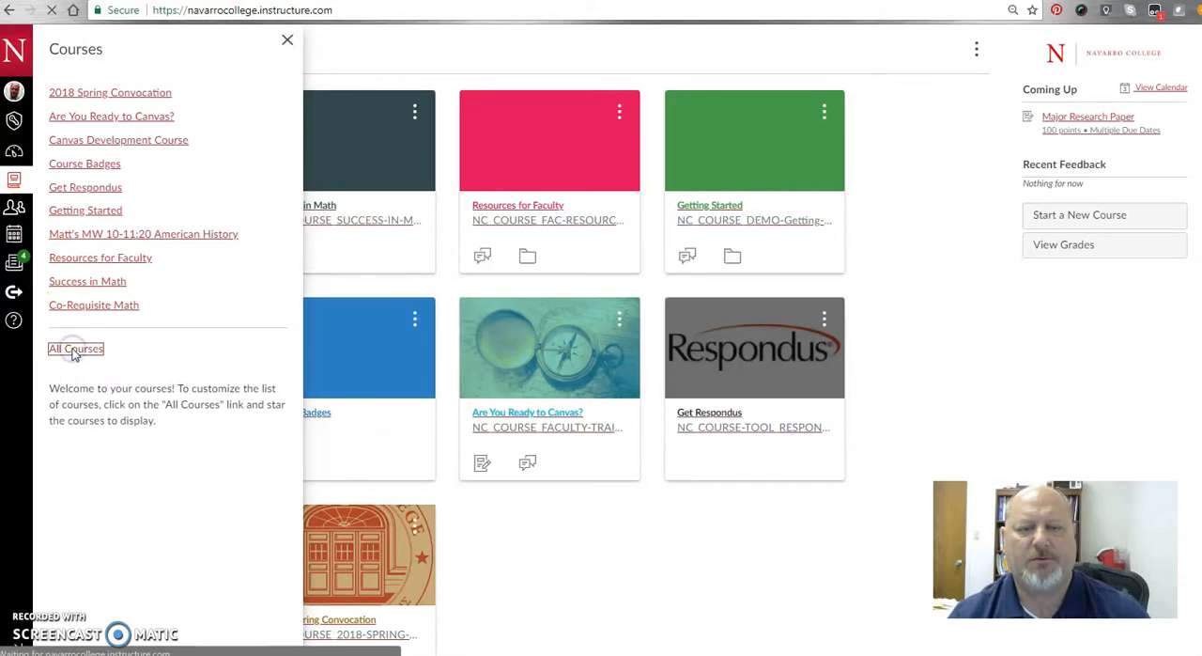
{"action": "left_click", "coordinate": [75, 349]}
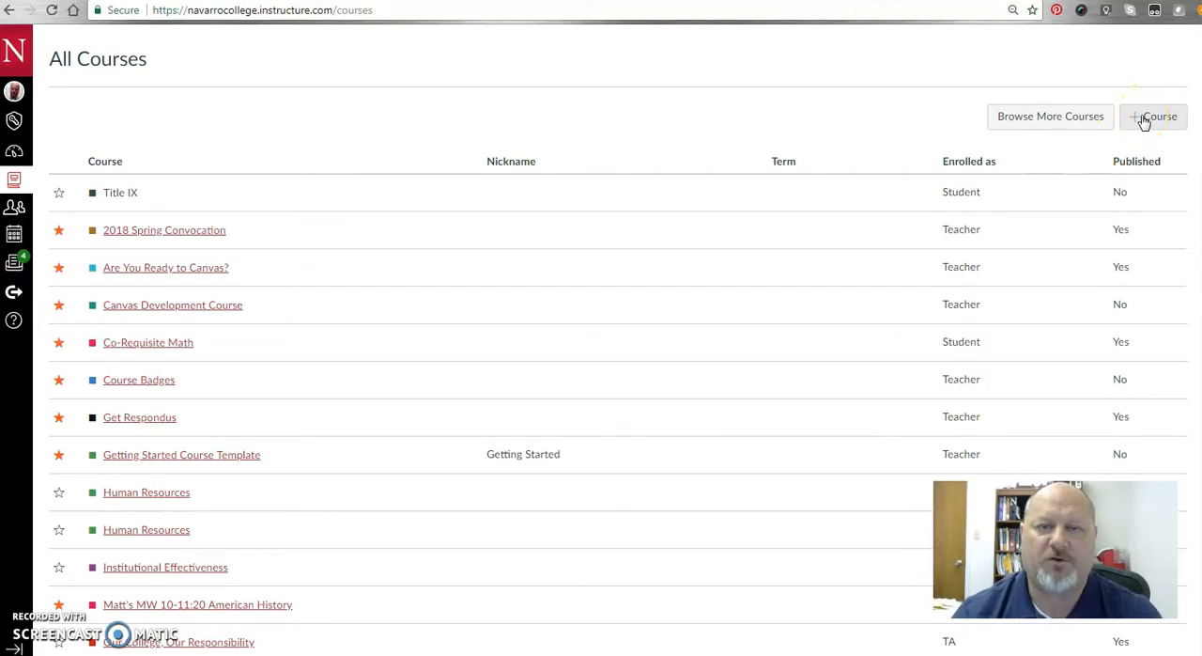
{"action": "left_click", "coordinate": [1155, 117]}
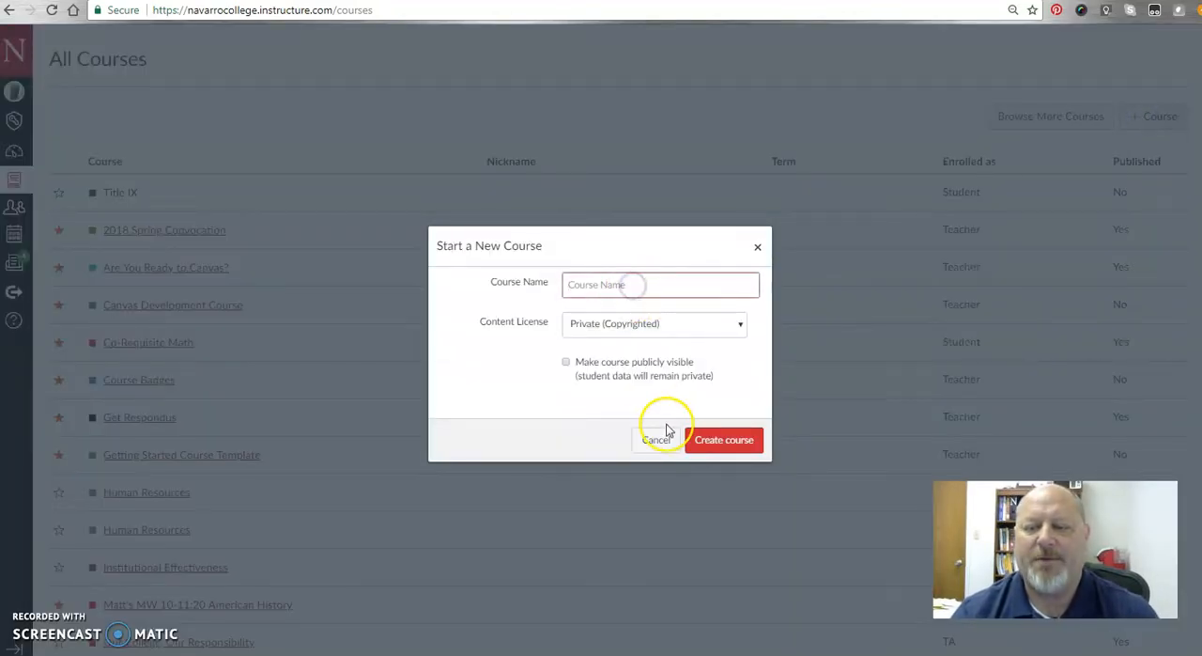
{"action": "mouse_move", "coordinate": [725, 440]}
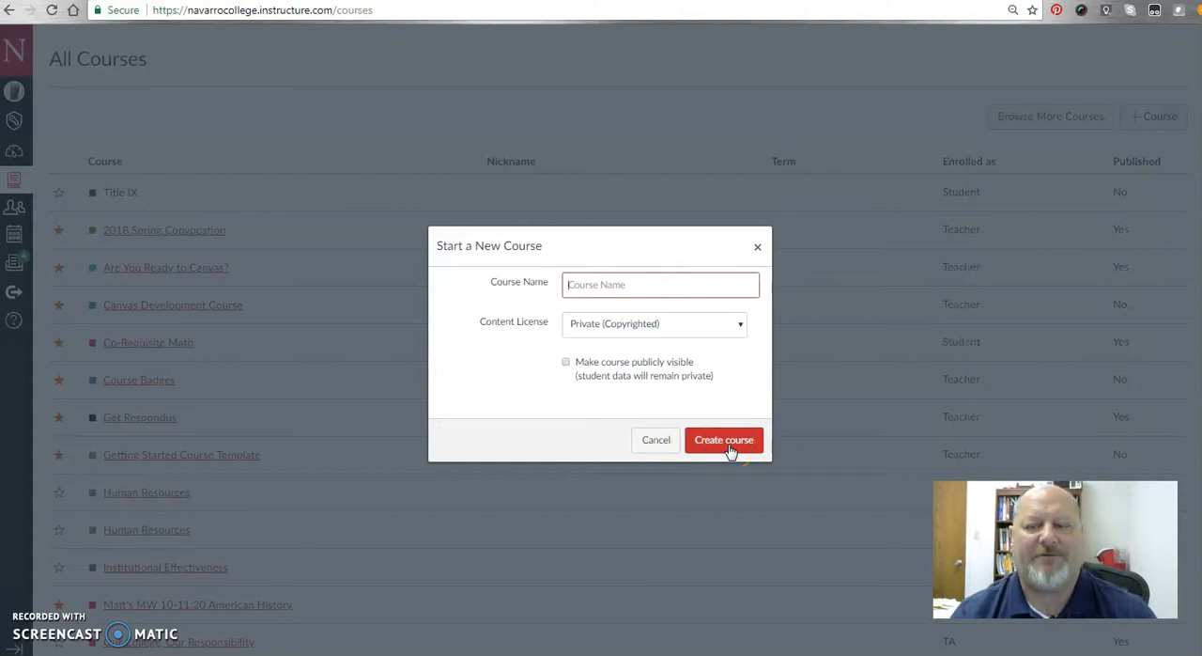
{"action": "mouse_move", "coordinate": [768, 458]}
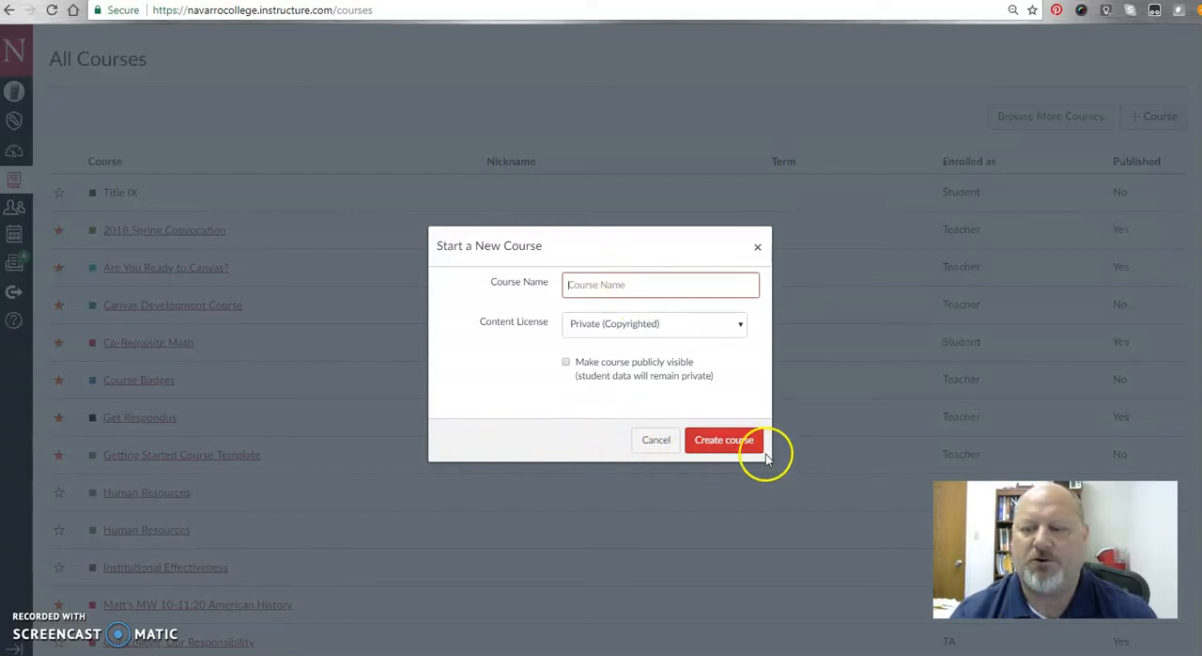
{"action": "mouse_move", "coordinate": [655, 439]}
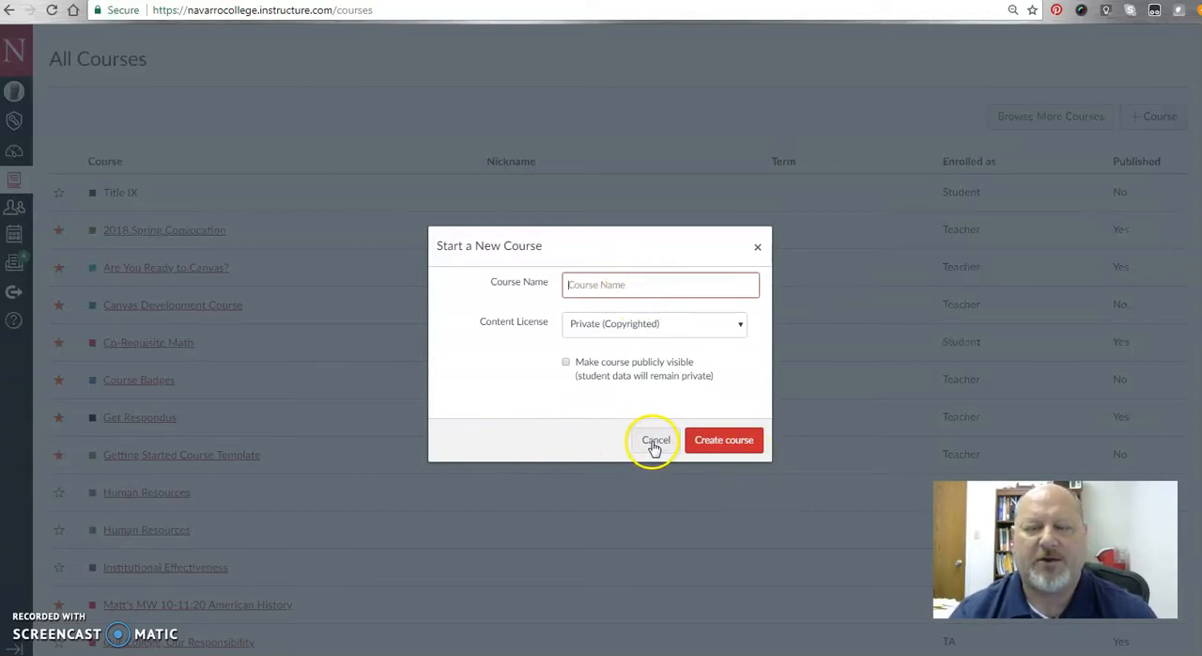
{"action": "left_click", "coordinate": [656, 440]}
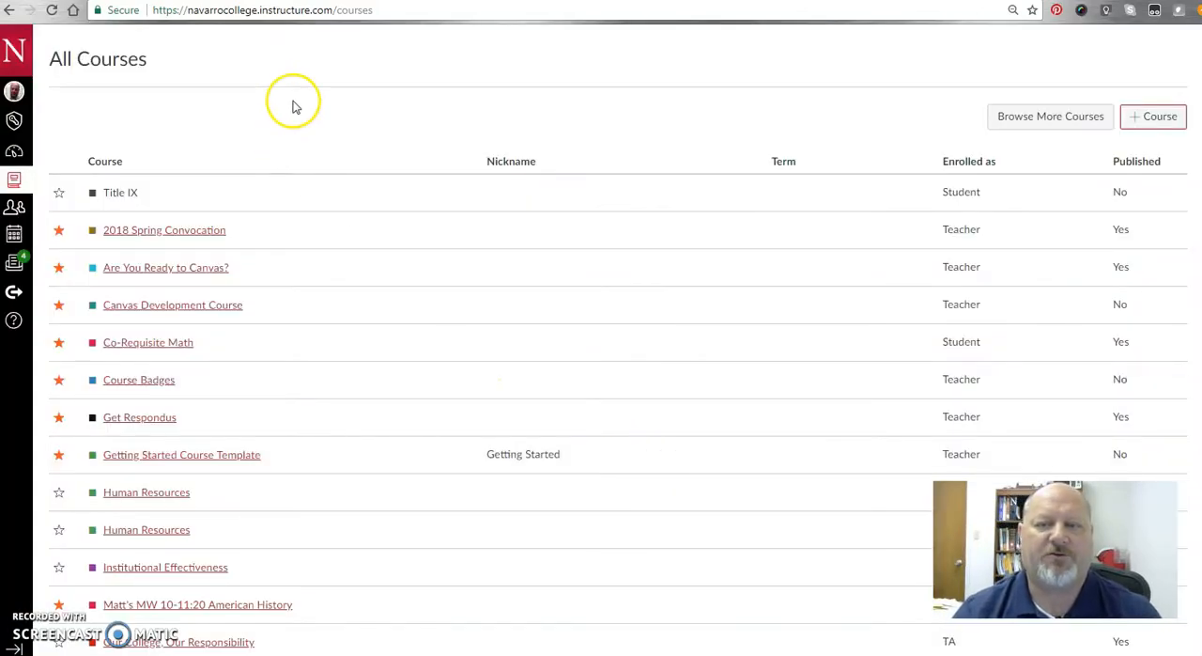
{"action": "mouse_move", "coordinate": [454, 173]}
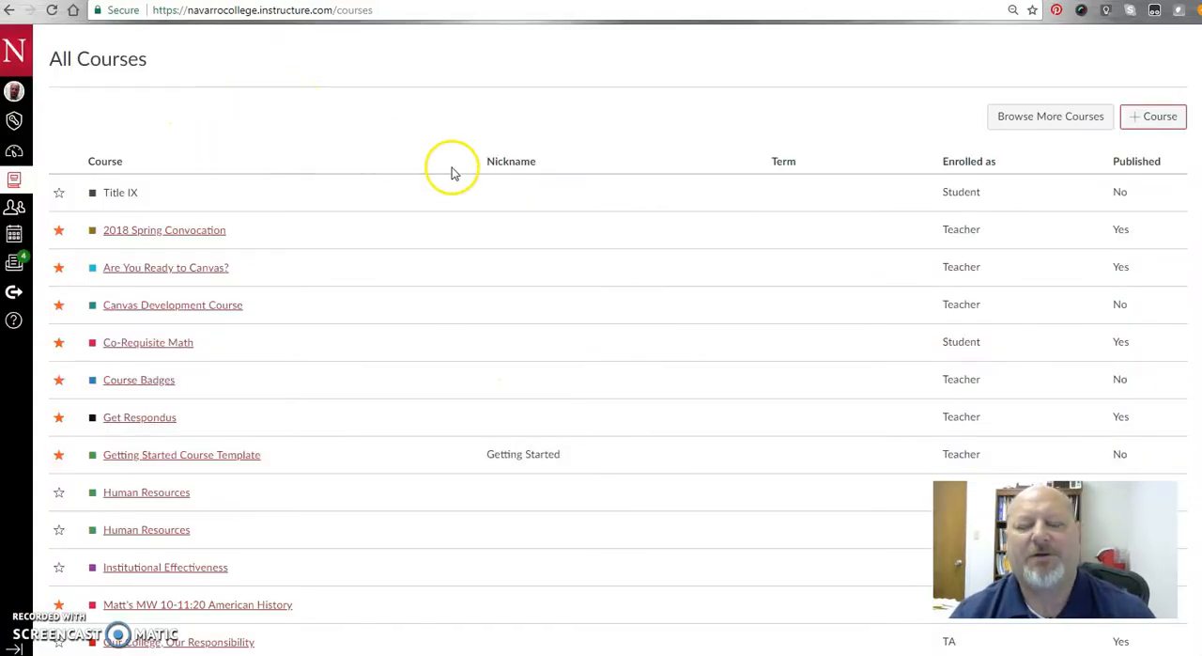
{"action": "mouse_move", "coordinate": [310, 139]}
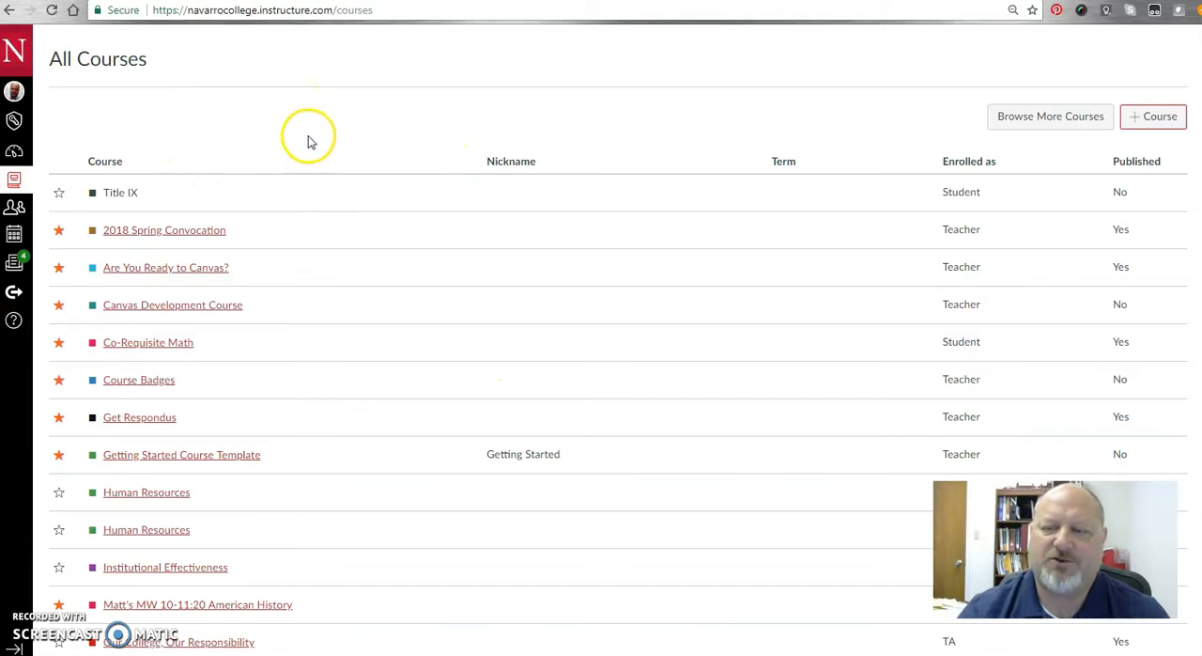
{"action": "mouse_move", "coordinate": [23, 79]}
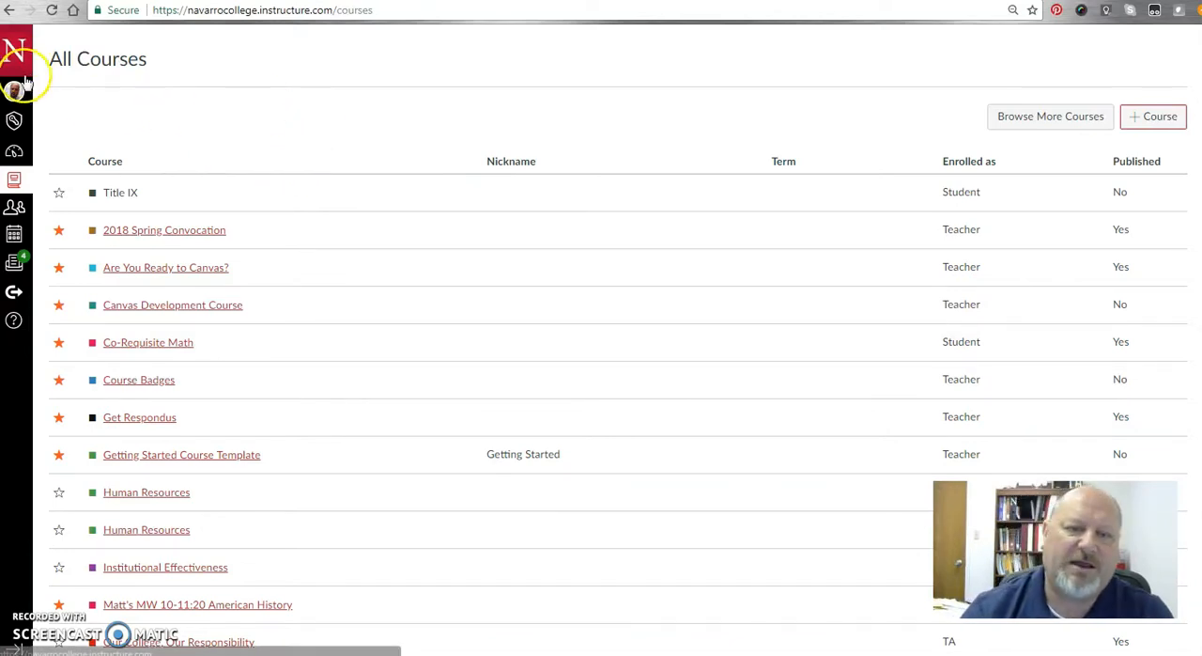
{"action": "mouse_move", "coordinate": [15, 91]}
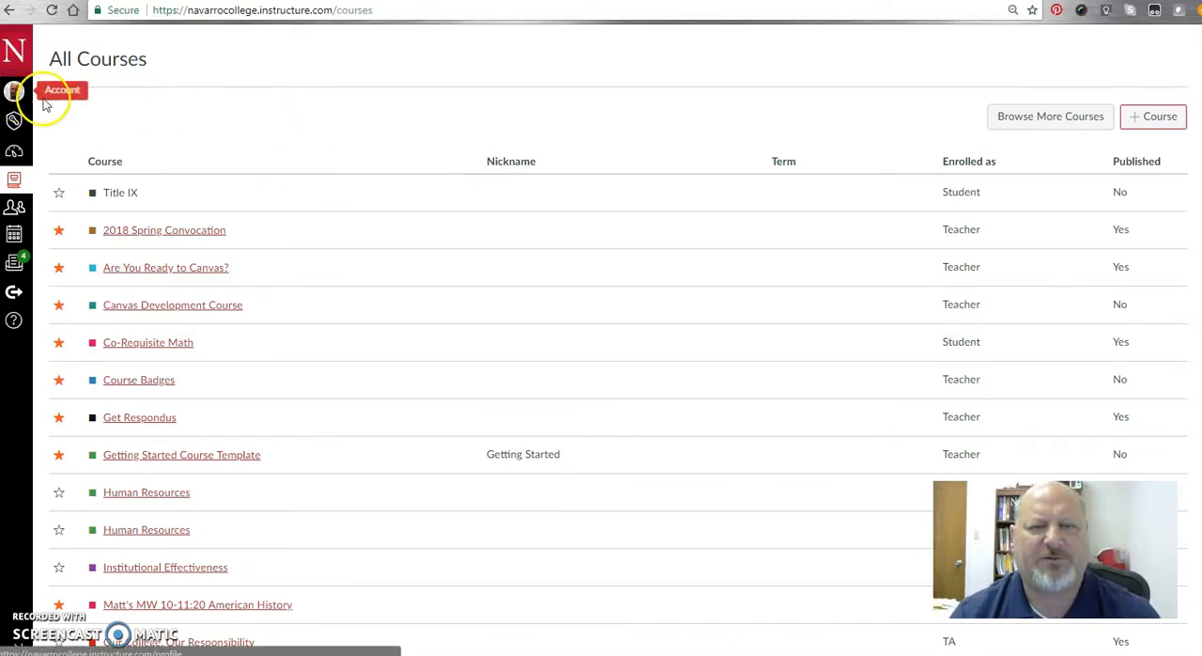
{"action": "mouse_move", "coordinate": [15, 150]}
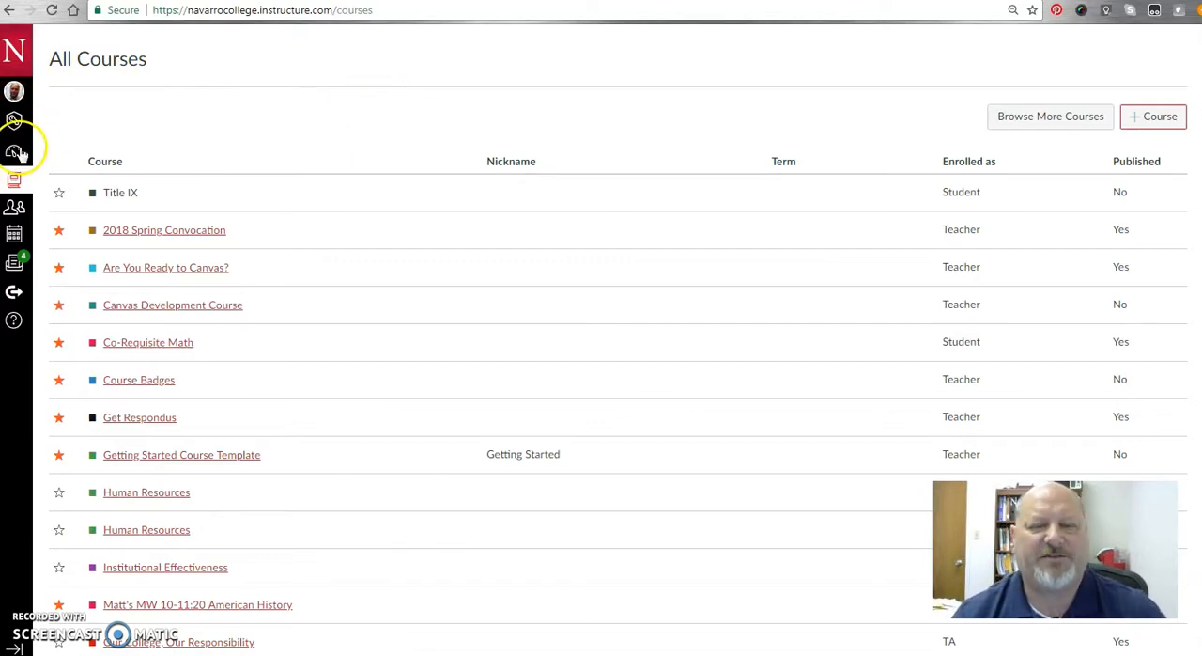
{"action": "mouse_move", "coordinate": [15, 150]}
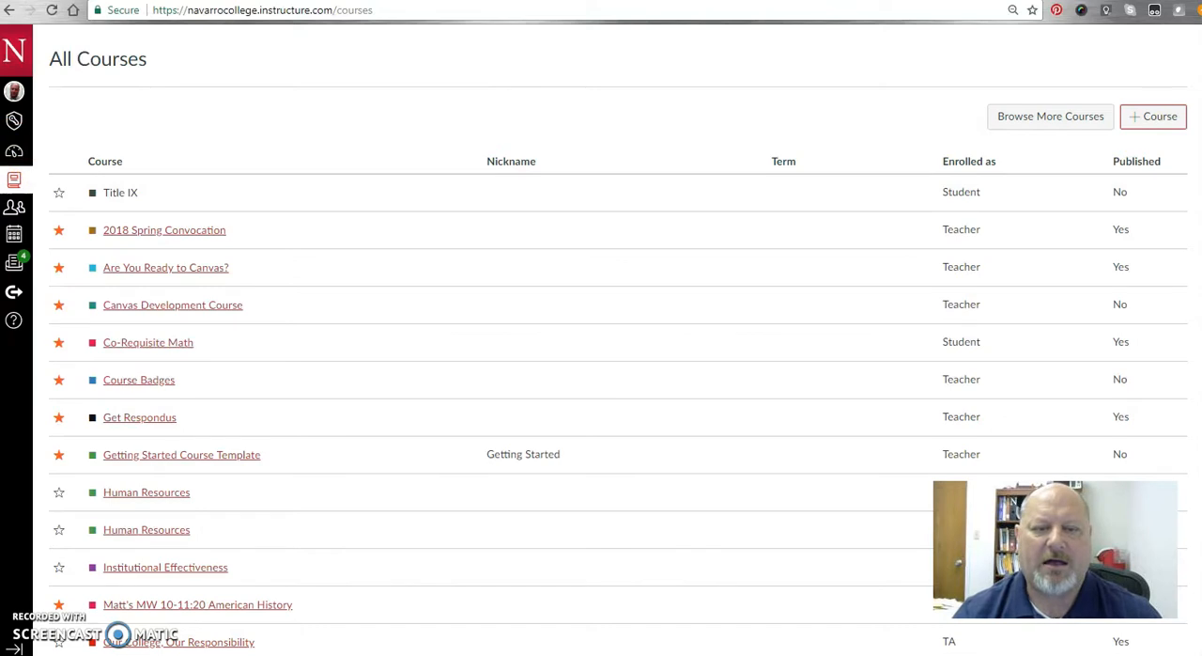
{"action": "left_click", "coordinate": [15, 150]}
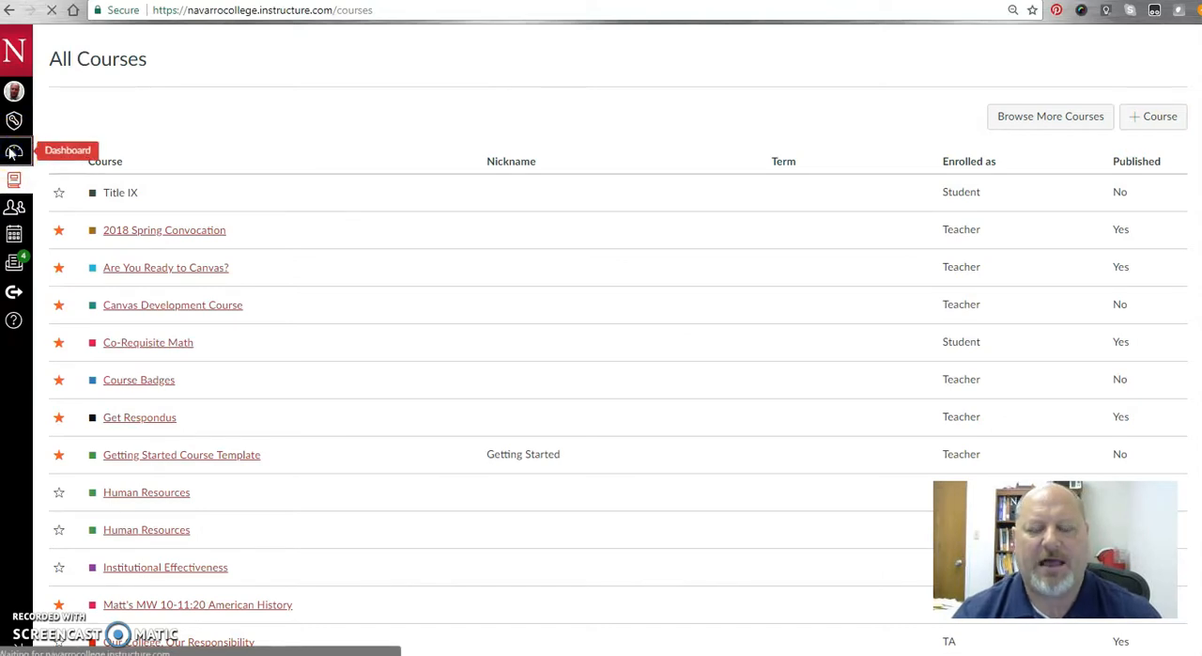
{"action": "left_click", "coordinate": [15, 150]}
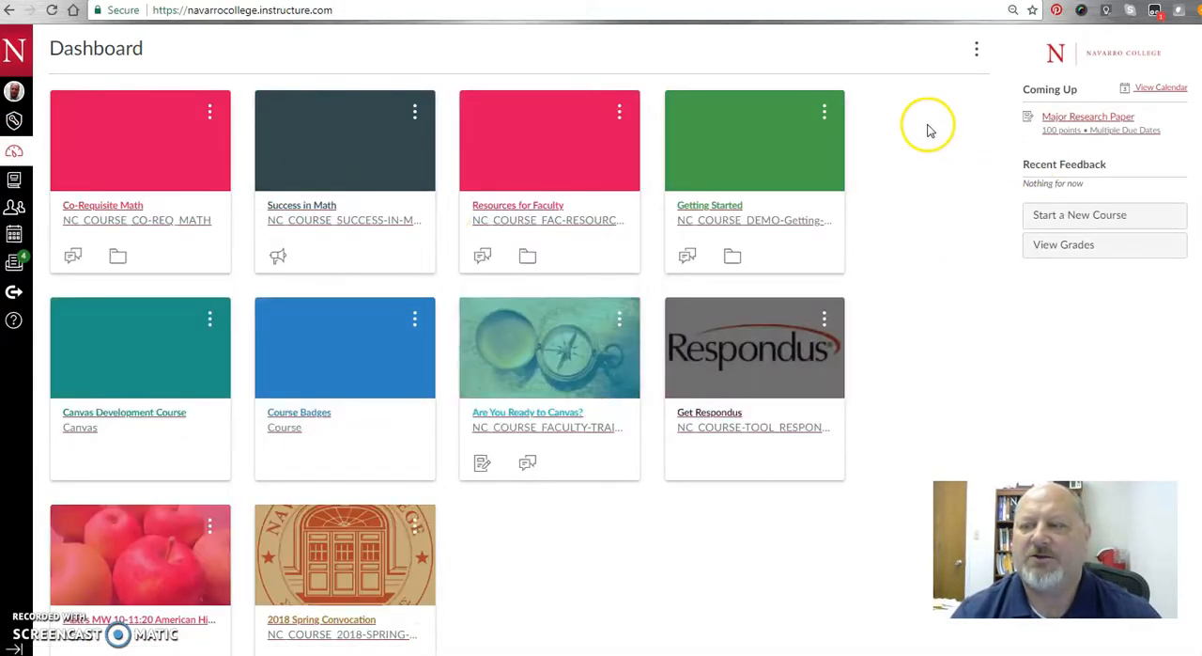
{"action": "mouse_move", "coordinate": [140, 536]}
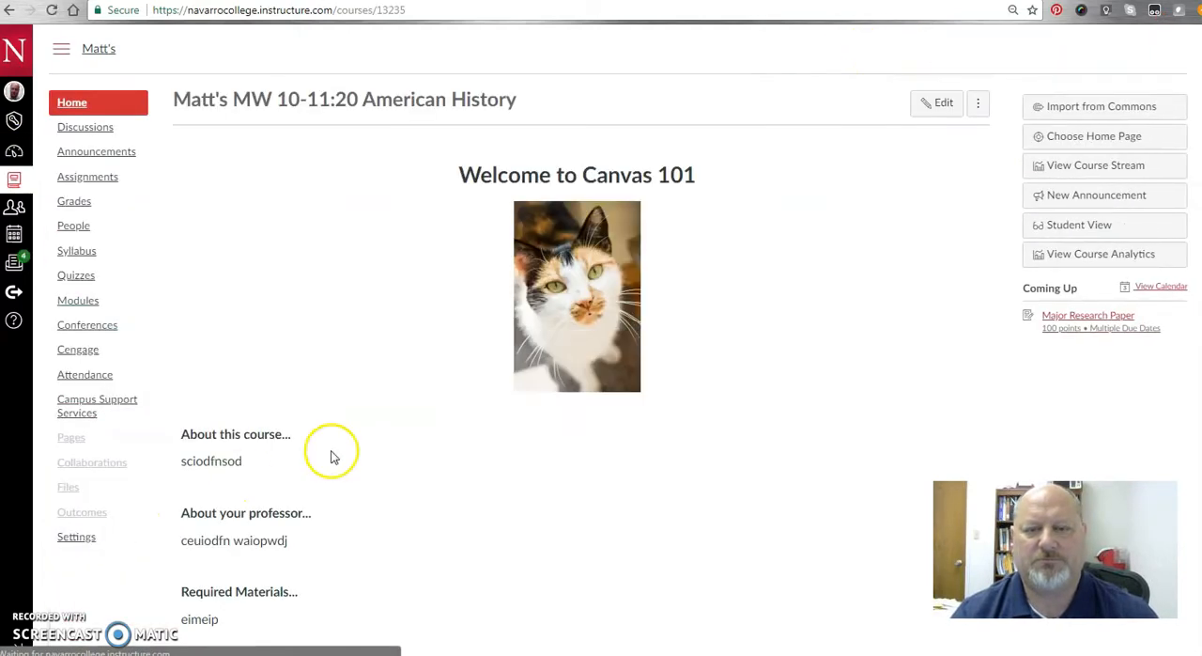
{"action": "scroll", "scroll_direction": "down", "scroll_amount": 3}
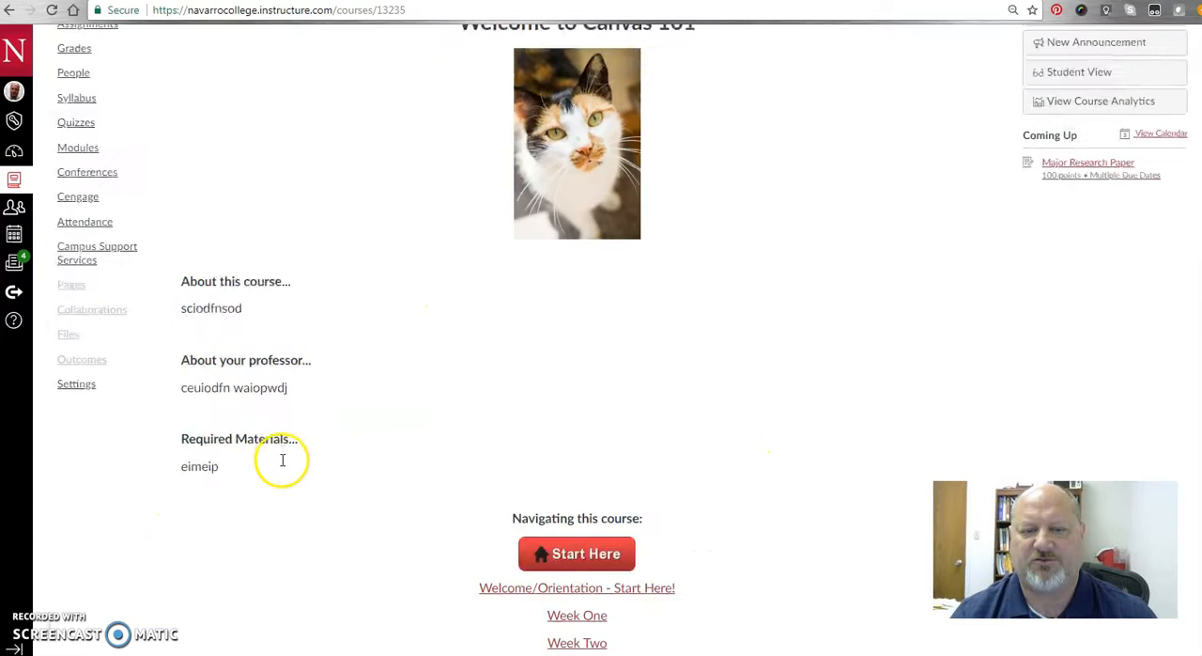
{"action": "scroll", "scroll_direction": "up", "scroll_amount": 3}
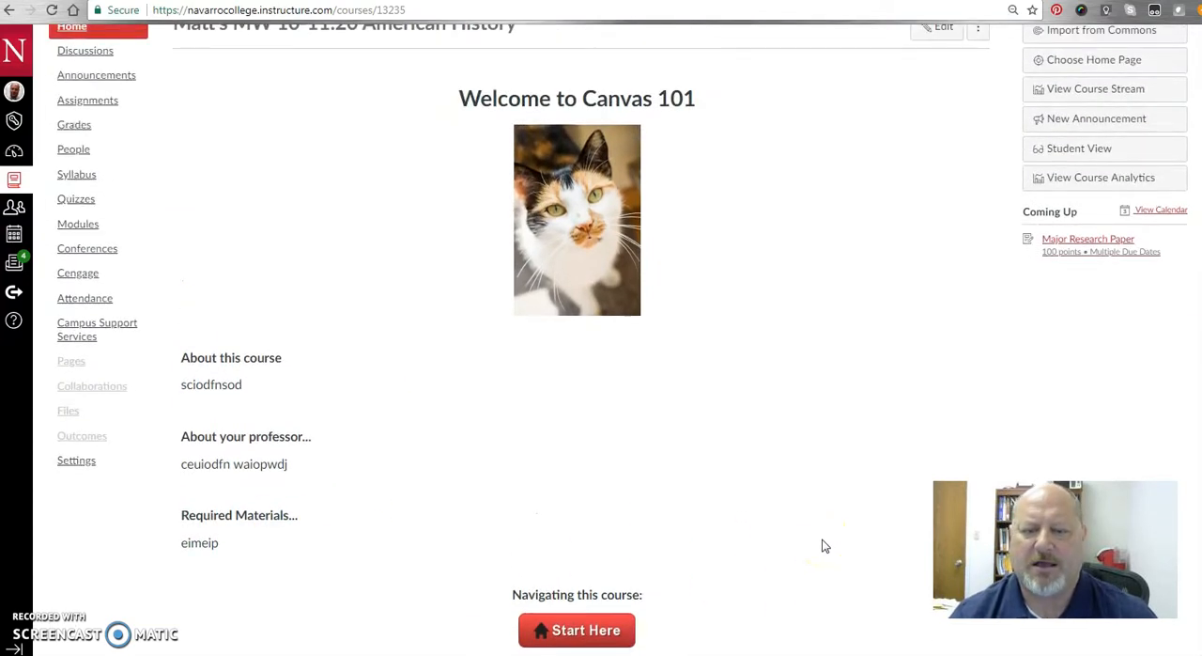
{"action": "scroll", "scroll_direction": "down", "scroll_amount": 3}
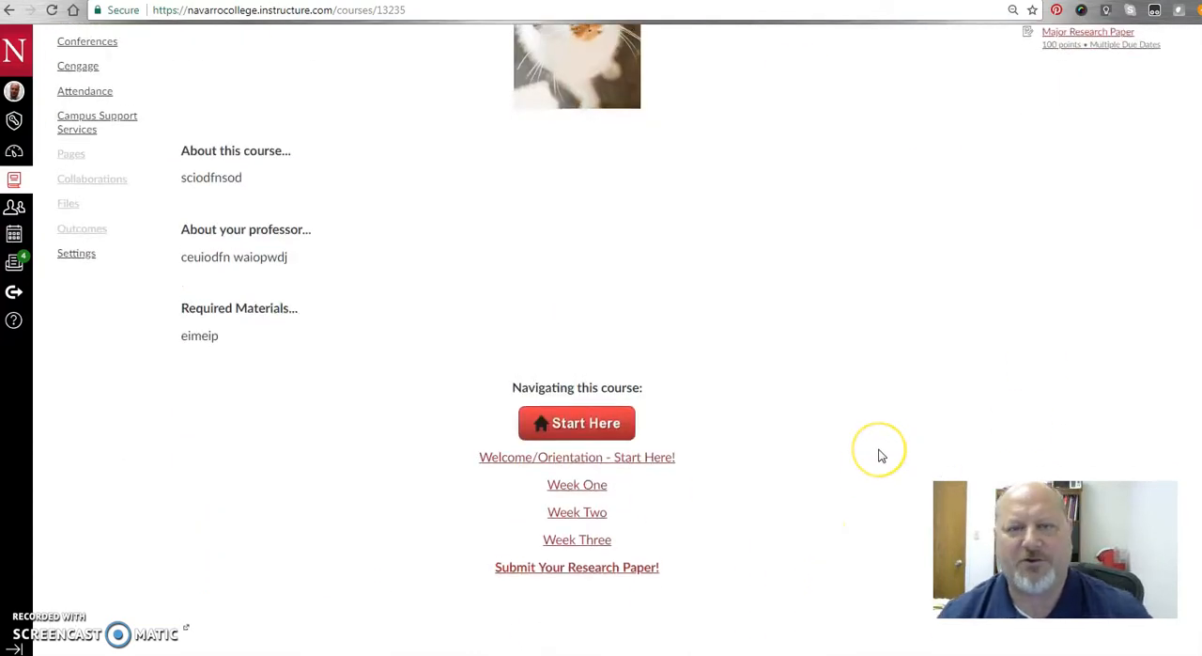
{"action": "scroll", "scroll_direction": "up", "scroll_amount": 3}
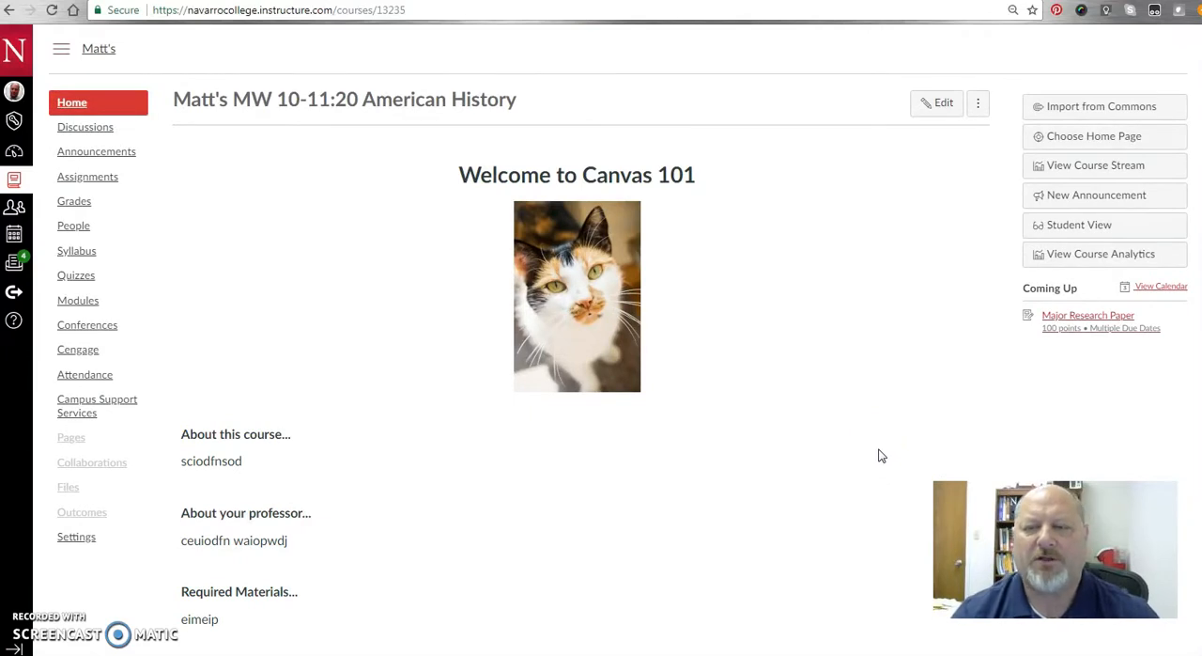
{"action": "mouse_move", "coordinate": [272, 282]}
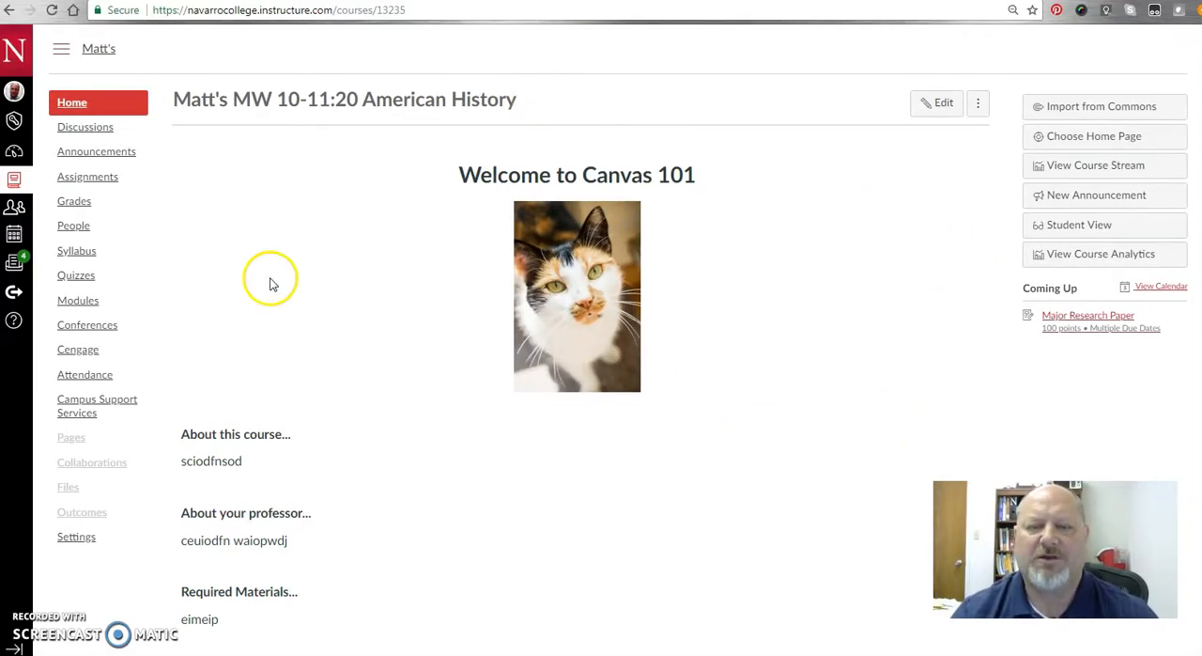
{"action": "mouse_move", "coordinate": [88, 176]}
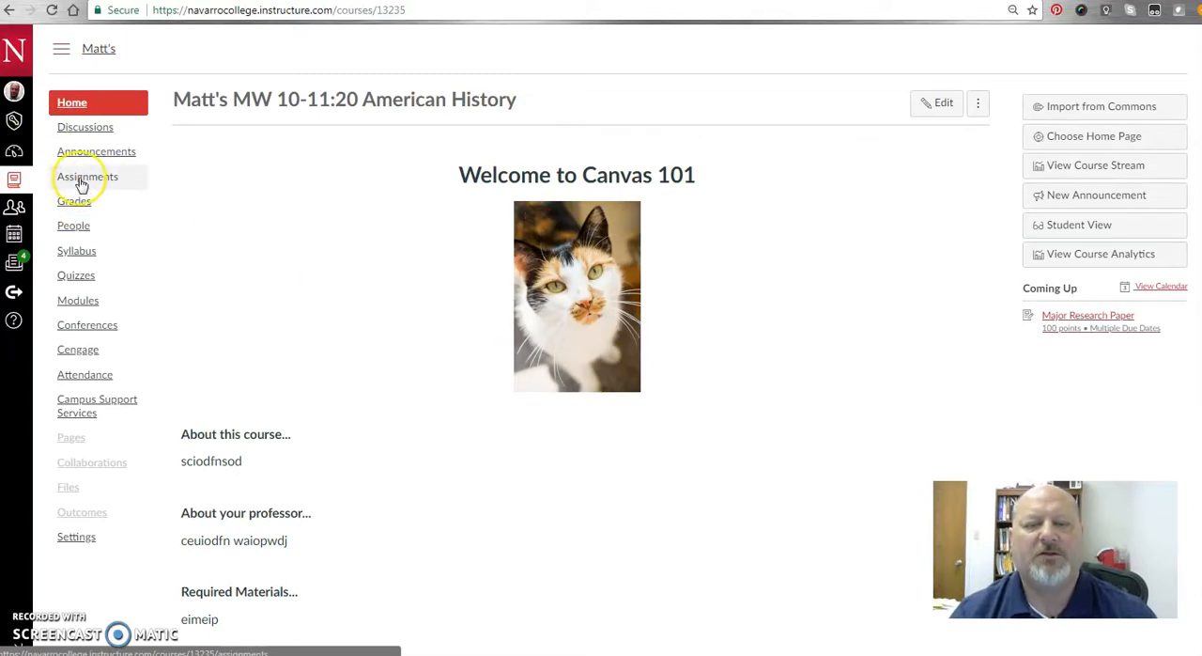
Create a new assignment in American History named 'Test Assignment'.
{"action": "left_click", "coordinate": [86, 177]}
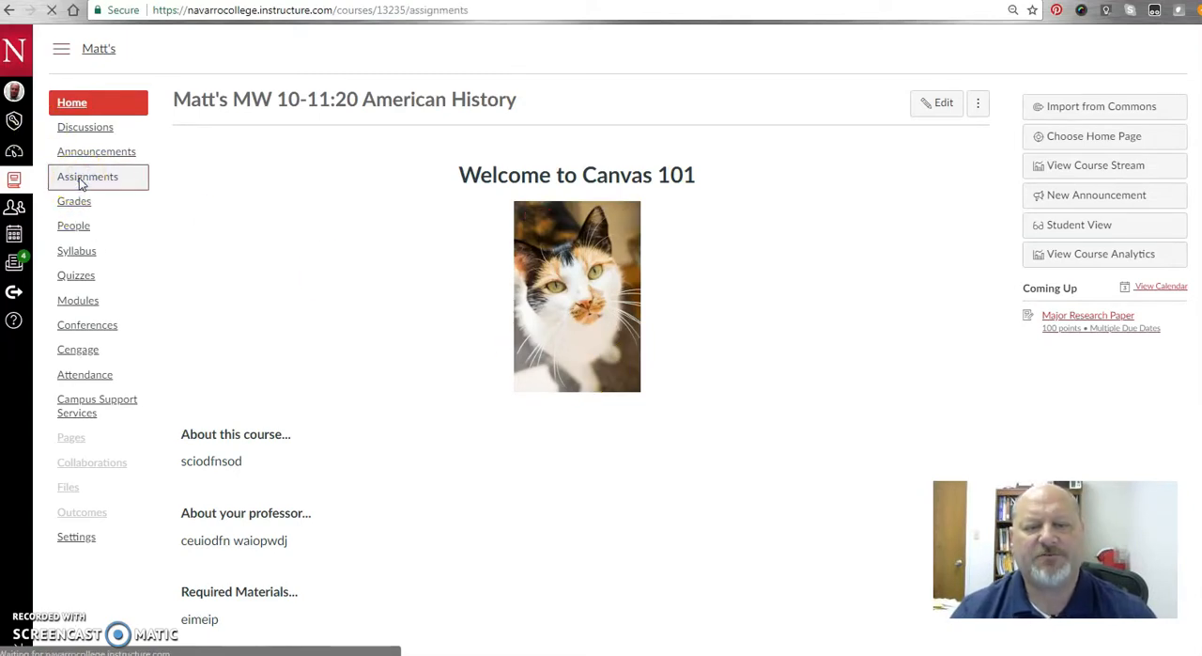
{"action": "left_click", "coordinate": [86, 176]}
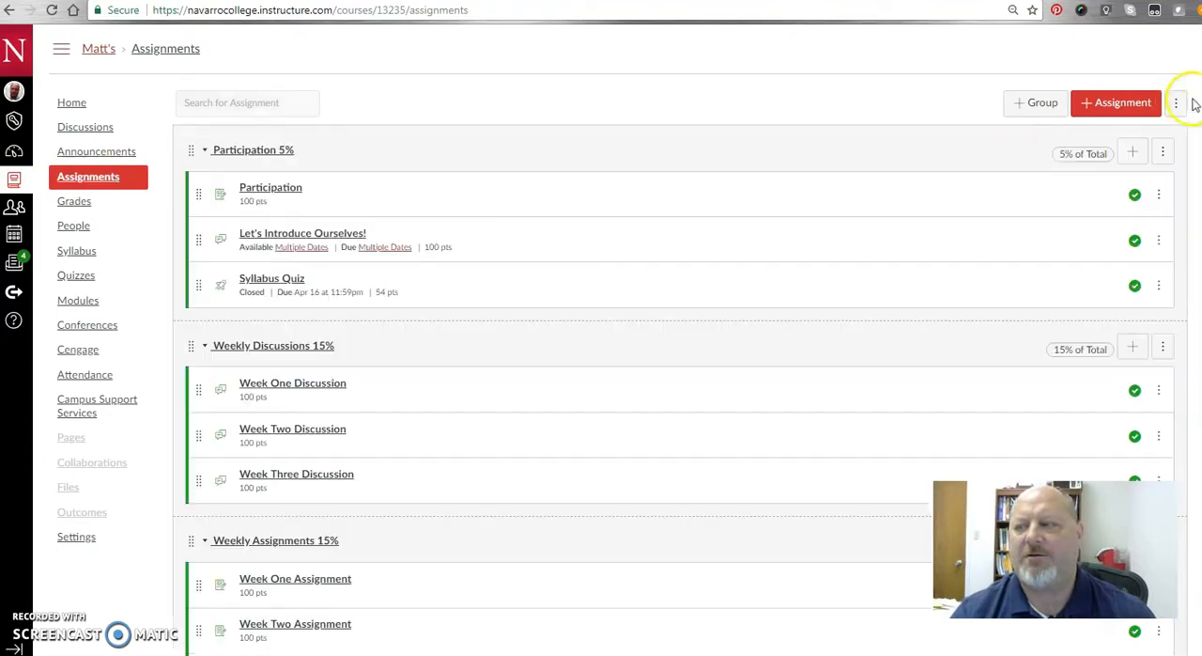
{"action": "left_click", "coordinate": [1115, 101]}
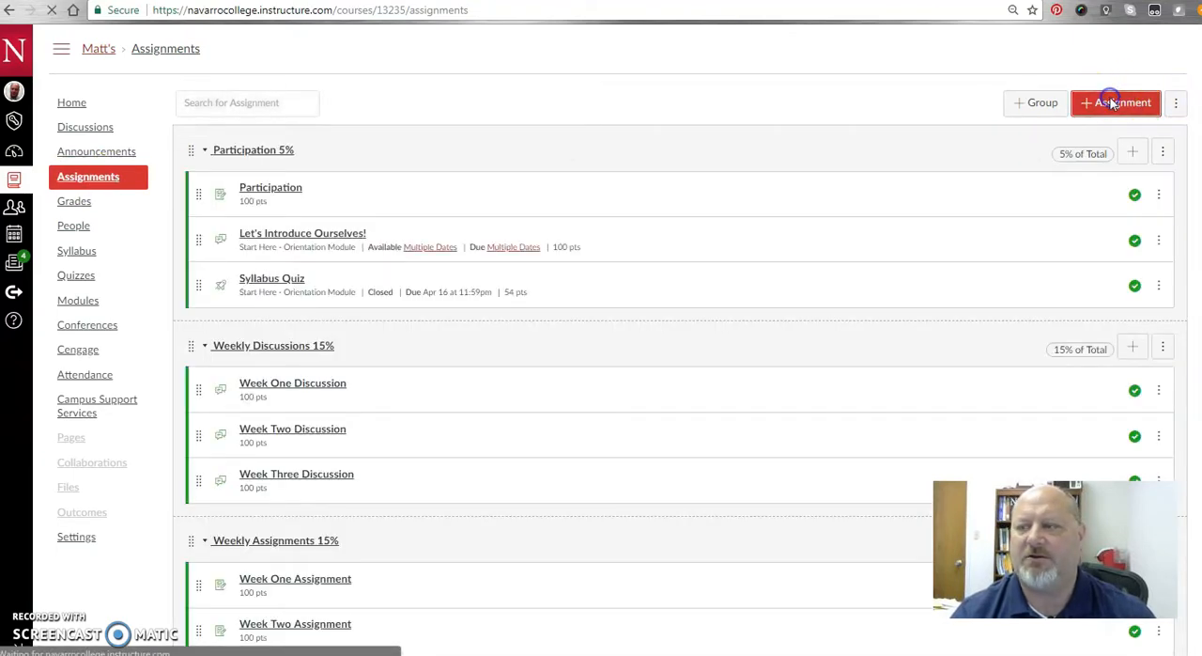
{"action": "left_click", "coordinate": [1116, 102]}
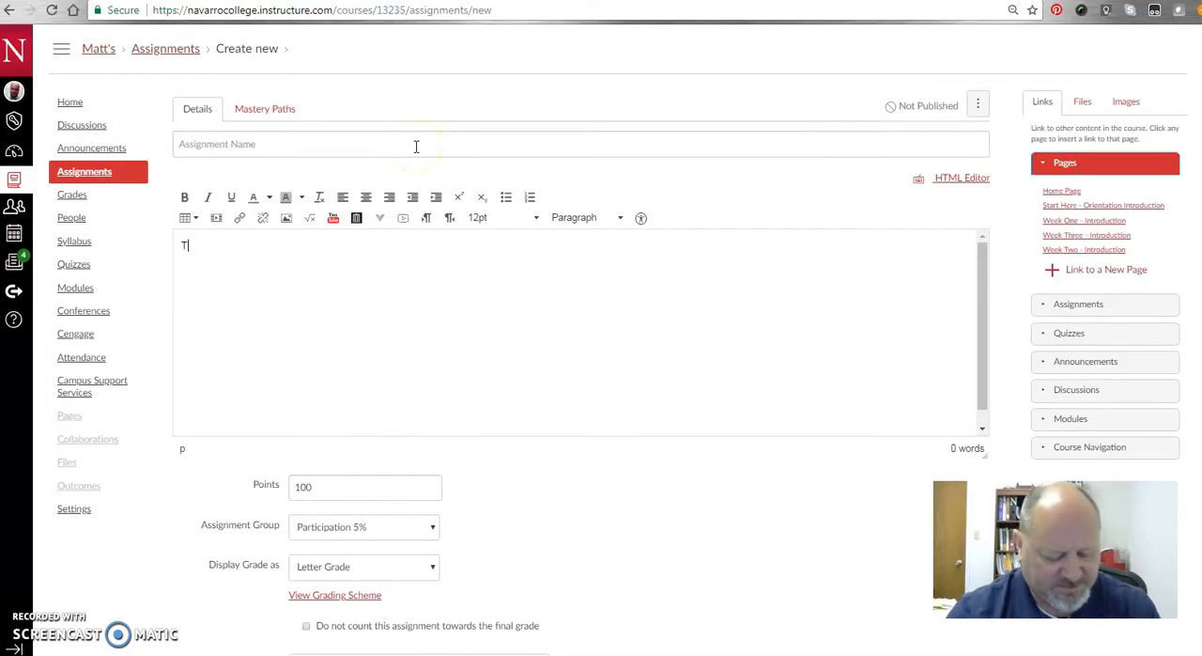
{"action": "type", "text": "es"}
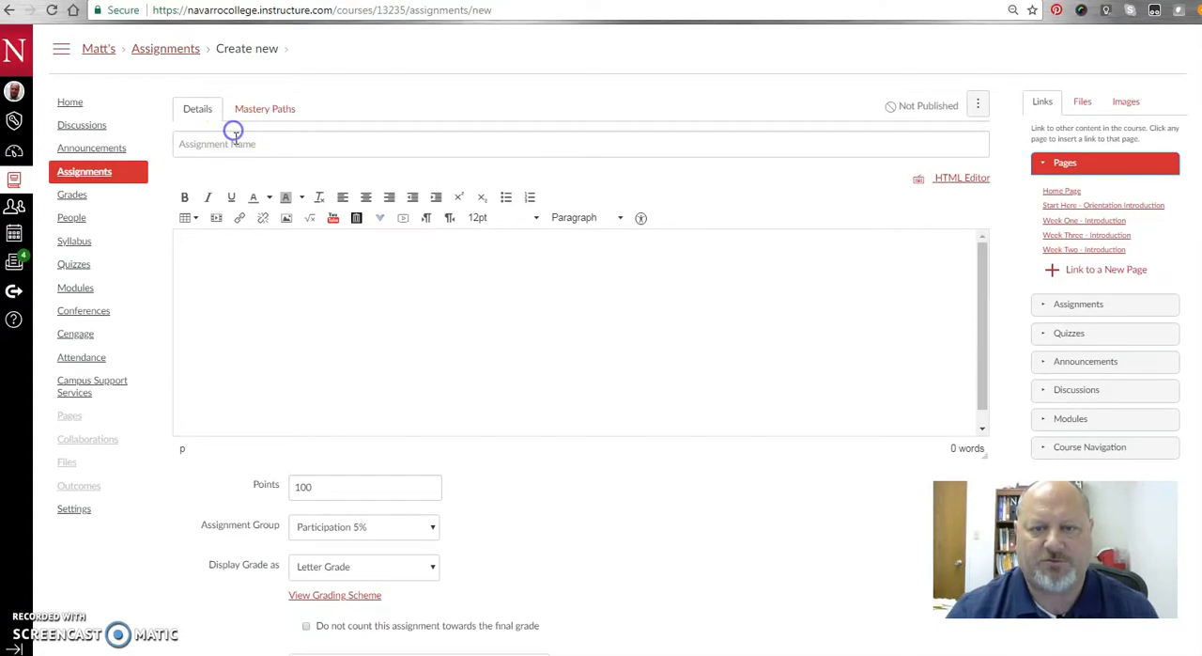
{"action": "type", "text": "Test Assignment"}
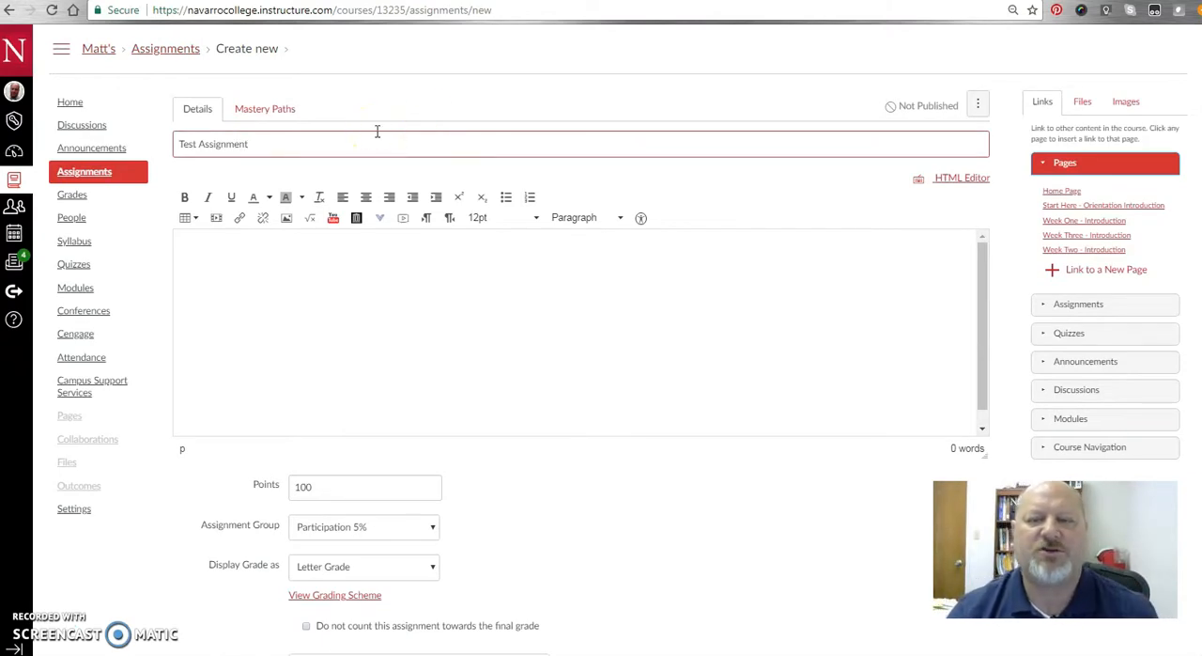
{"action": "mouse_move", "coordinate": [549, 360]}
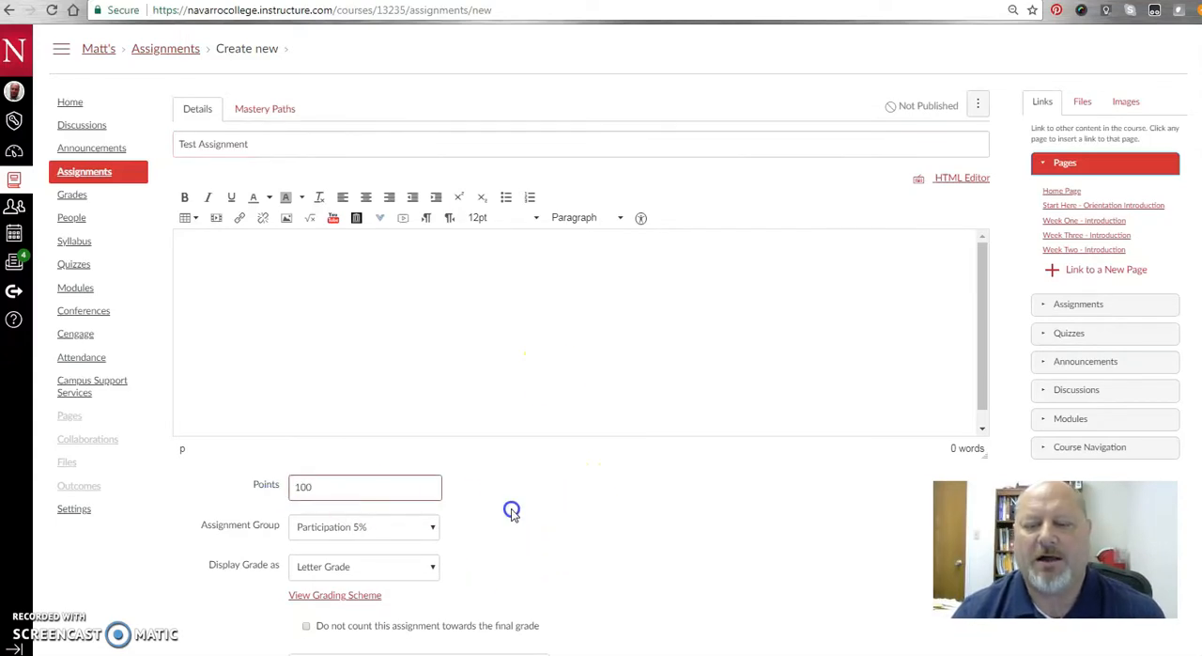
Set the submission type to Online with File Uploads allowed.
{"action": "scroll", "scroll_direction": "down", "scroll_amount": 3}
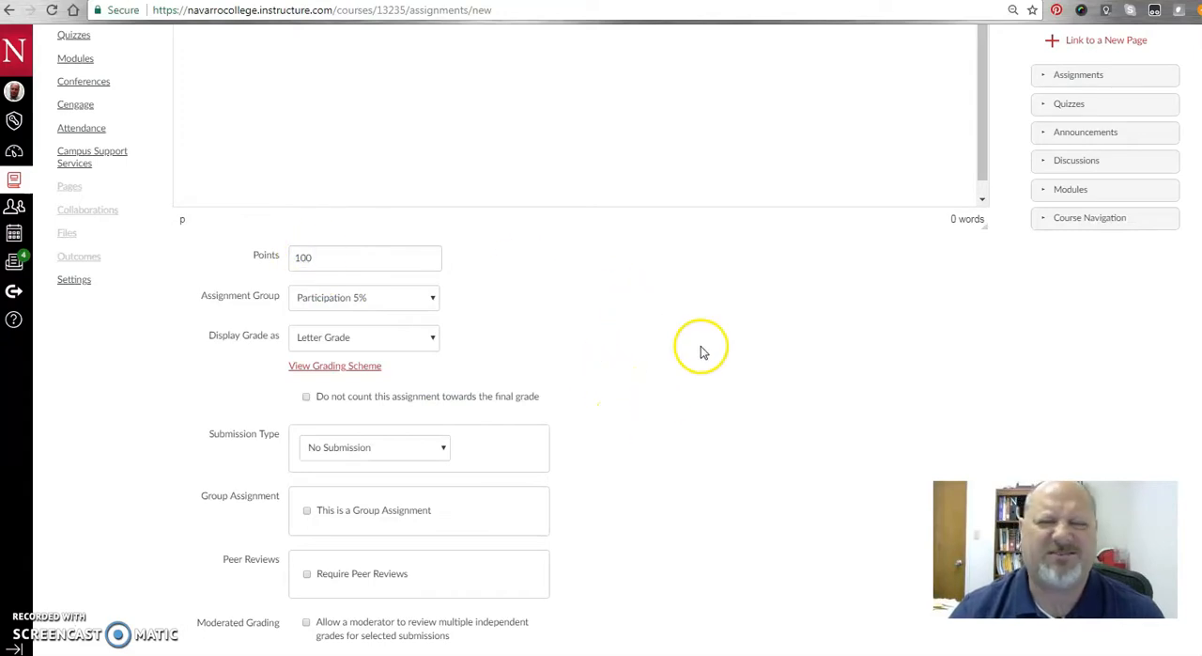
{"action": "mouse_move", "coordinate": [691, 346]}
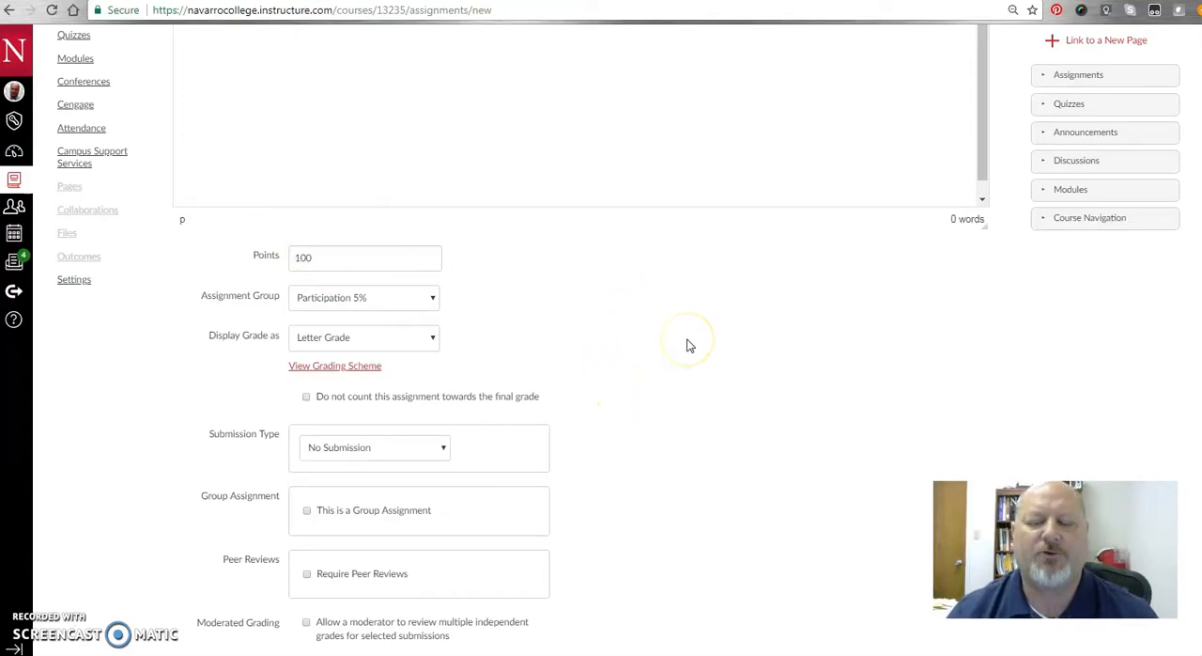
{"action": "scroll", "scroll_direction": "down", "scroll_amount": 3}
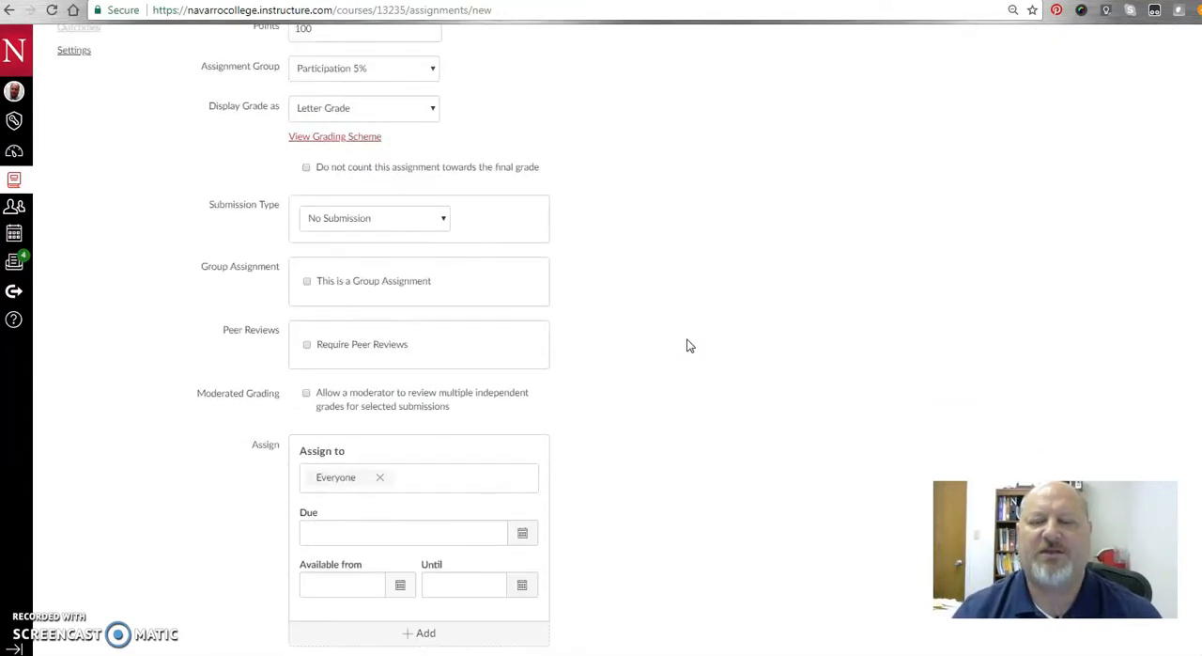
{"action": "mouse_move", "coordinate": [391, 206]}
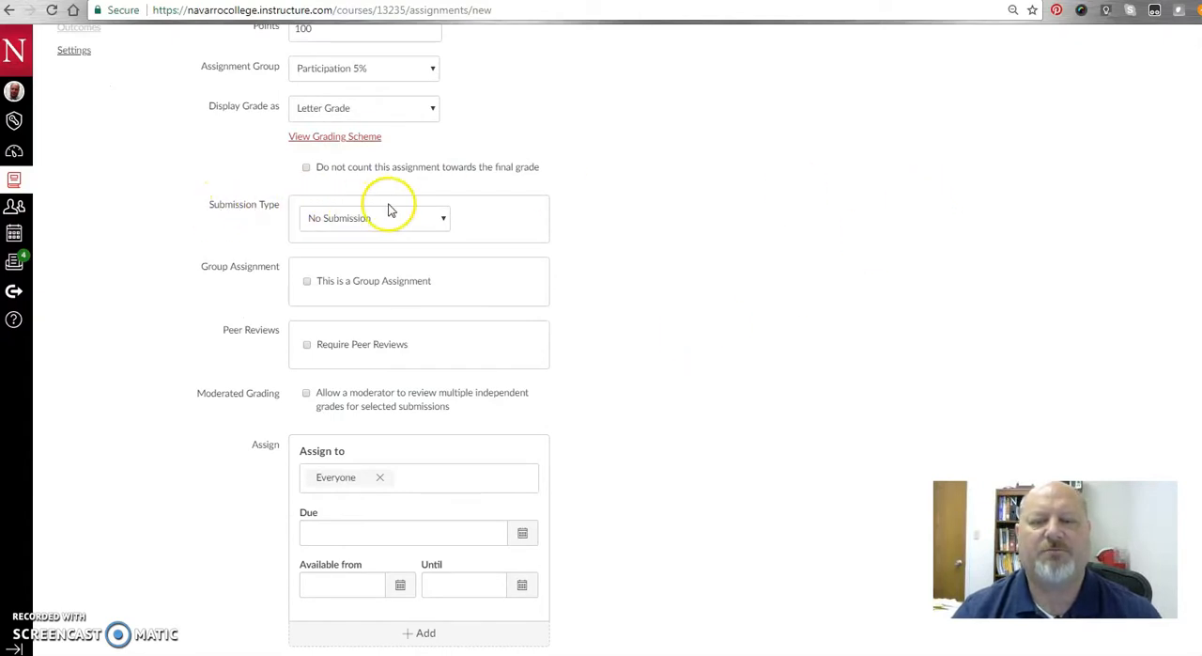
{"action": "left_click", "coordinate": [374, 218]}
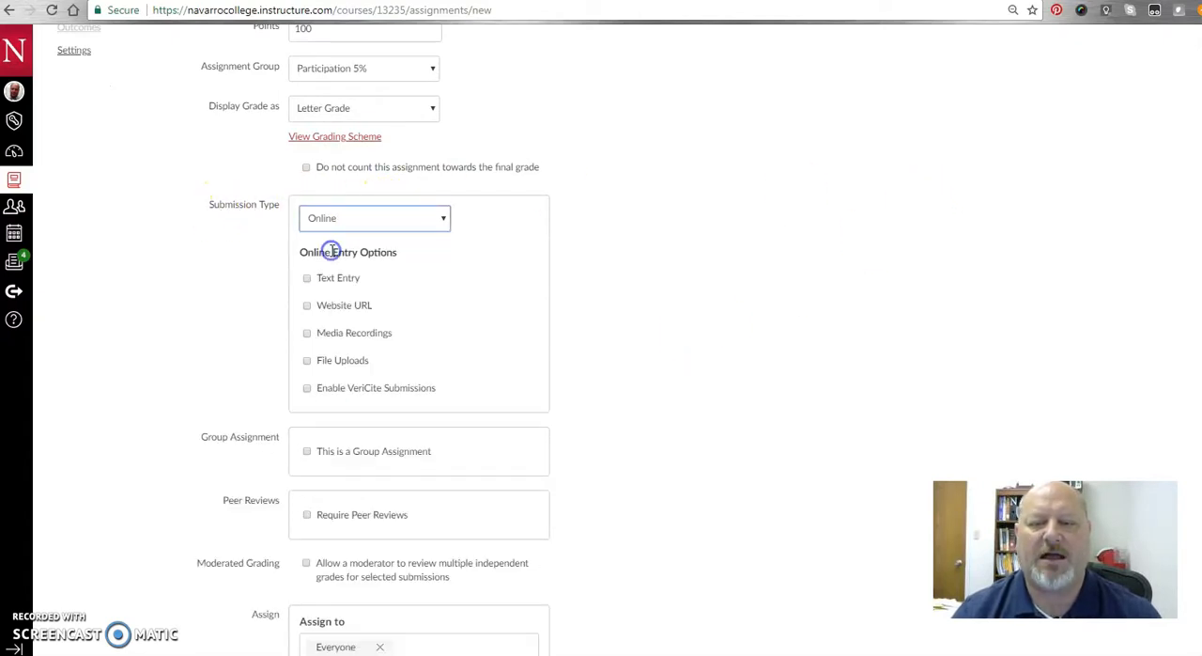
{"action": "left_click", "coordinate": [306, 284]}
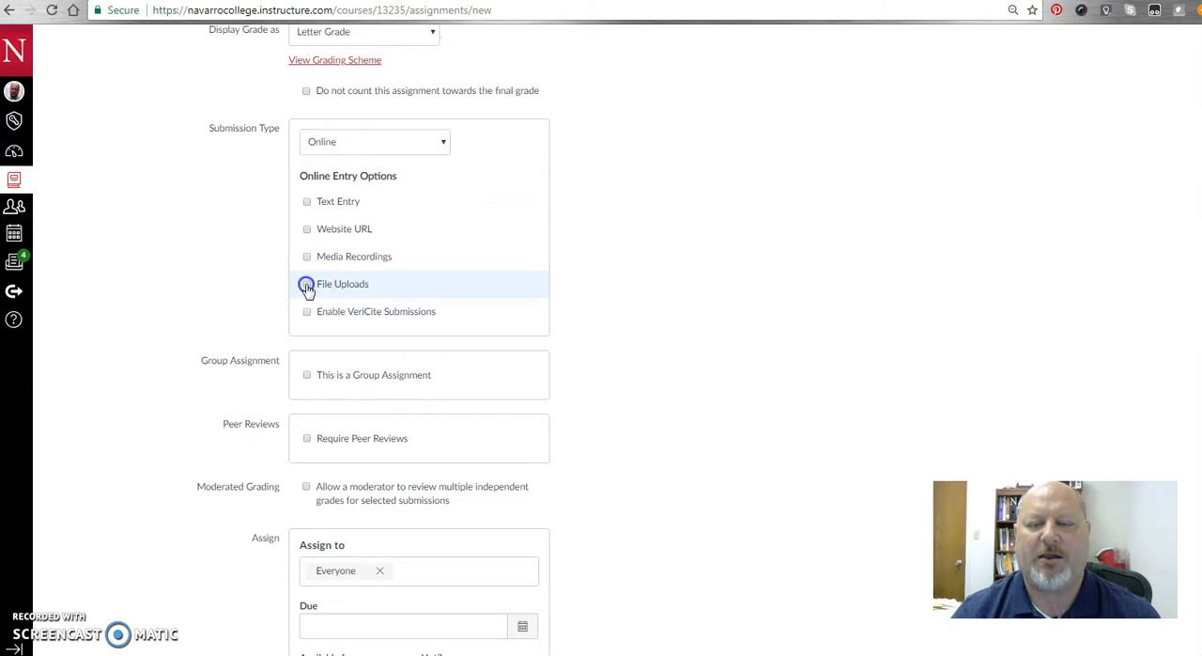
{"action": "left_click", "coordinate": [308, 283]}
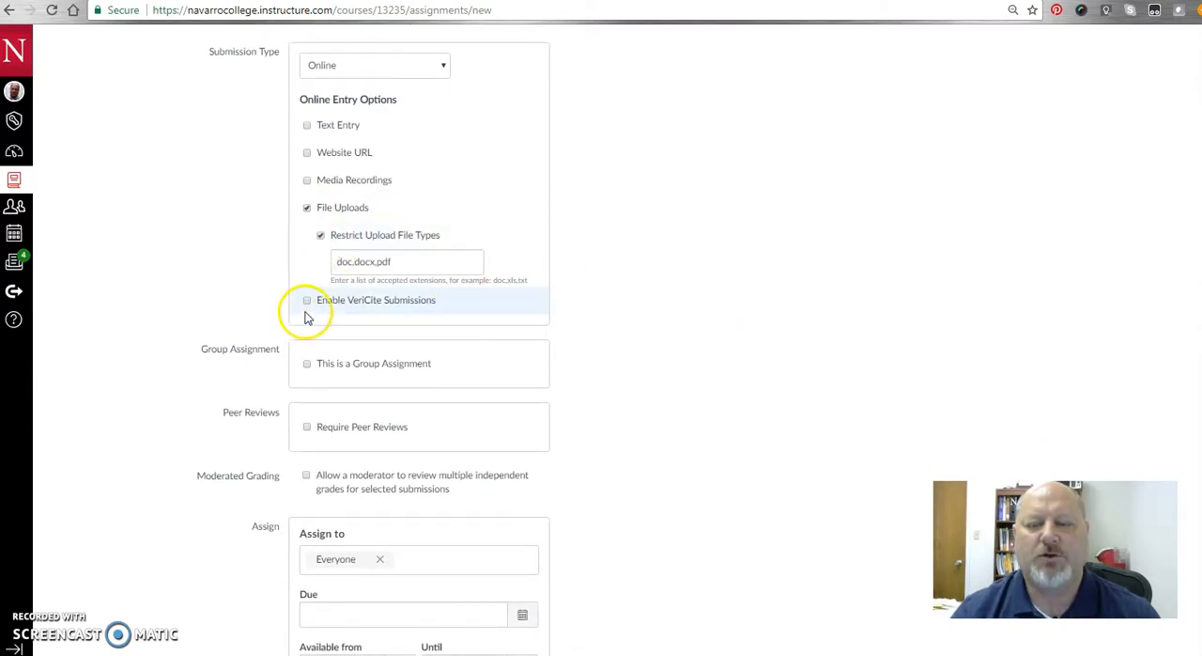
Enable VeriCite submissions and bring up the advanced VeriCite settings.
{"action": "left_click", "coordinate": [308, 300]}
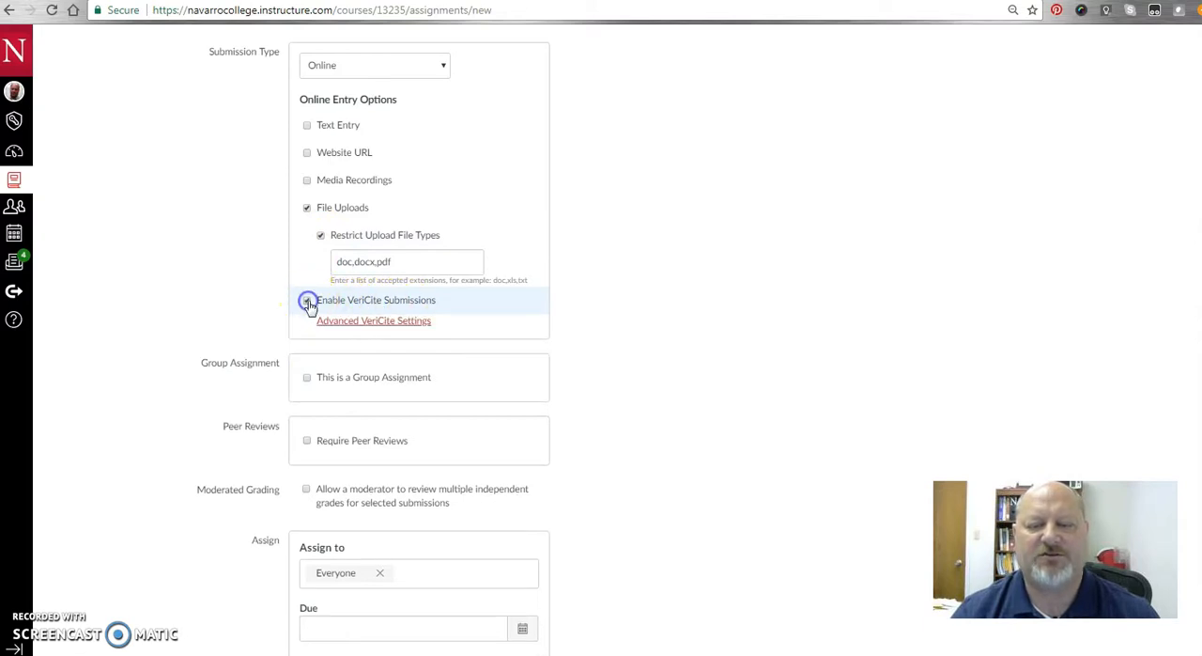
{"action": "left_click", "coordinate": [308, 301]}
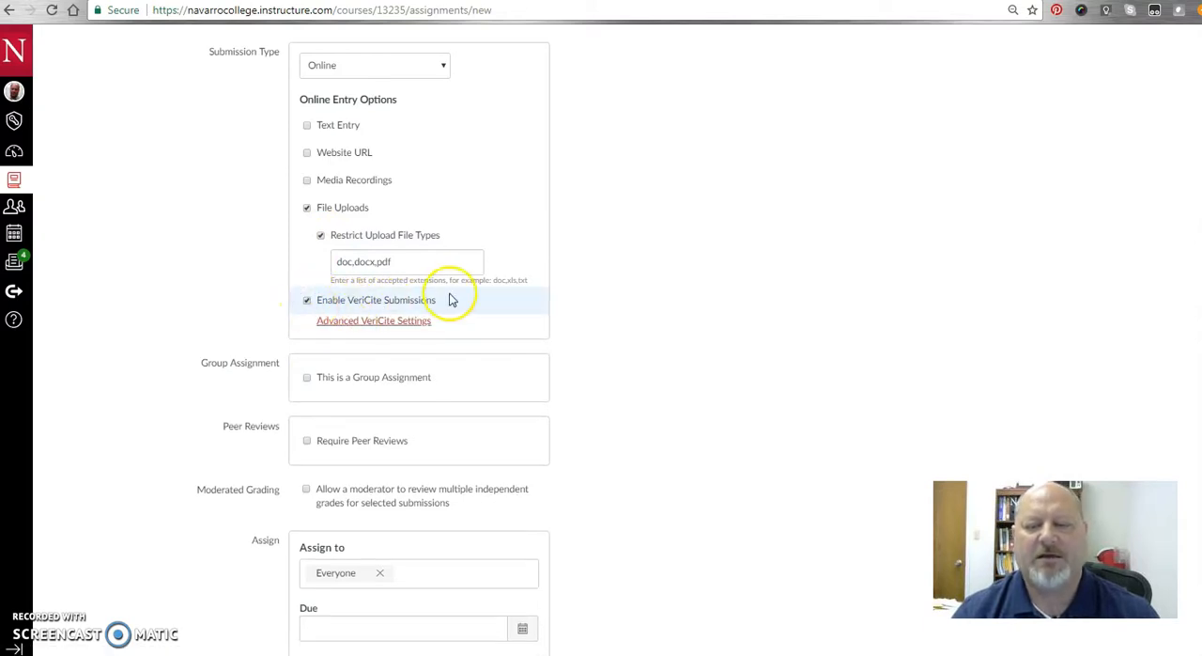
{"action": "mouse_move", "coordinate": [358, 327]}
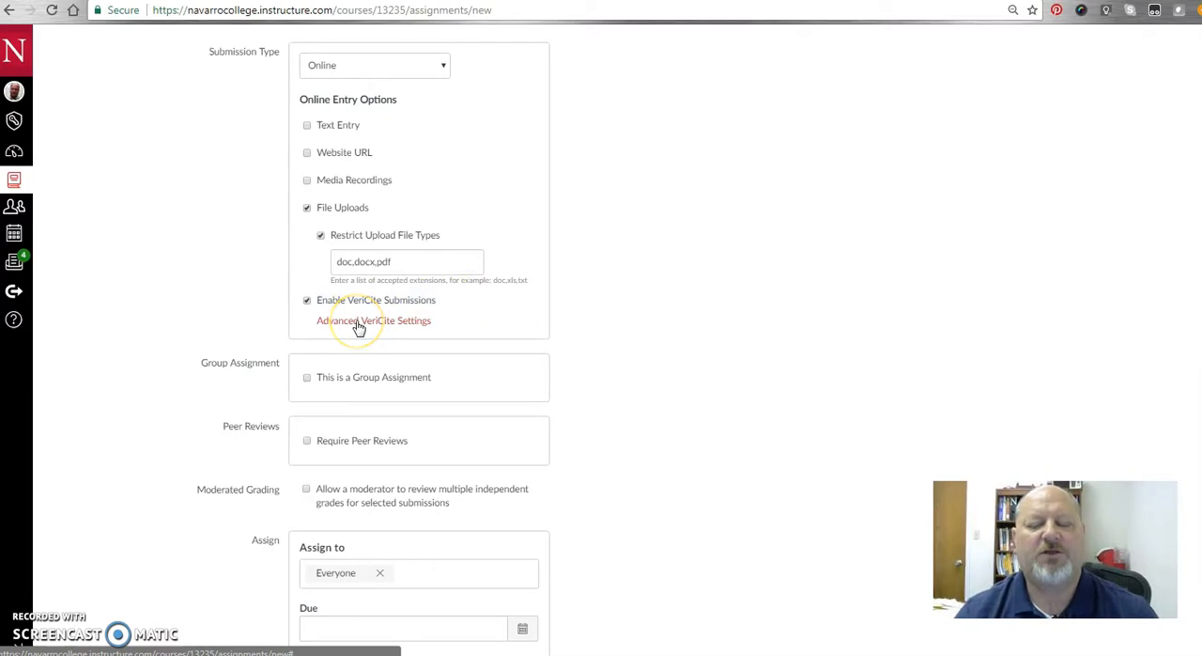
{"action": "left_click", "coordinate": [372, 319]}
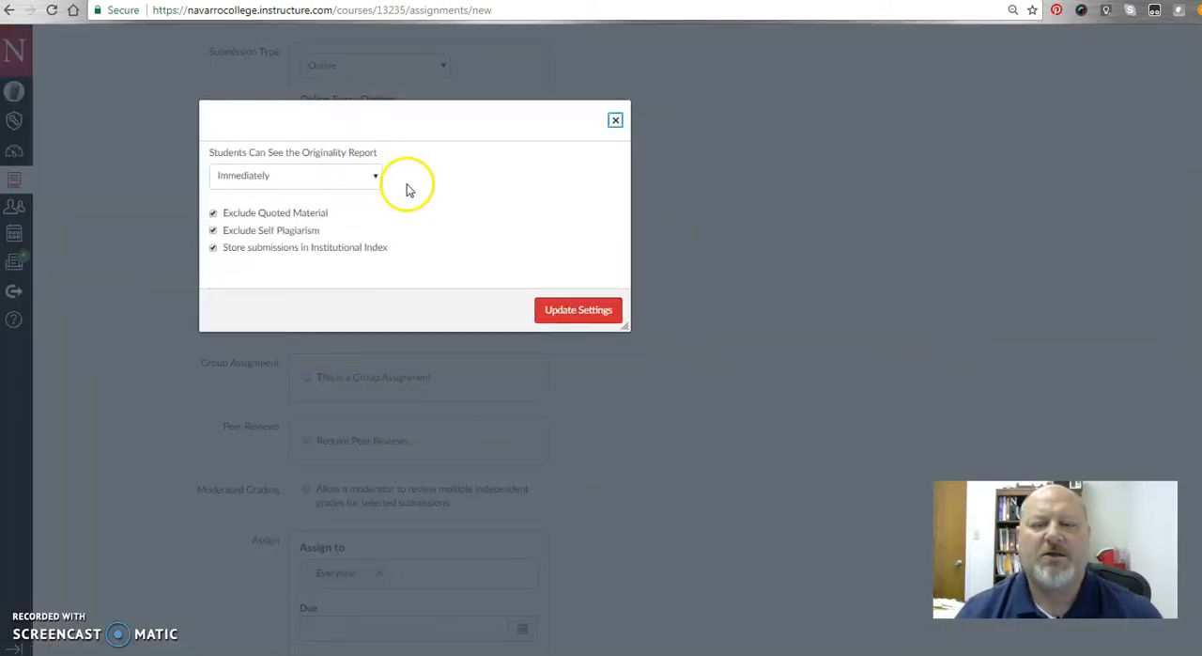
{"action": "mouse_move", "coordinate": [342, 159]}
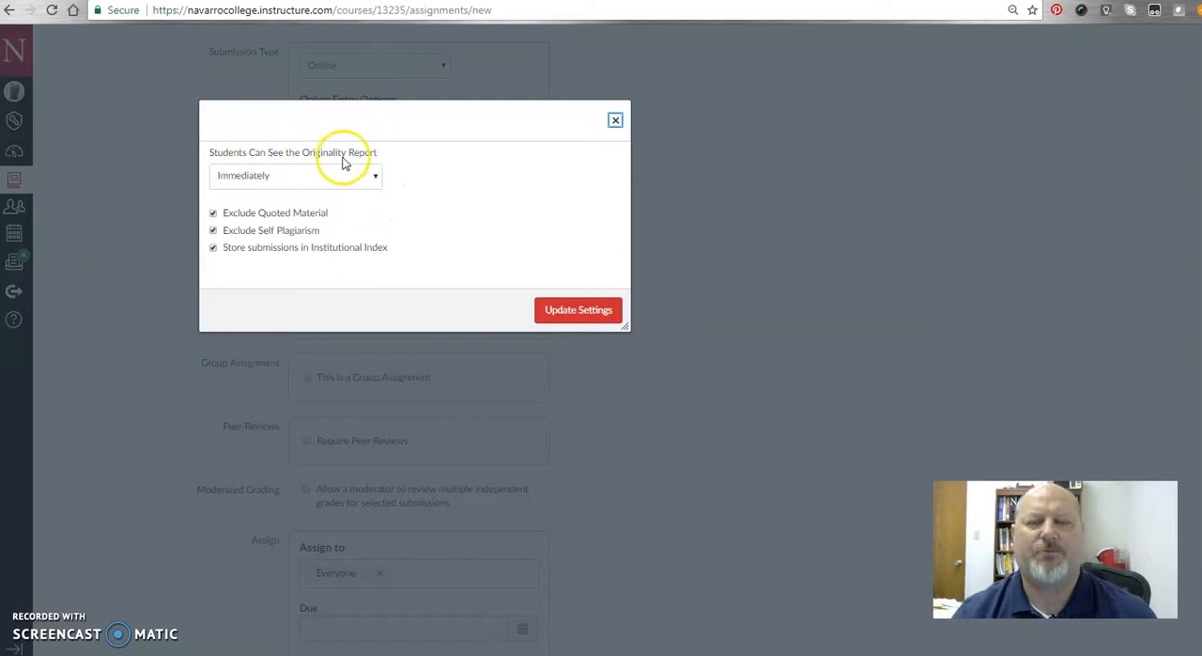
{"action": "mouse_move", "coordinate": [289, 184]}
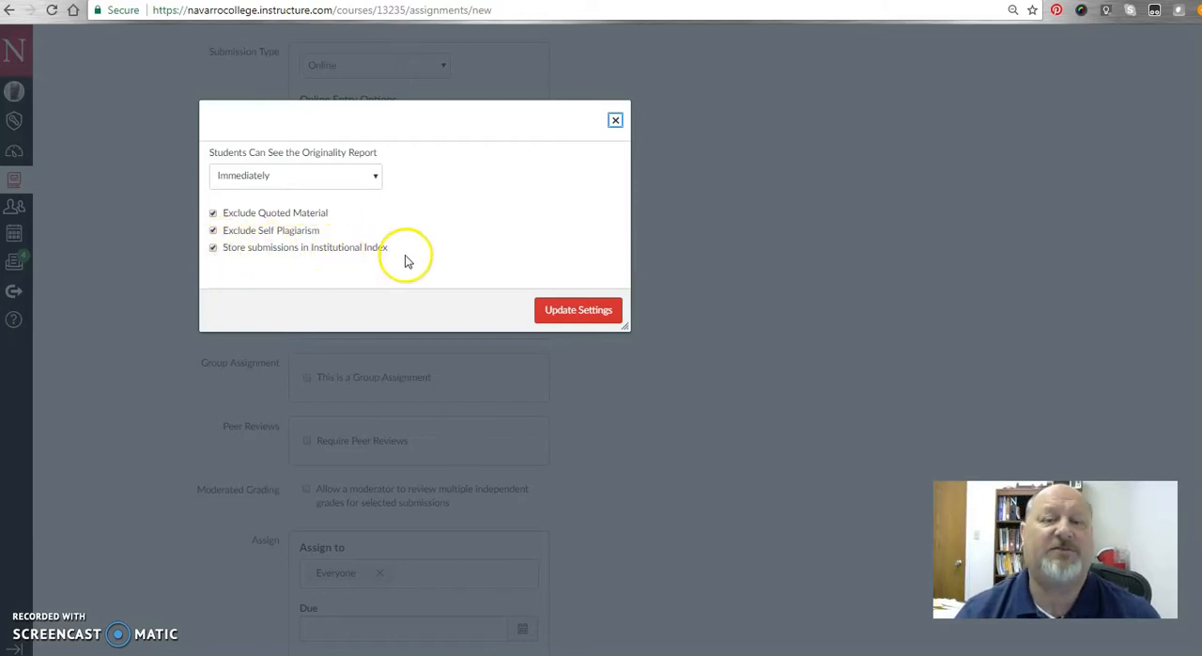
{"action": "mouse_move", "coordinate": [248, 254]}
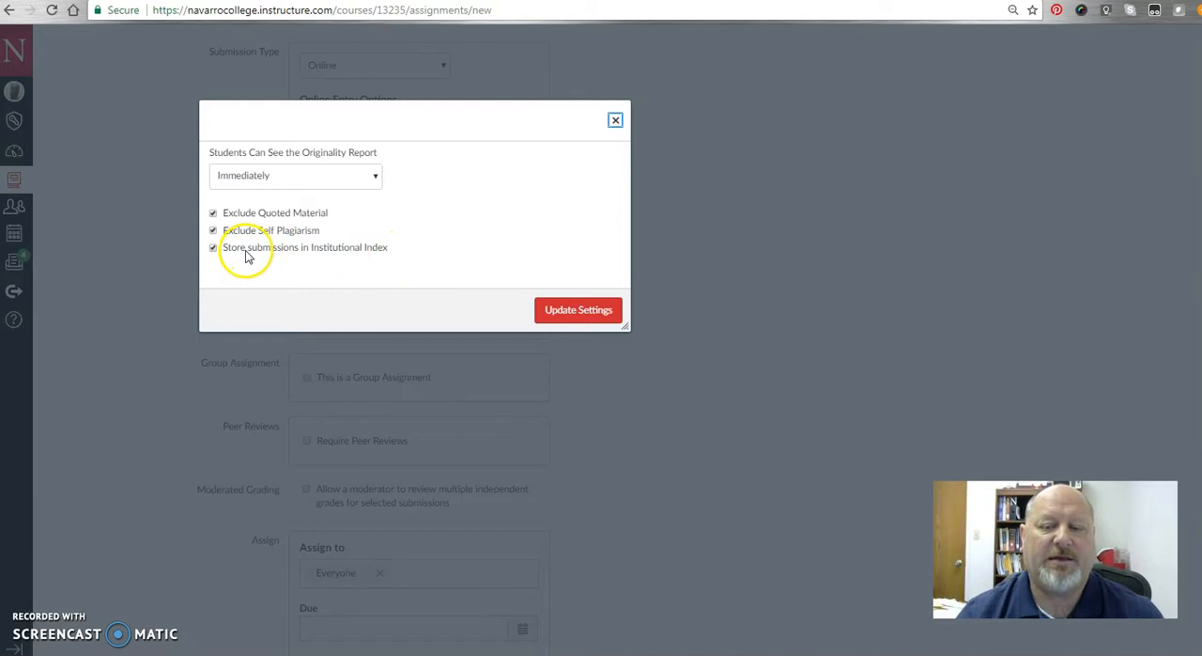
{"action": "mouse_move", "coordinate": [261, 248]}
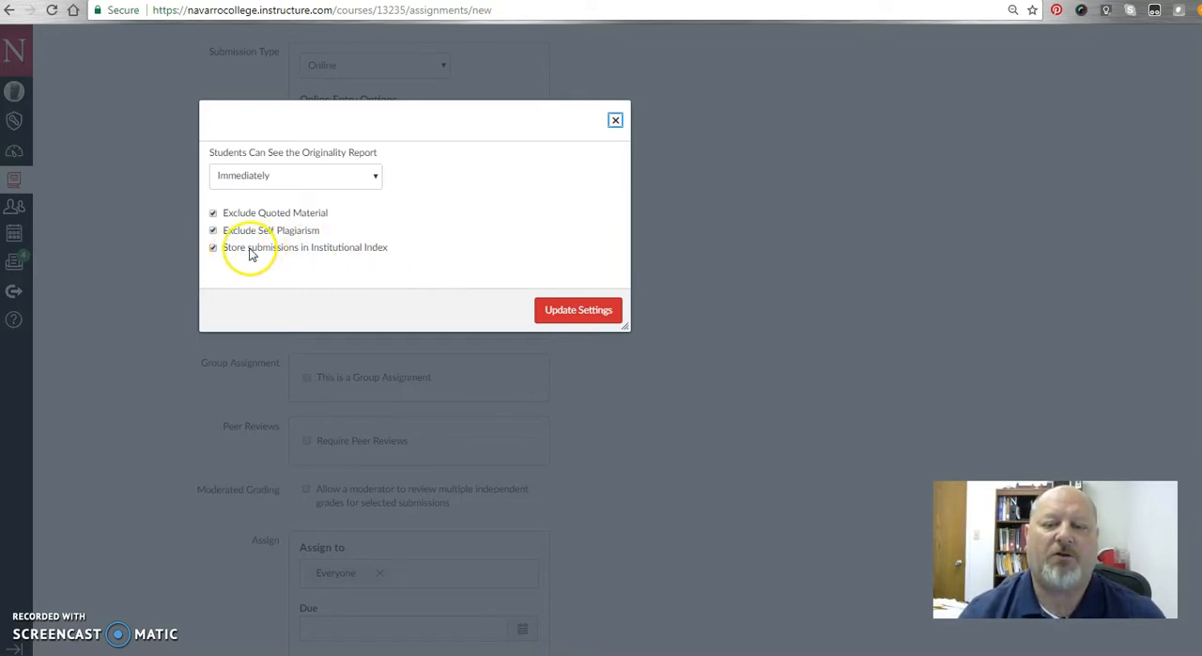
{"action": "mouse_move", "coordinate": [297, 248]}
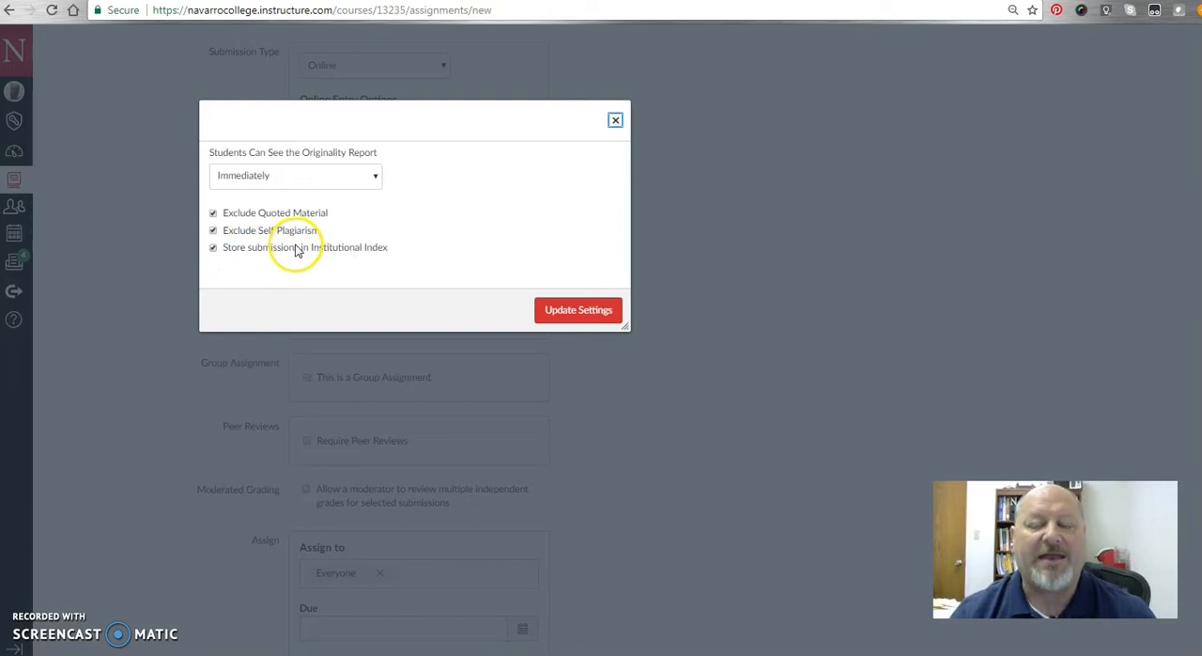
{"action": "mouse_move", "coordinate": [355, 254]}
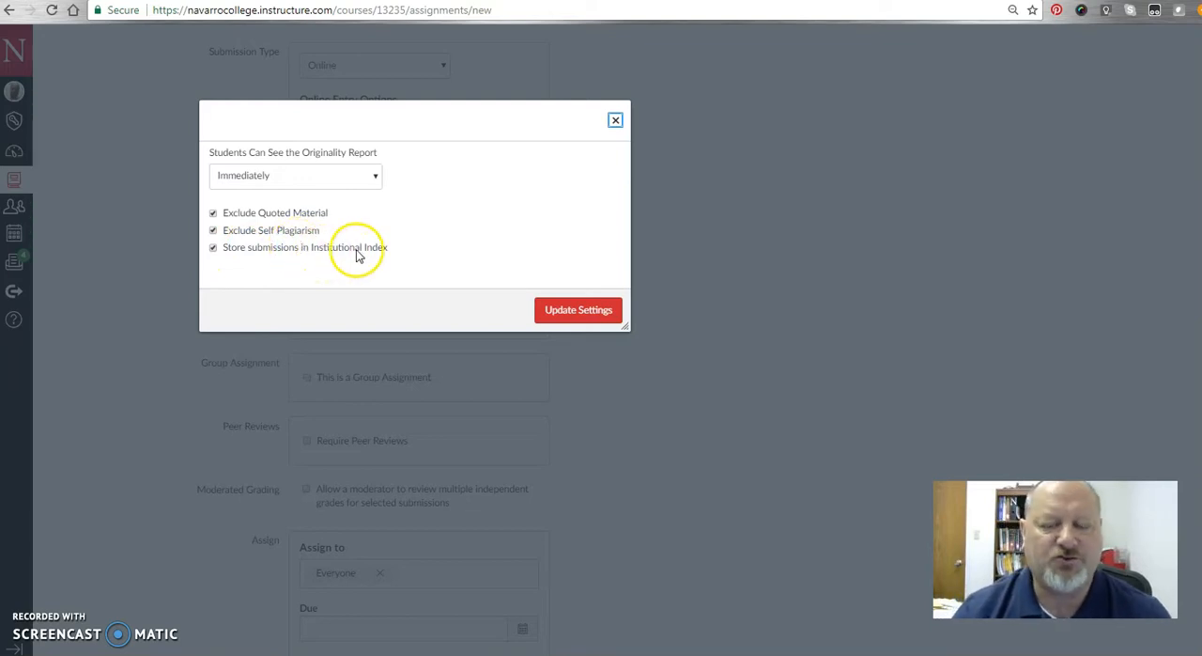
{"action": "mouse_move", "coordinate": [328, 255]}
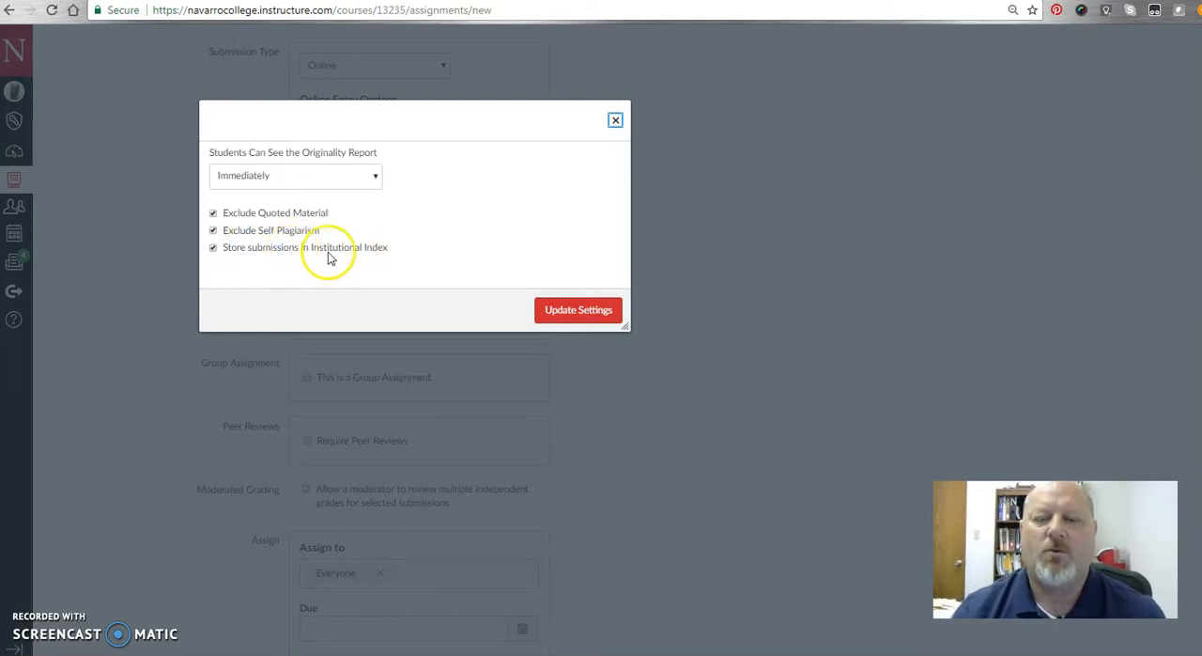
{"action": "mouse_move", "coordinate": [369, 255]}
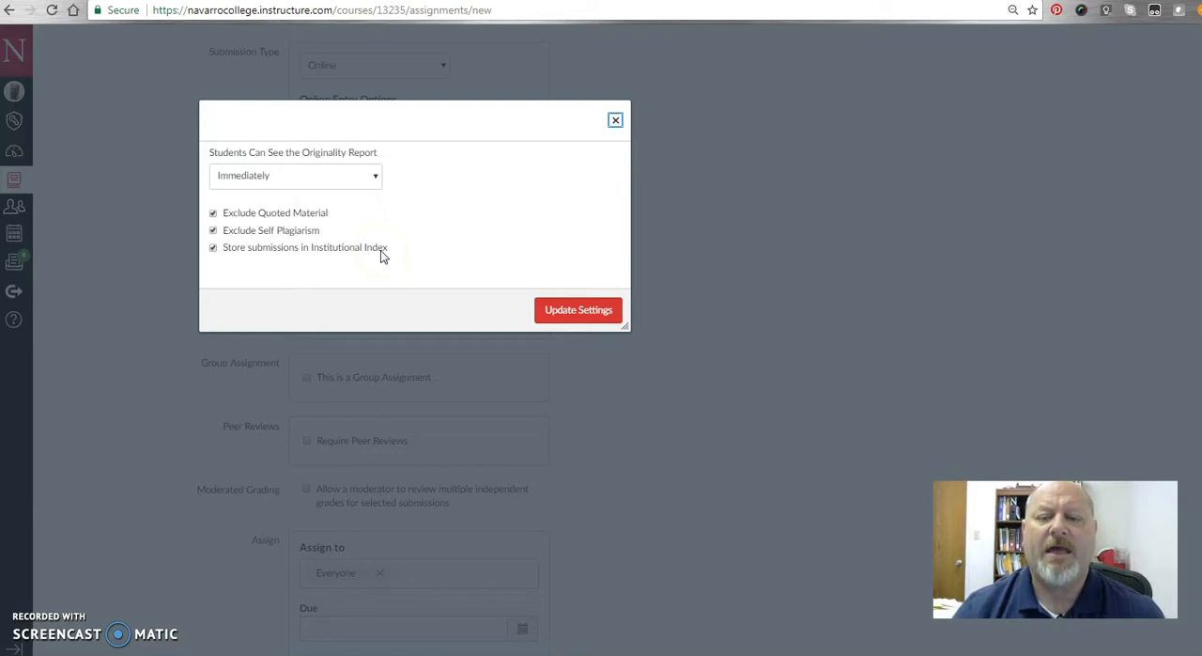
{"action": "mouse_move", "coordinate": [262, 237]}
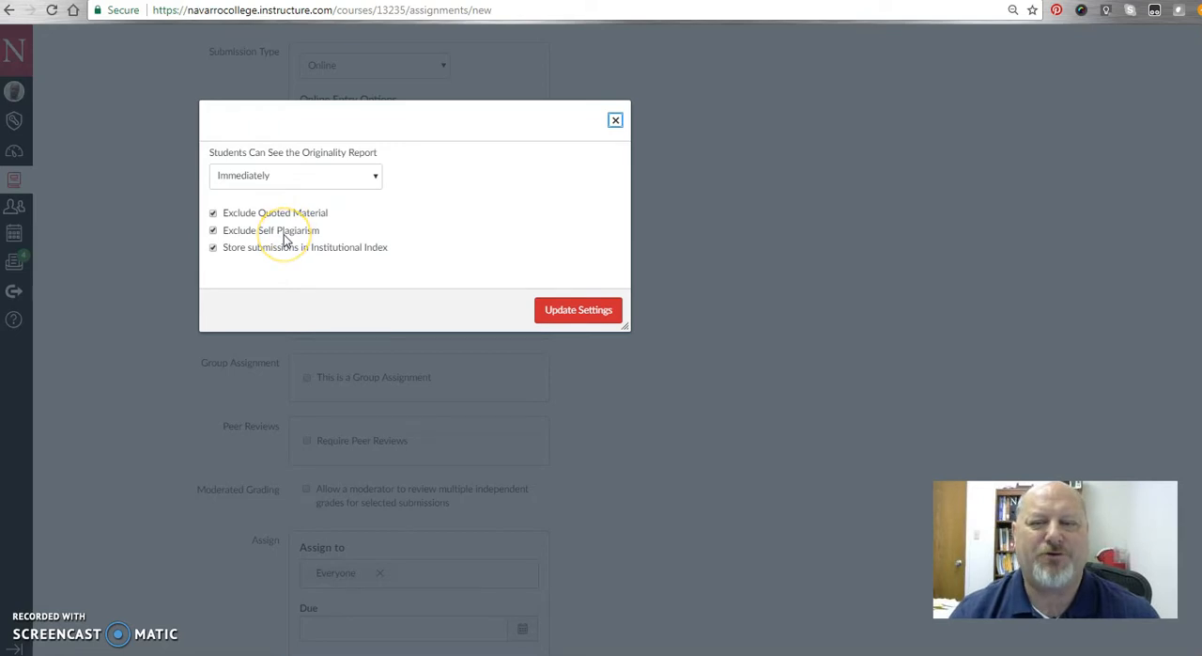
{"action": "mouse_move", "coordinate": [285, 237]}
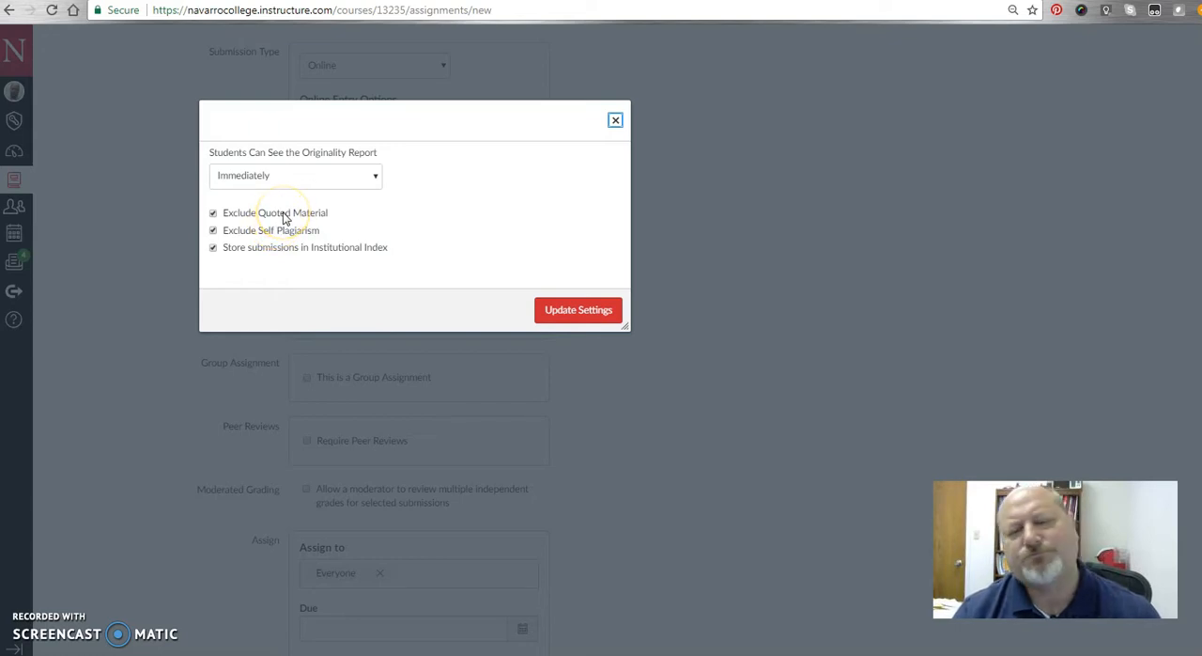
{"action": "mouse_move", "coordinate": [300, 221]}
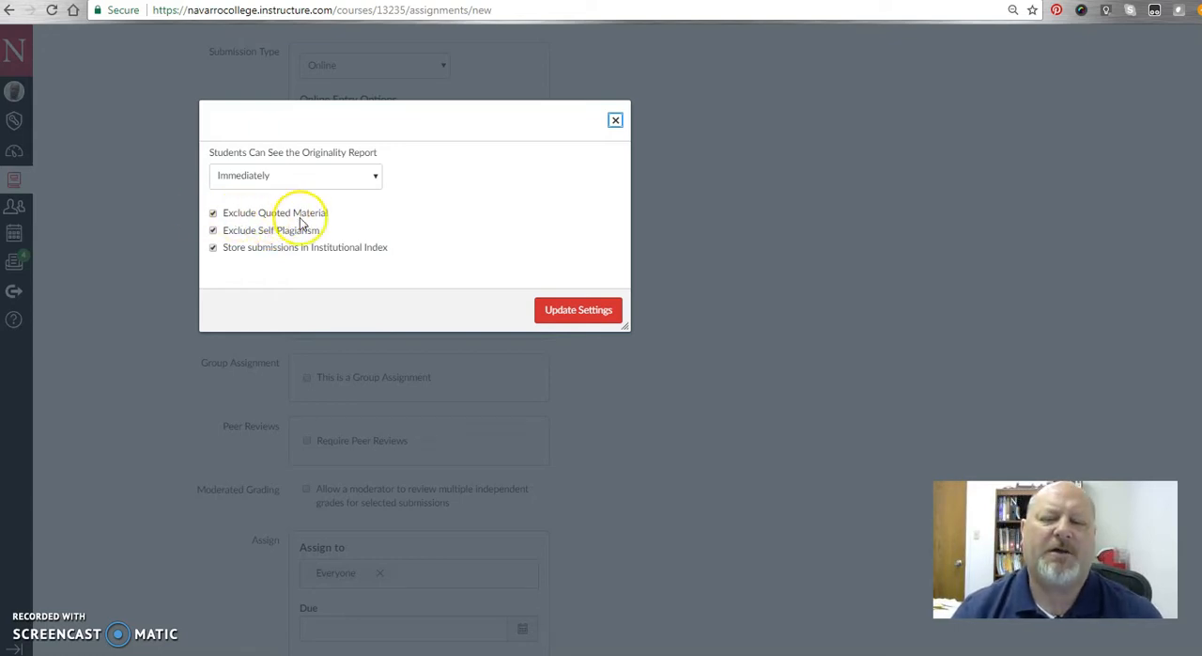
{"action": "mouse_move", "coordinate": [310, 224]}
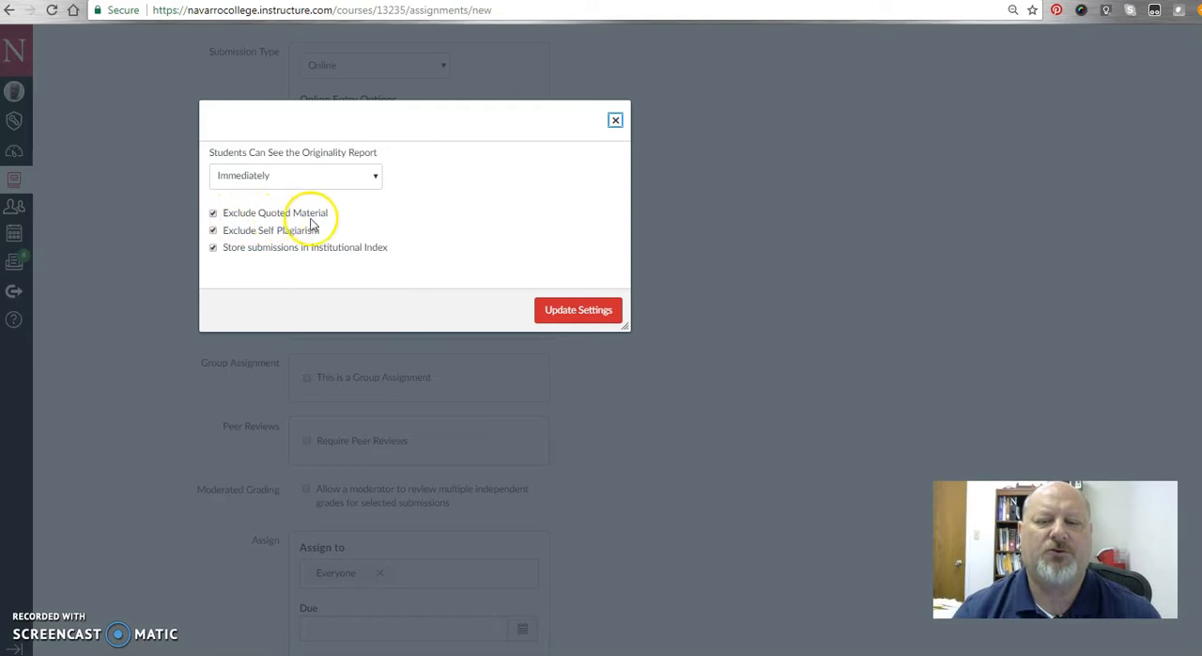
{"action": "mouse_move", "coordinate": [278, 218]}
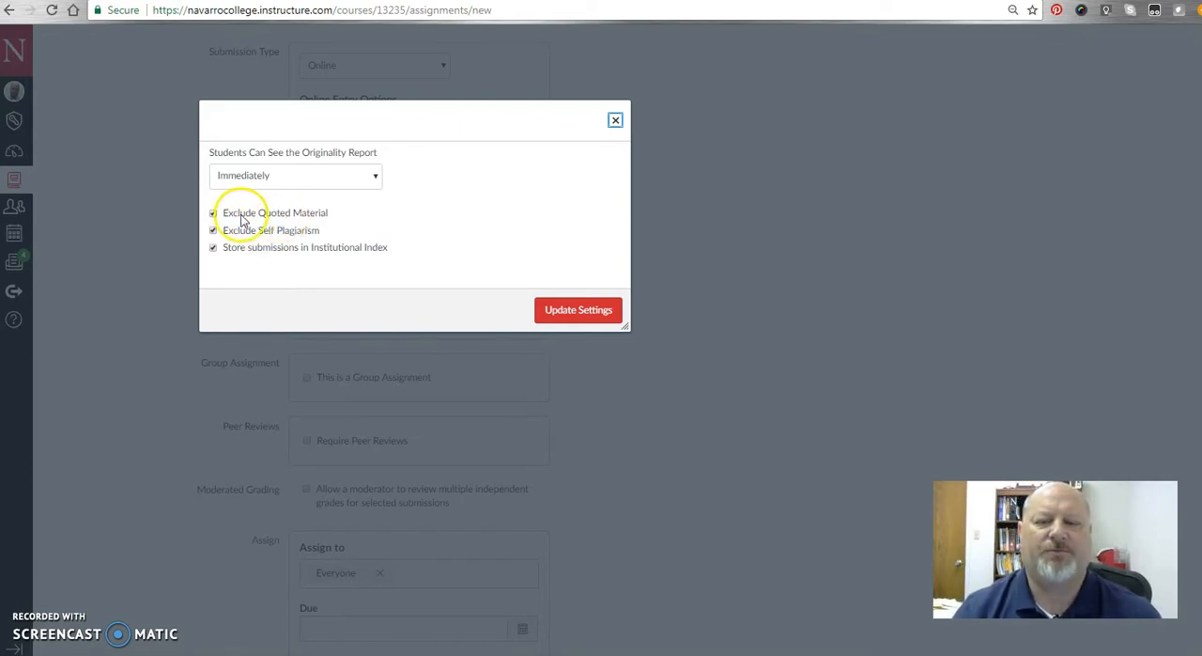
Toggle Exclude Quoted Material and close the Advanced VeriCite Settings.
{"action": "left_click", "coordinate": [214, 212]}
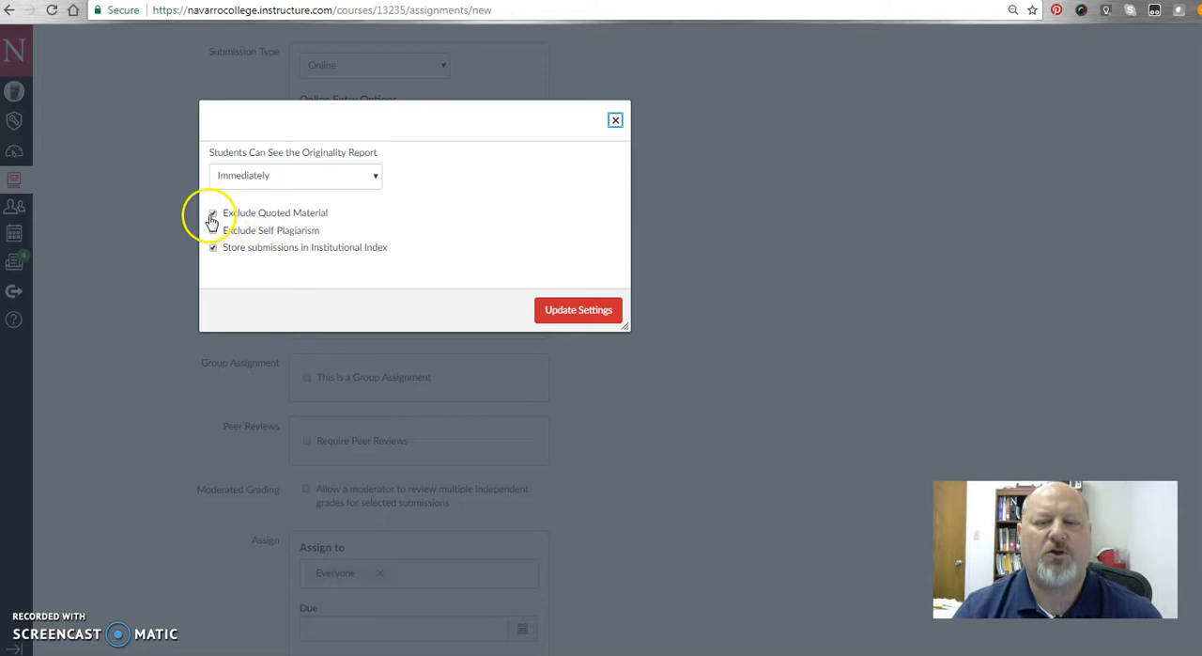
{"action": "left_click", "coordinate": [214, 212]}
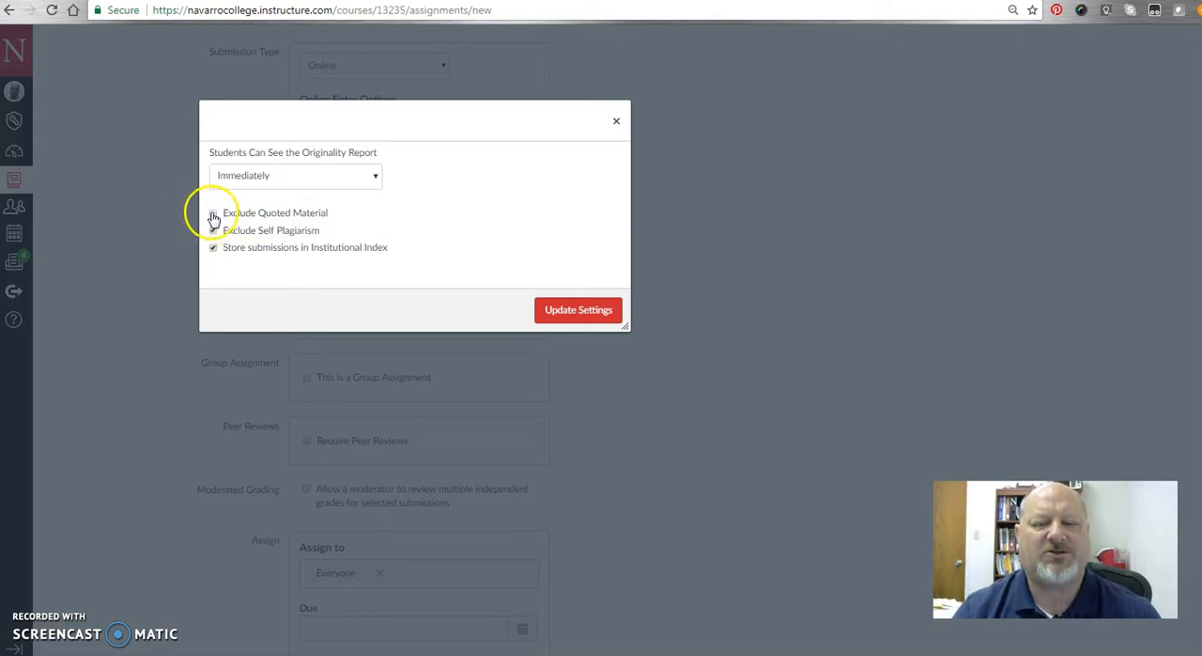
{"action": "left_click", "coordinate": [214, 229]}
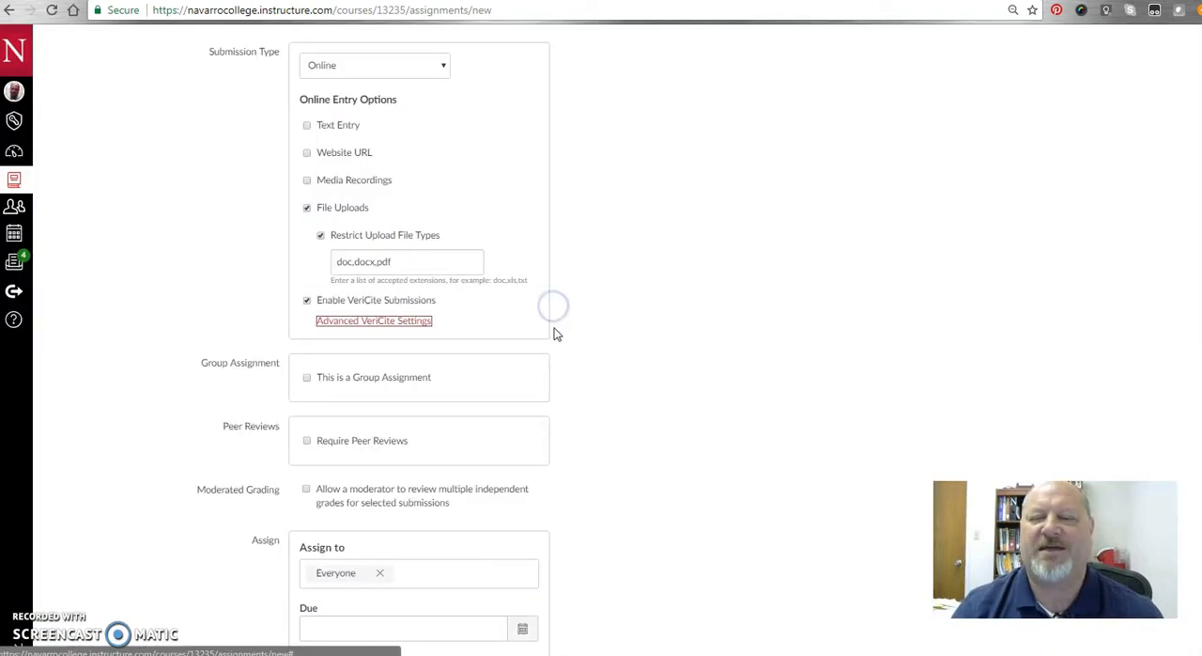
Save and publish Test Assignment with doc, docx and pdf uploads and VeriCite enabled.
{"action": "scroll", "scroll_direction": "down", "scroll_amount": 3}
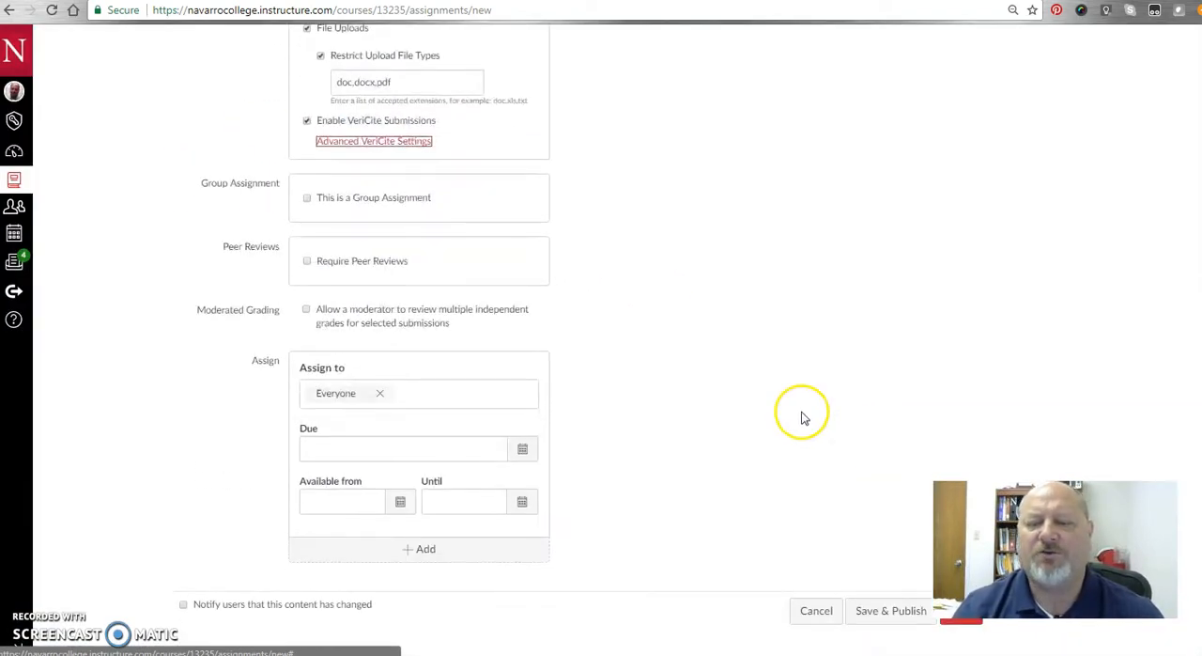
{"action": "left_click", "coordinate": [891, 611]}
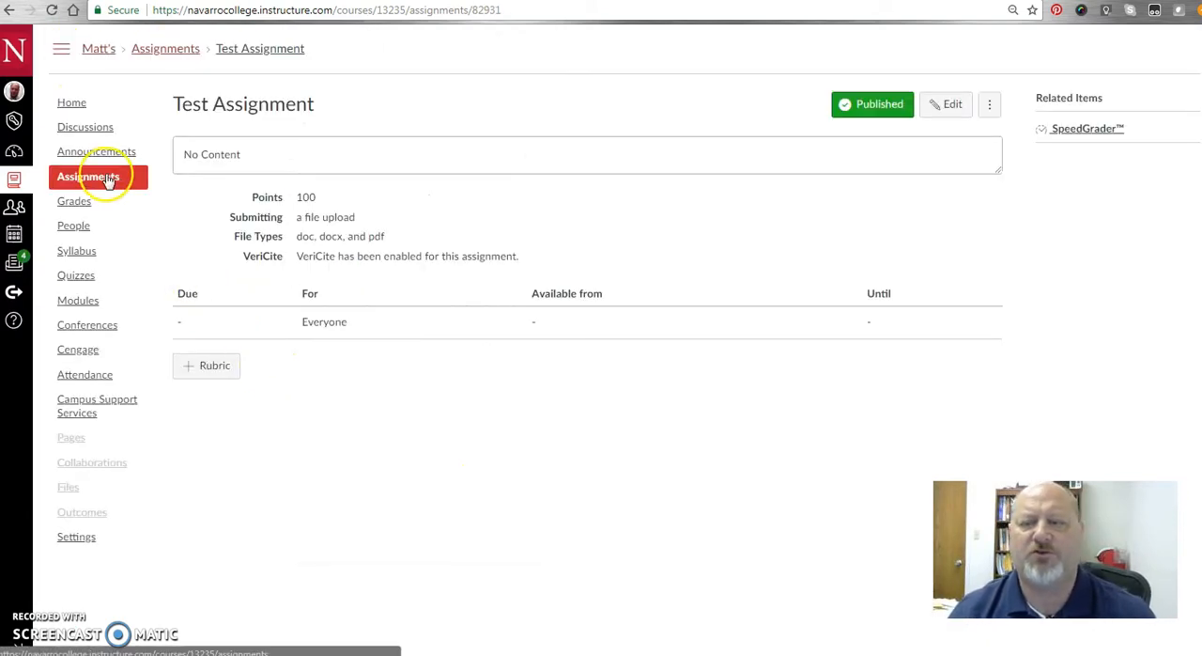
{"action": "mouse_move", "coordinate": [492, 604]}
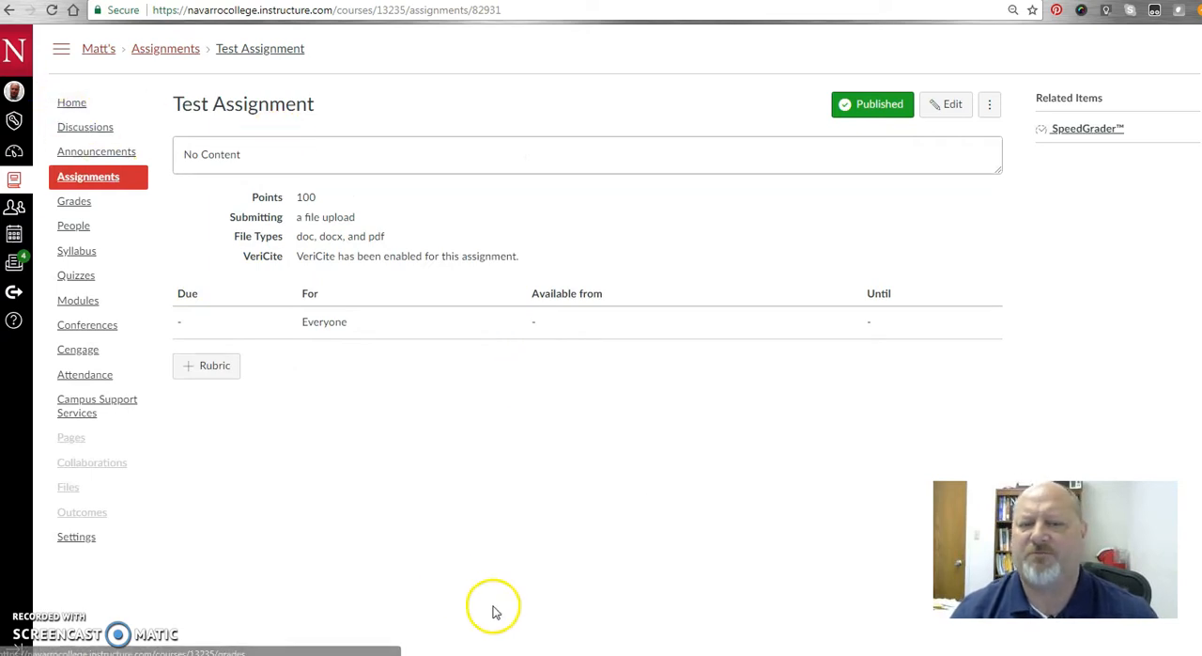
{"action": "mouse_move", "coordinate": [71, 102]}
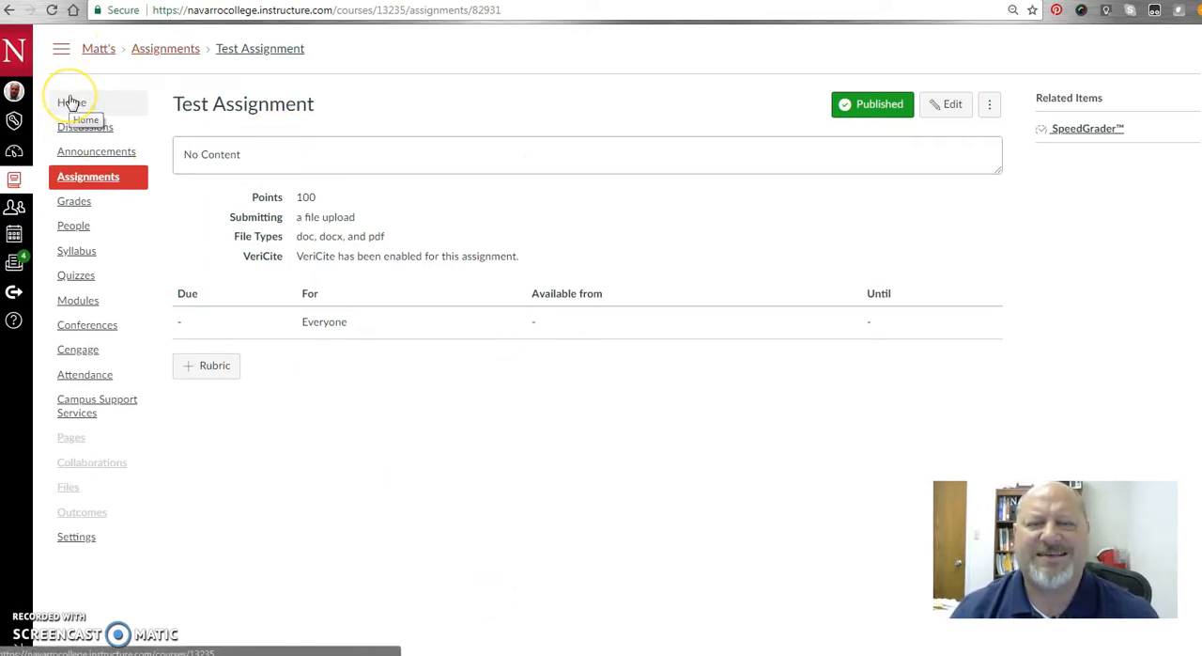
{"action": "mouse_move", "coordinate": [537, 240]}
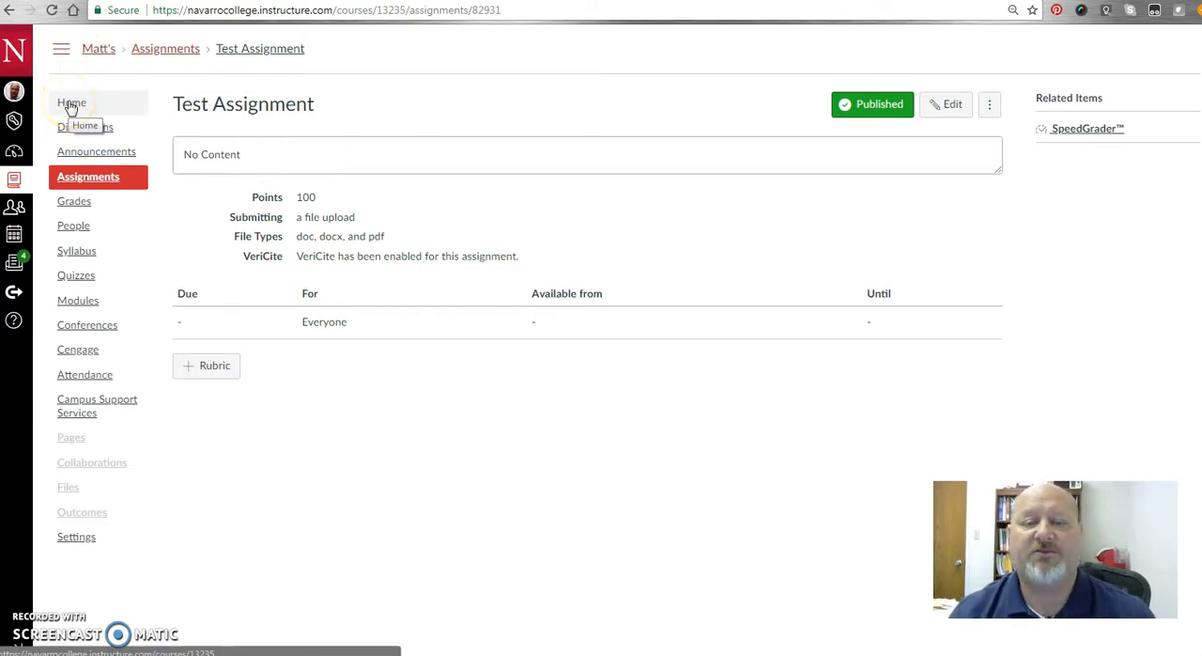
Return to the American History home page and enter Student View as the test student.
{"action": "left_click", "coordinate": [71, 103]}
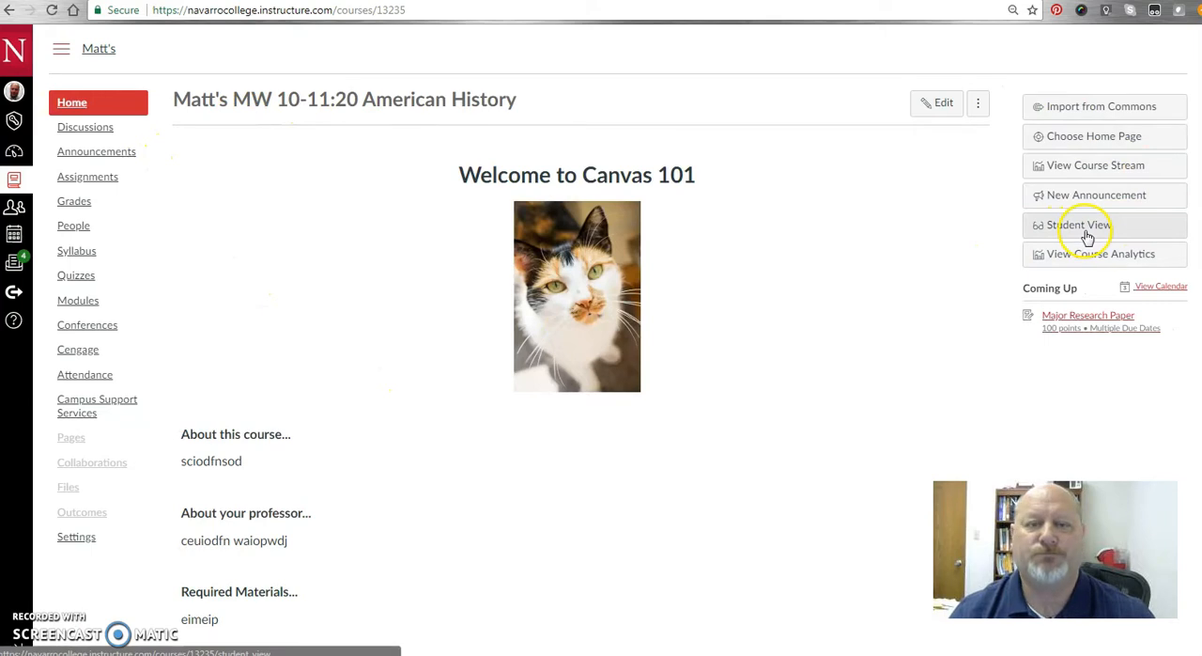
{"action": "mouse_move", "coordinate": [1078, 227]}
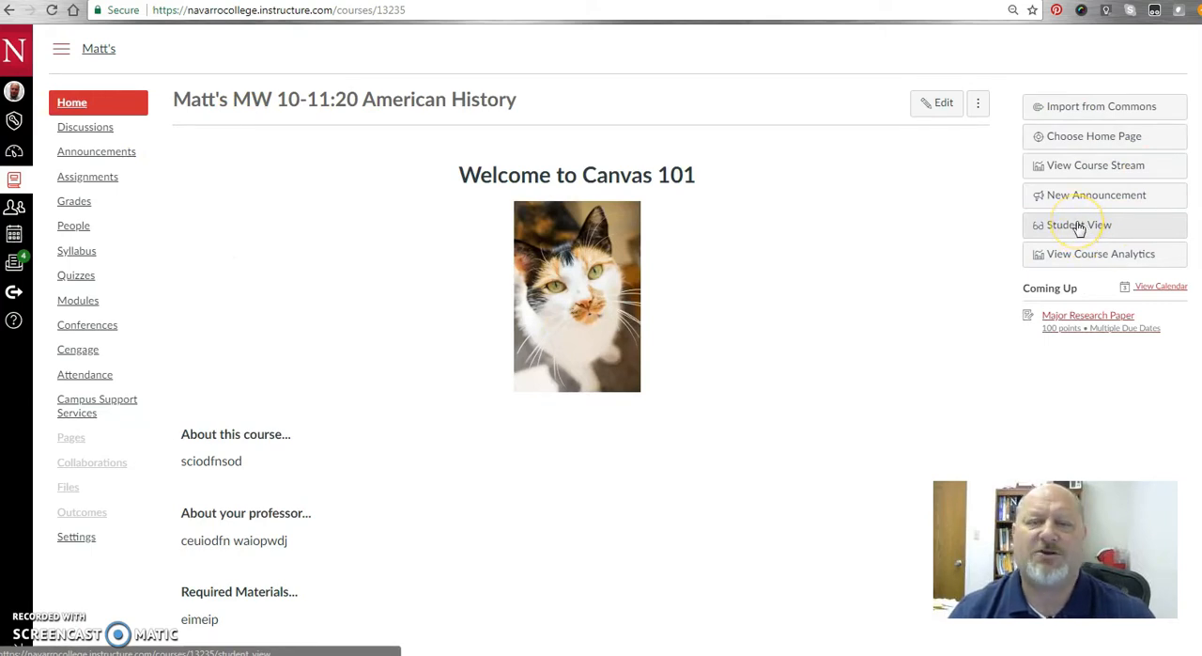
{"action": "left_click", "coordinate": [1078, 225]}
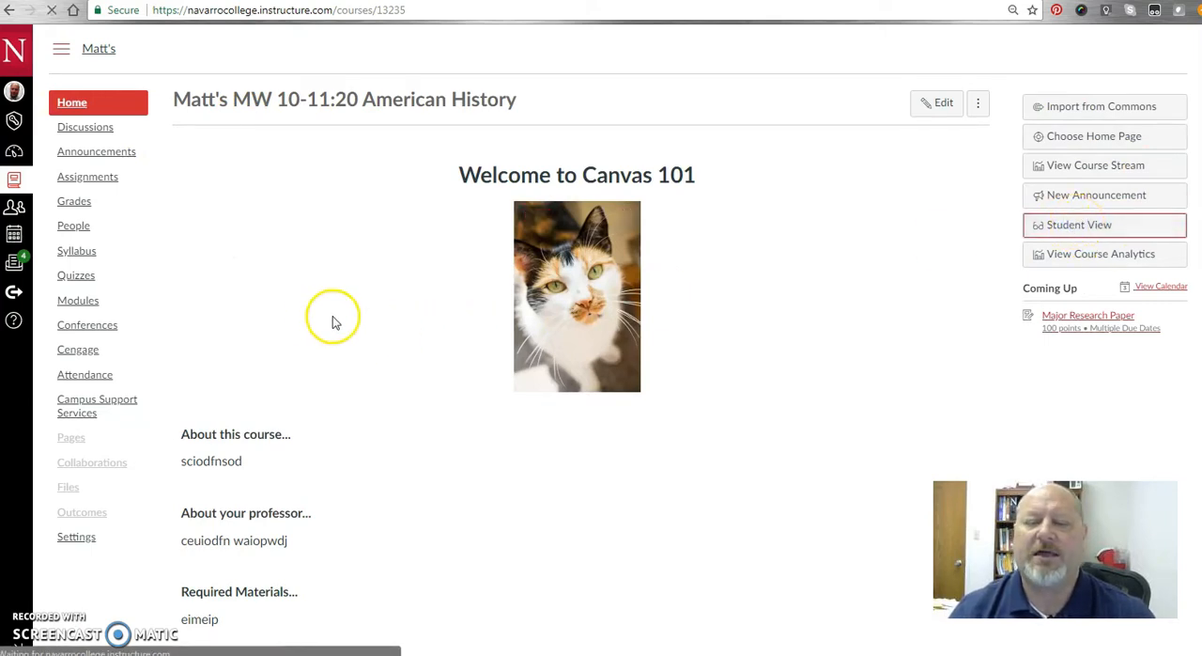
{"action": "left_click", "coordinate": [1104, 225]}
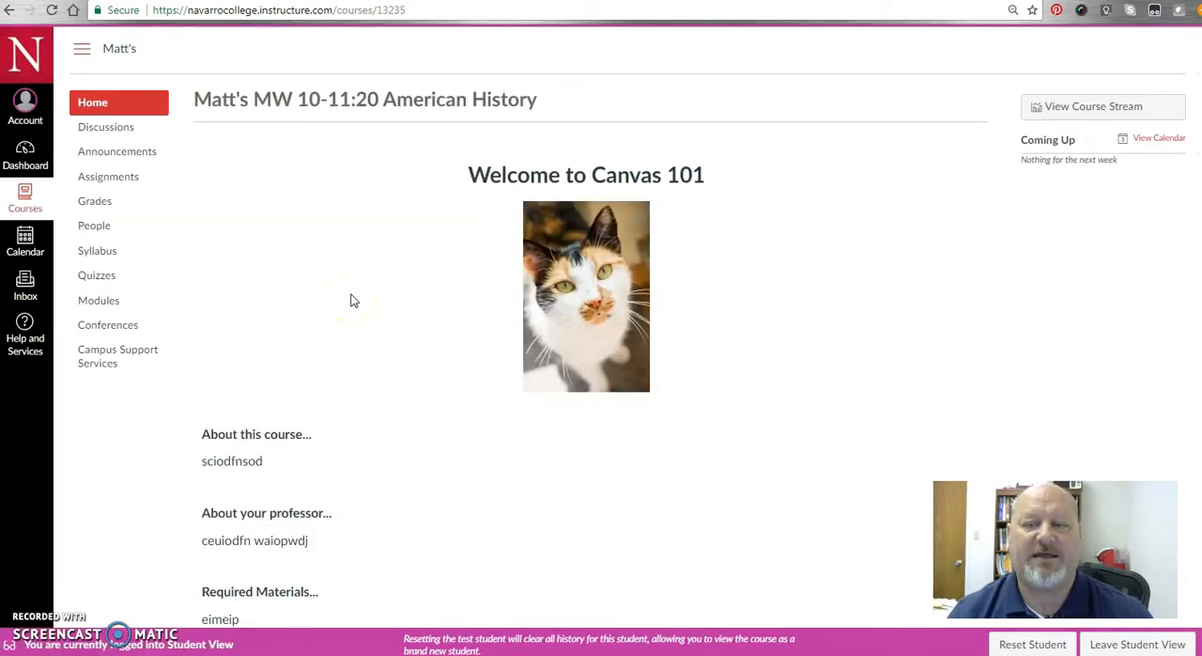
{"action": "mouse_move", "coordinate": [435, 443]}
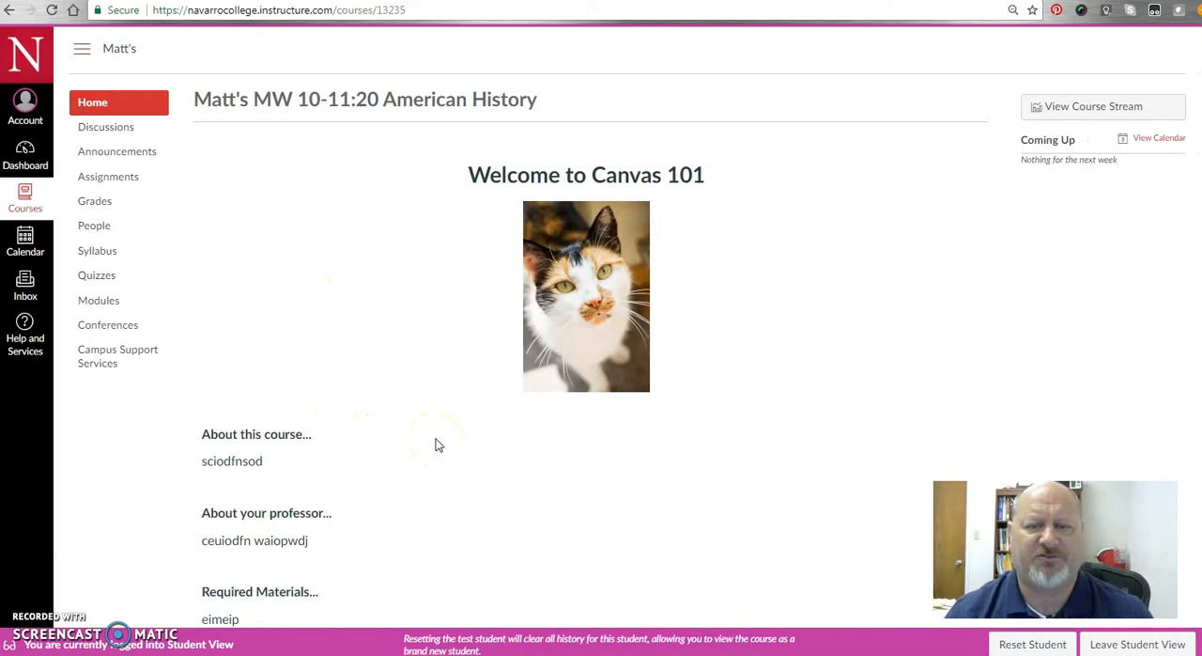
{"action": "mouse_move", "coordinate": [435, 430]}
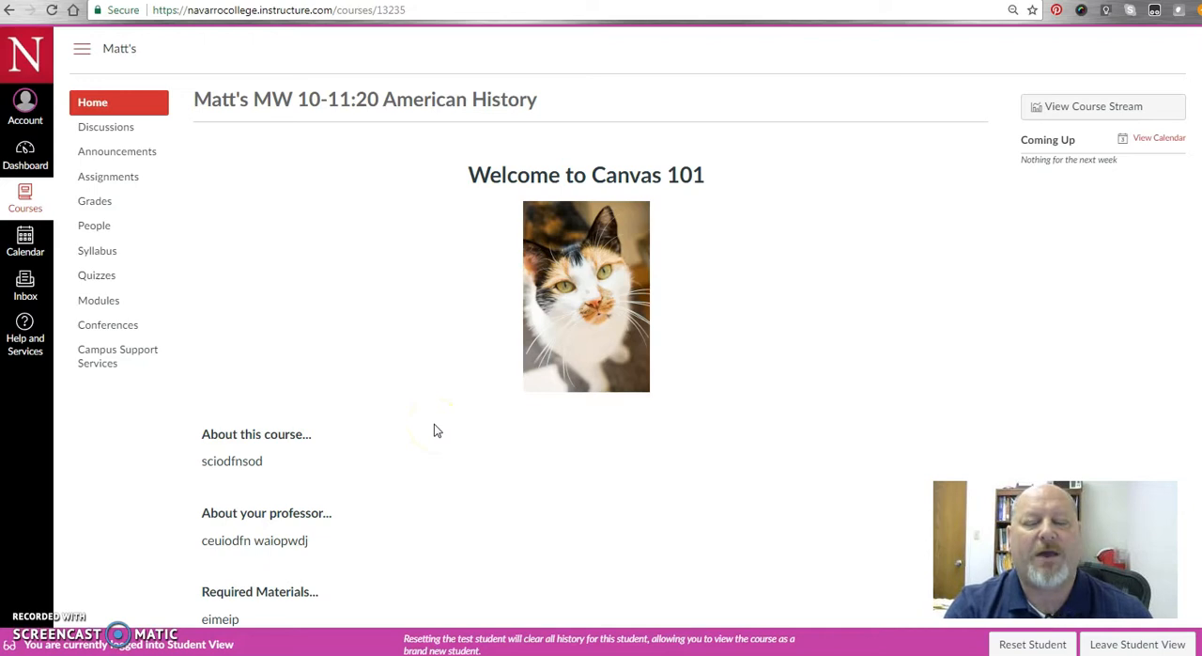
{"action": "mouse_move", "coordinate": [21, 49]}
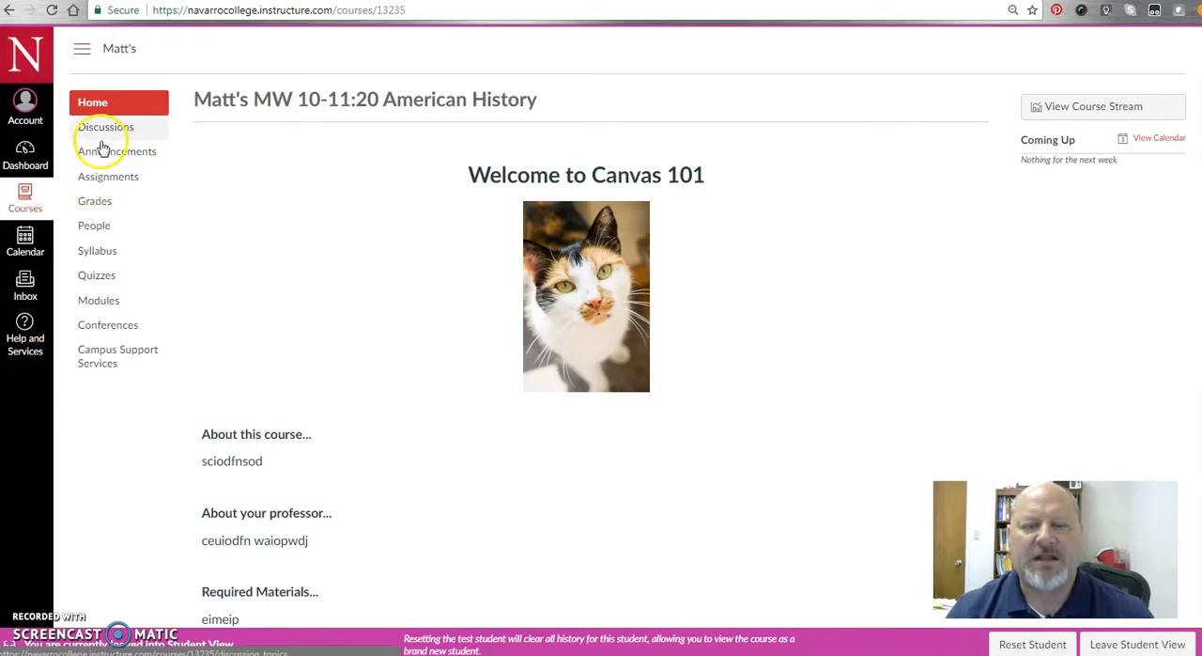
As the test student, go to Assignments and view the Test Assignment page.
{"action": "left_click", "coordinate": [109, 177]}
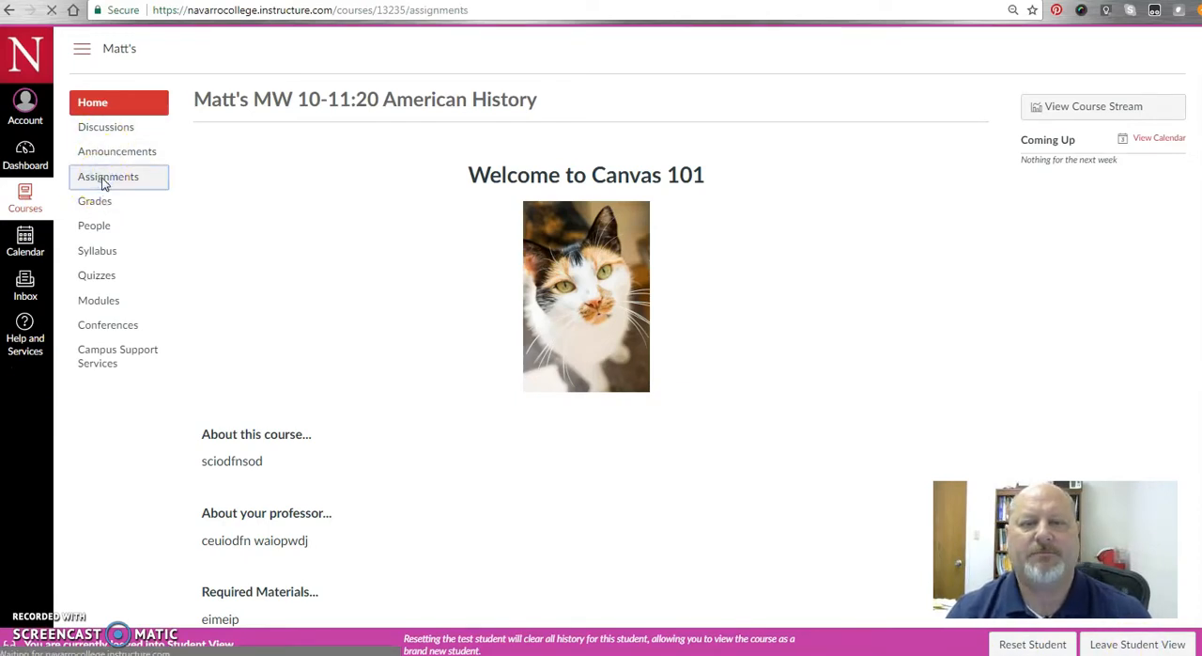
{"action": "left_click", "coordinate": [109, 177]}
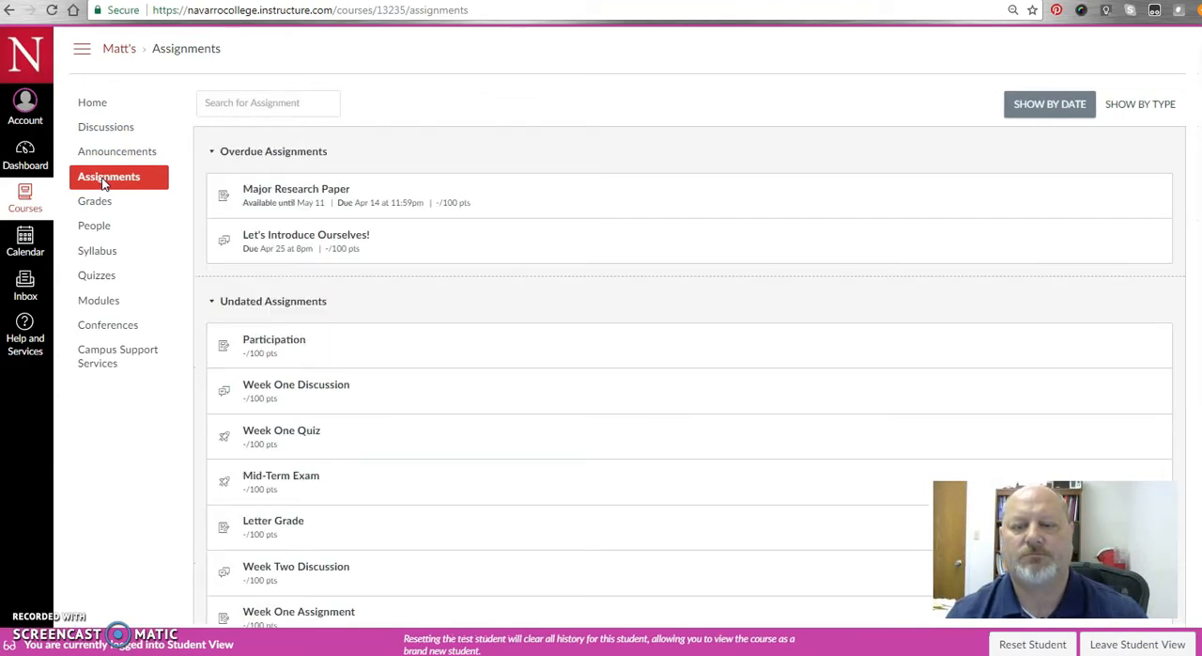
{"action": "scroll", "scroll_direction": "down", "scroll_amount": 3}
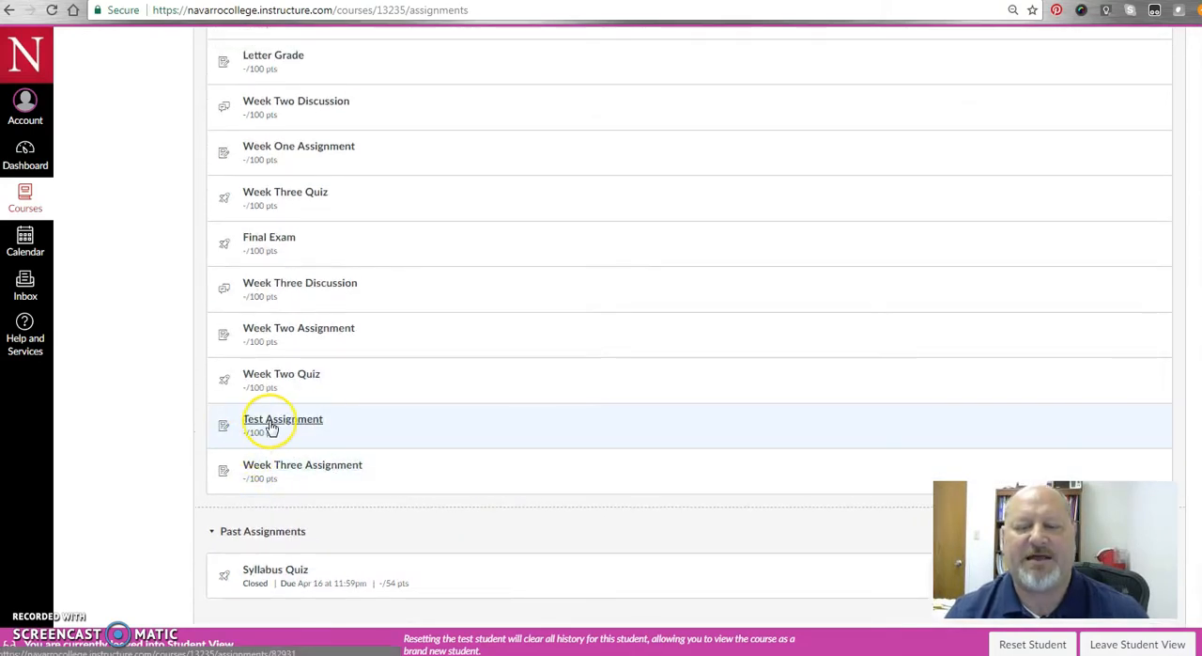
{"action": "left_click", "coordinate": [282, 419]}
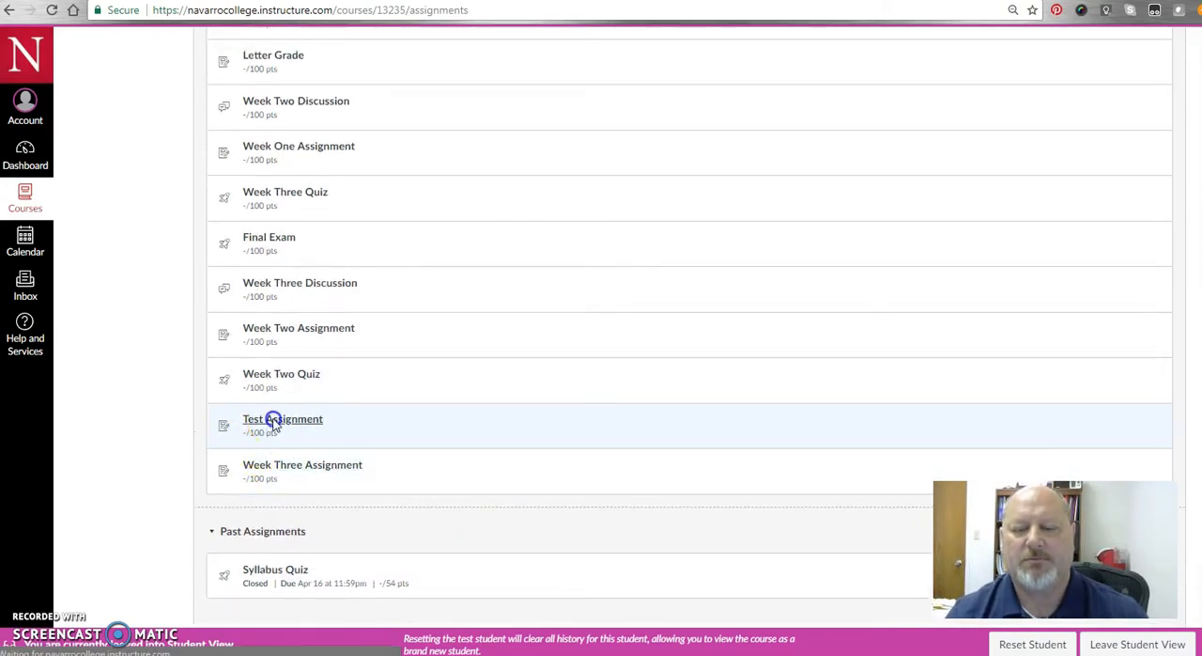
{"action": "left_click", "coordinate": [282, 419]}
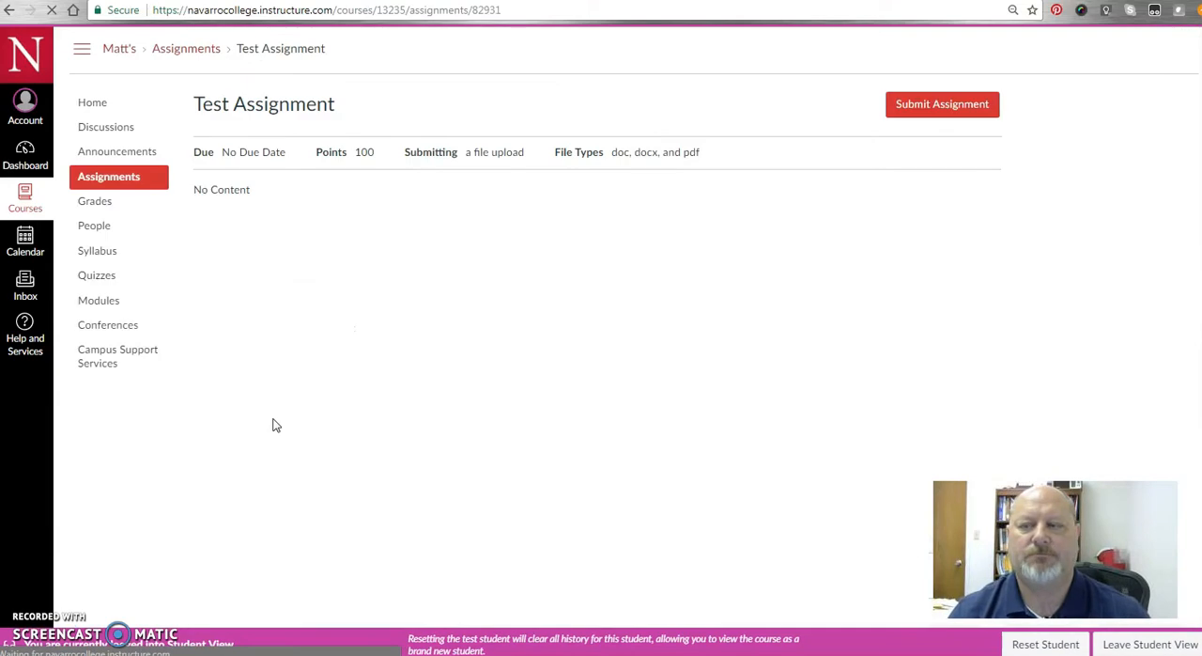
{"action": "mouse_move", "coordinate": [554, 73]}
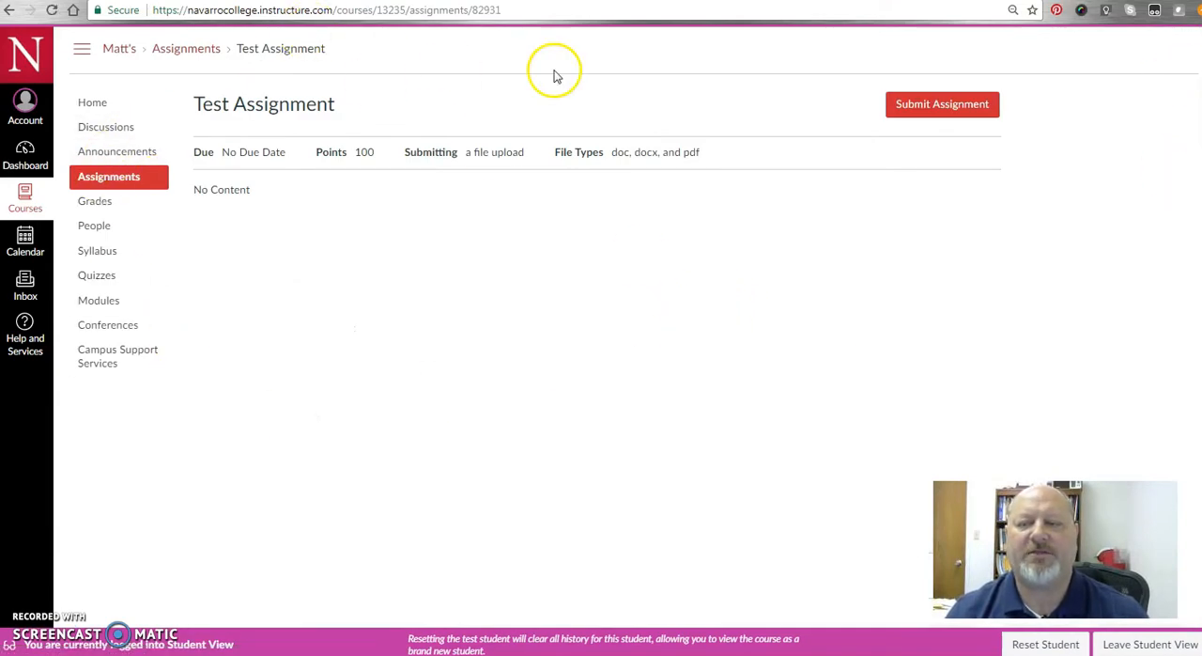
{"action": "mouse_move", "coordinate": [943, 104]}
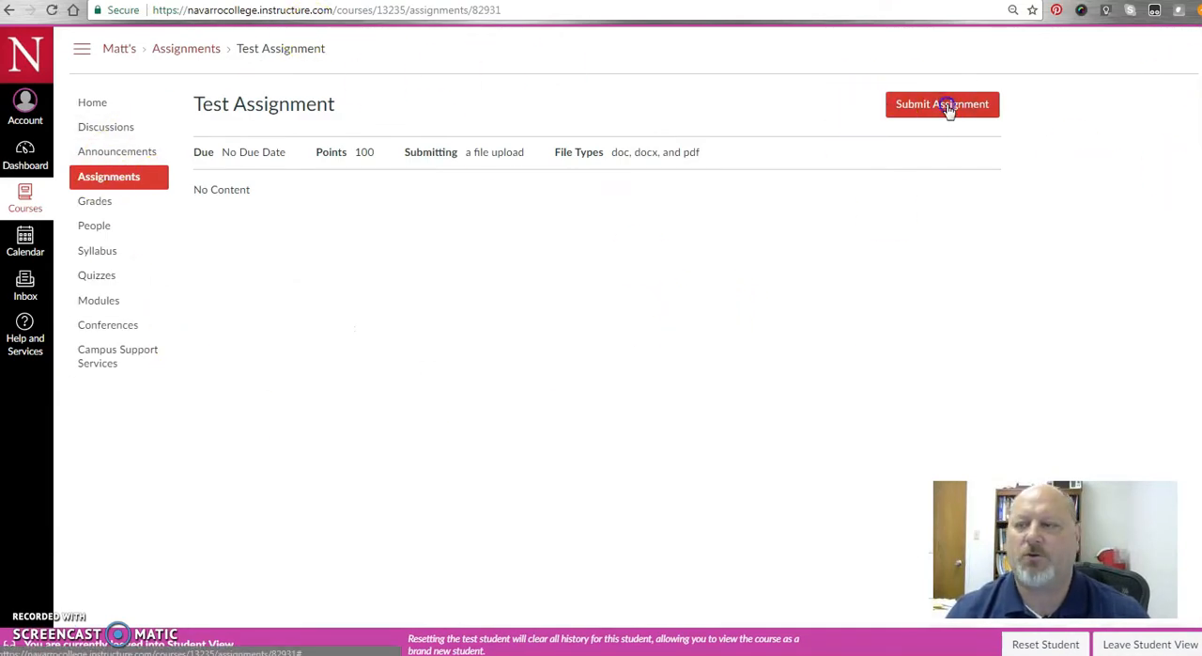
Begin a file-upload submission for Test Assignment and choose a file from the computer.
{"action": "left_click", "coordinate": [942, 104]}
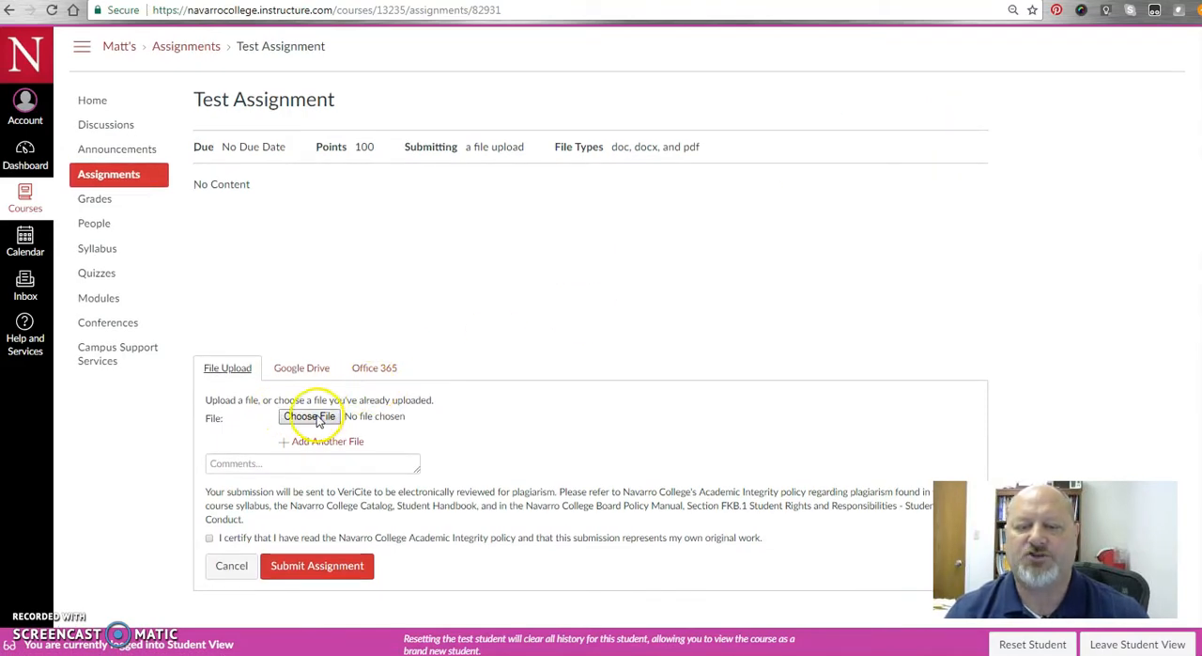
{"action": "left_click", "coordinate": [308, 415]}
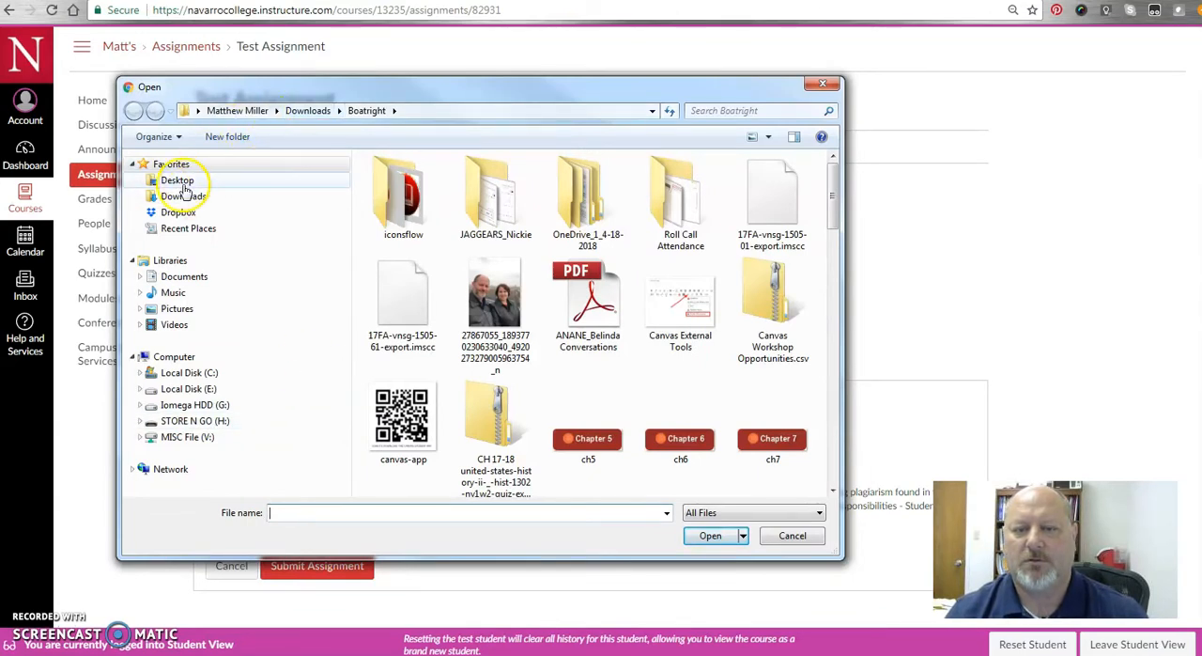
Select The Great Gatsby.docx from Desktop > Canvas Sample Files as the upload.
{"action": "left_click", "coordinate": [177, 180]}
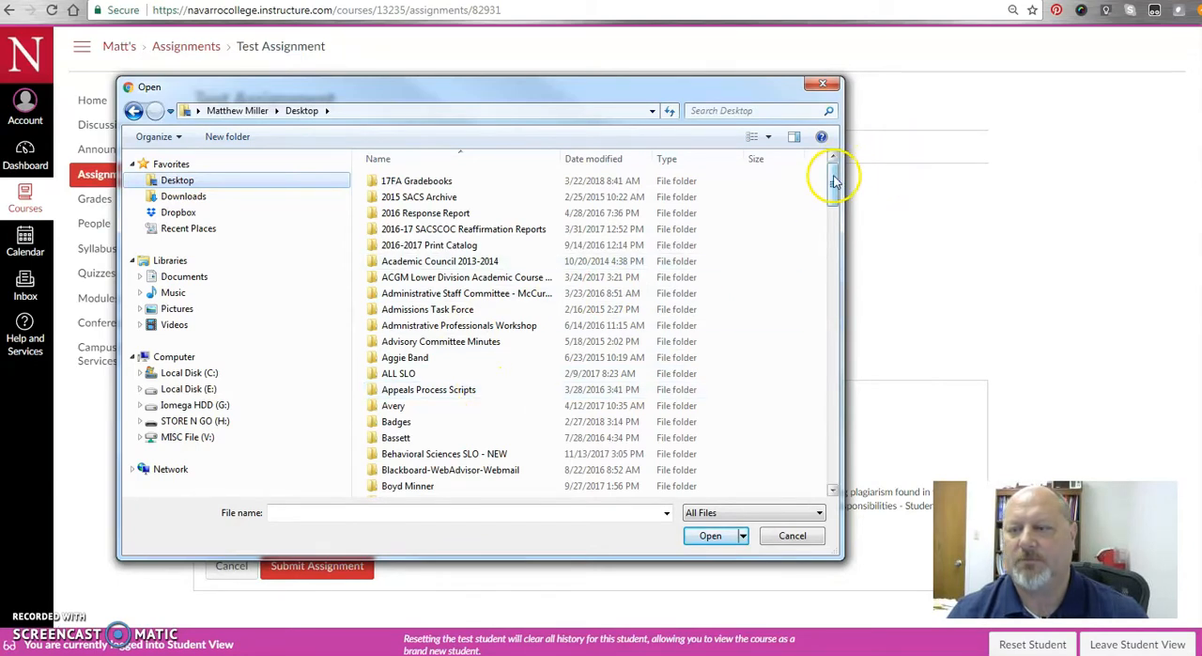
{"action": "scroll", "scroll_direction": "down", "scroll_amount": 3}
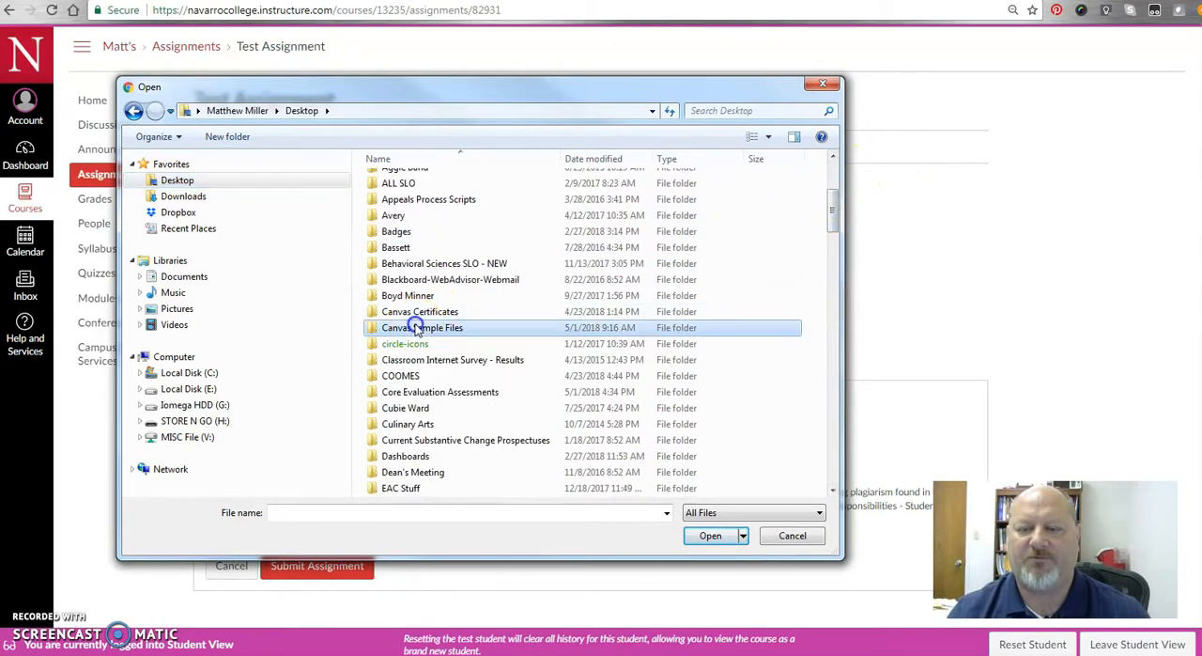
{"action": "double_click", "coordinate": [420, 327]}
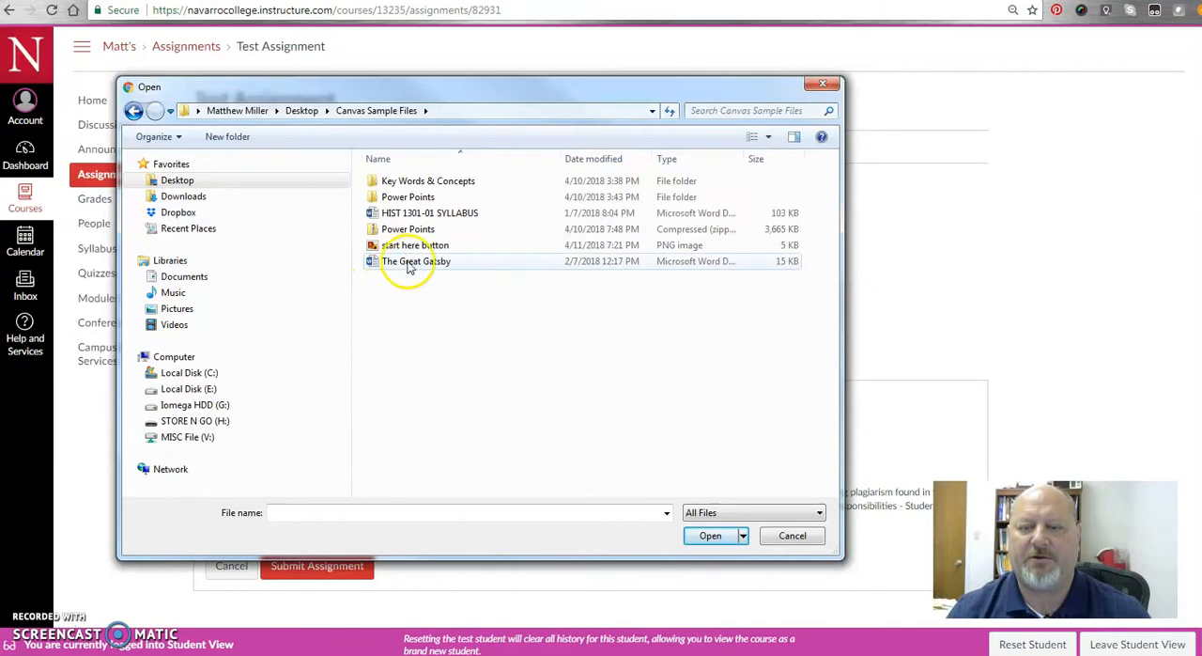
{"action": "mouse_move", "coordinate": [417, 261]}
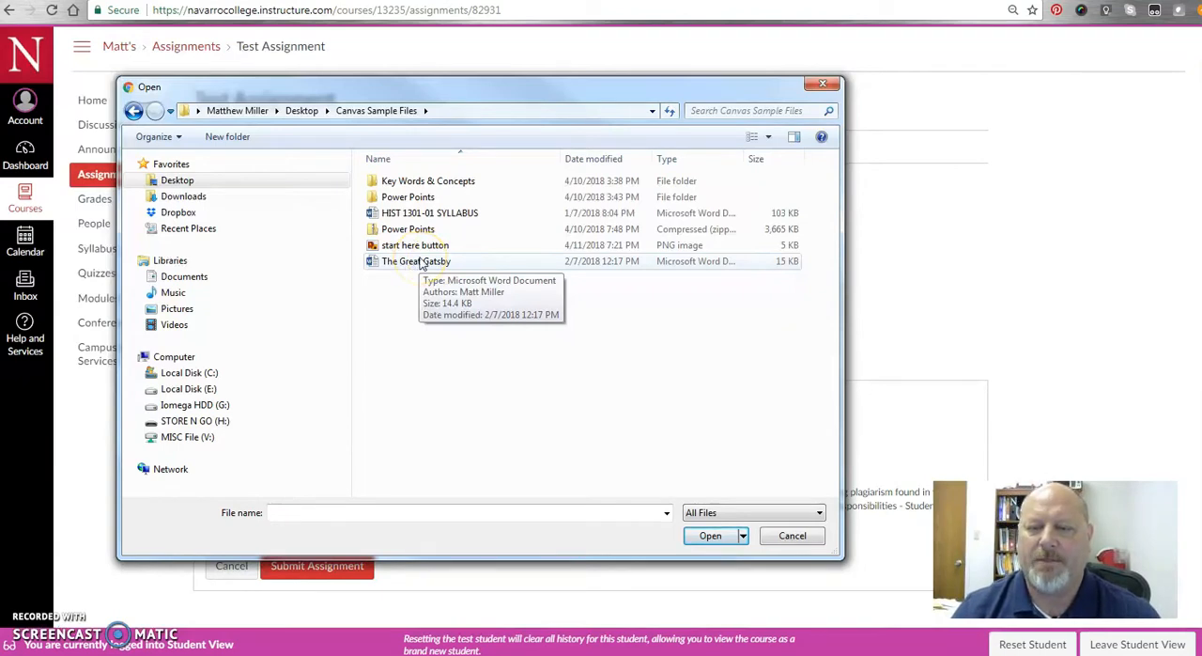
{"action": "left_click", "coordinate": [417, 261]}
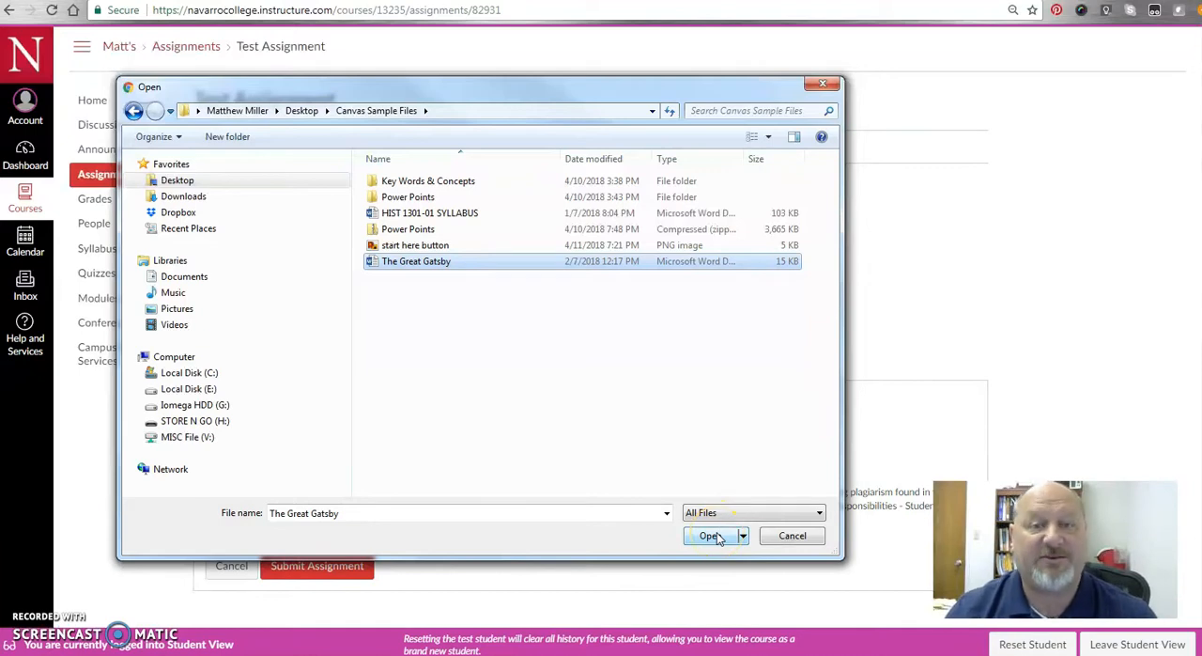
{"action": "left_click", "coordinate": [710, 535]}
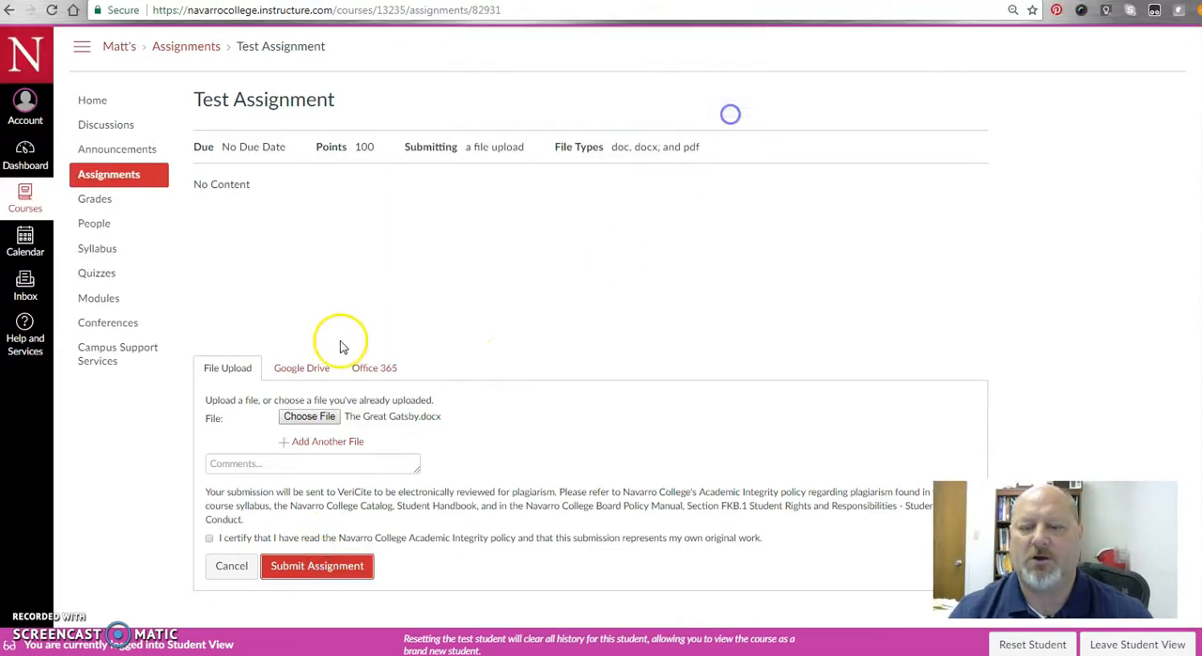
Certify the academic integrity statement, submit the assignment, and leave Student View.
{"action": "left_click", "coordinate": [209, 537]}
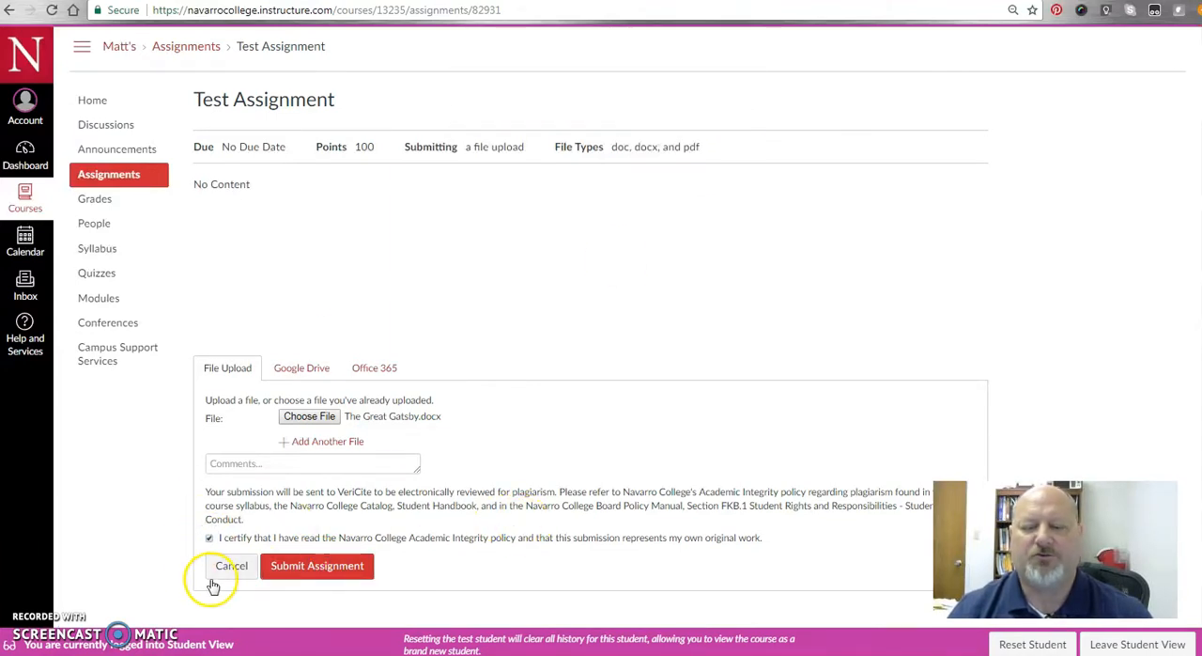
{"action": "mouse_move", "coordinate": [517, 537]}
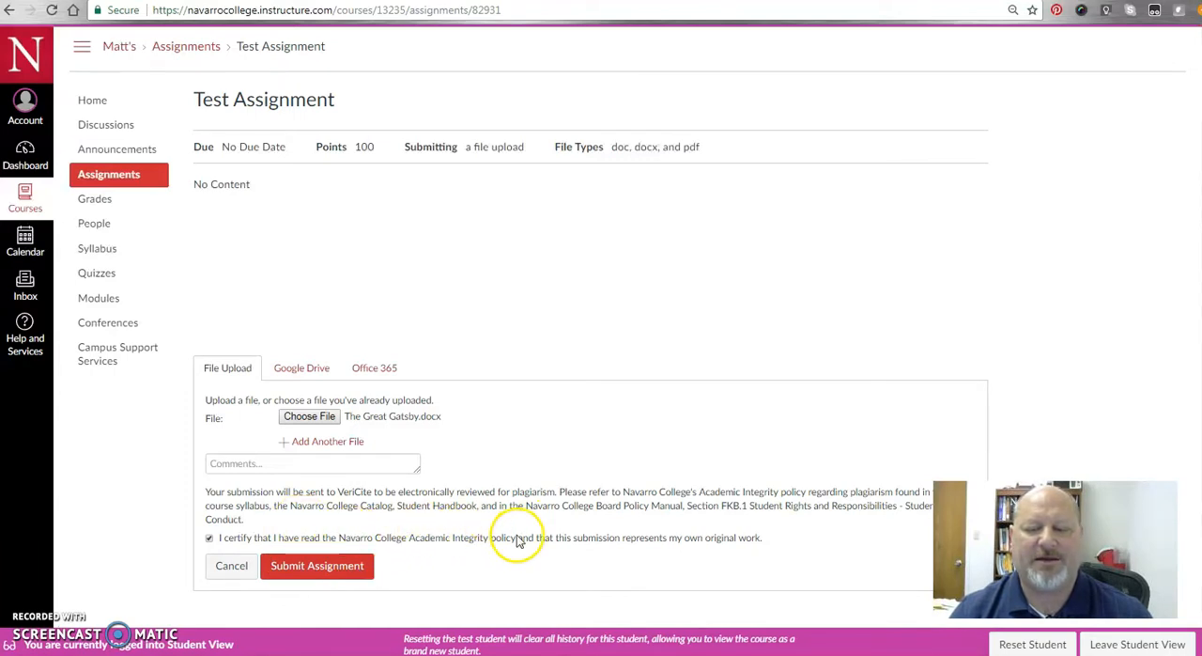
{"action": "mouse_move", "coordinate": [462, 537]}
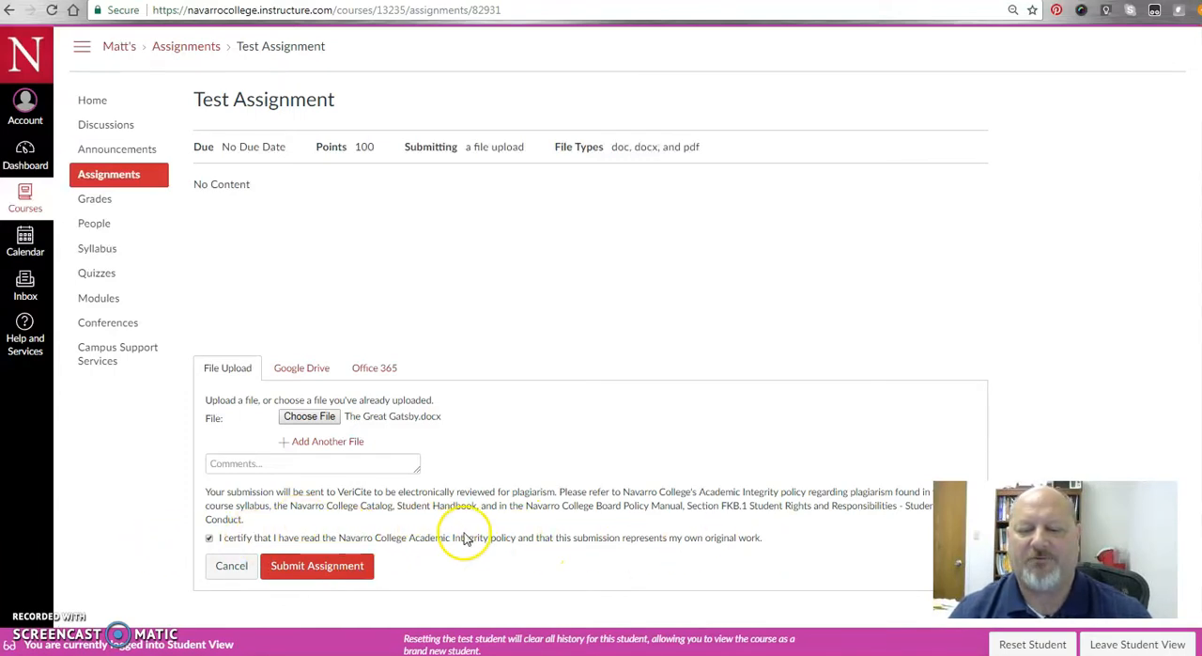
{"action": "left_click", "coordinate": [316, 564]}
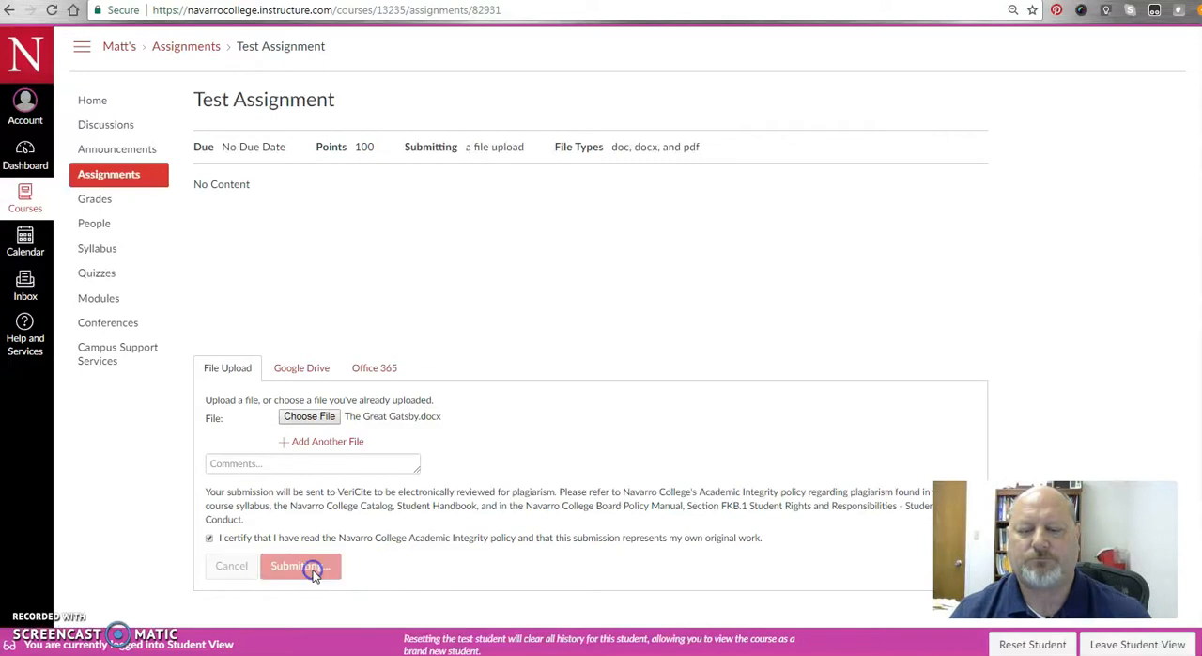
{"action": "left_click", "coordinate": [301, 565]}
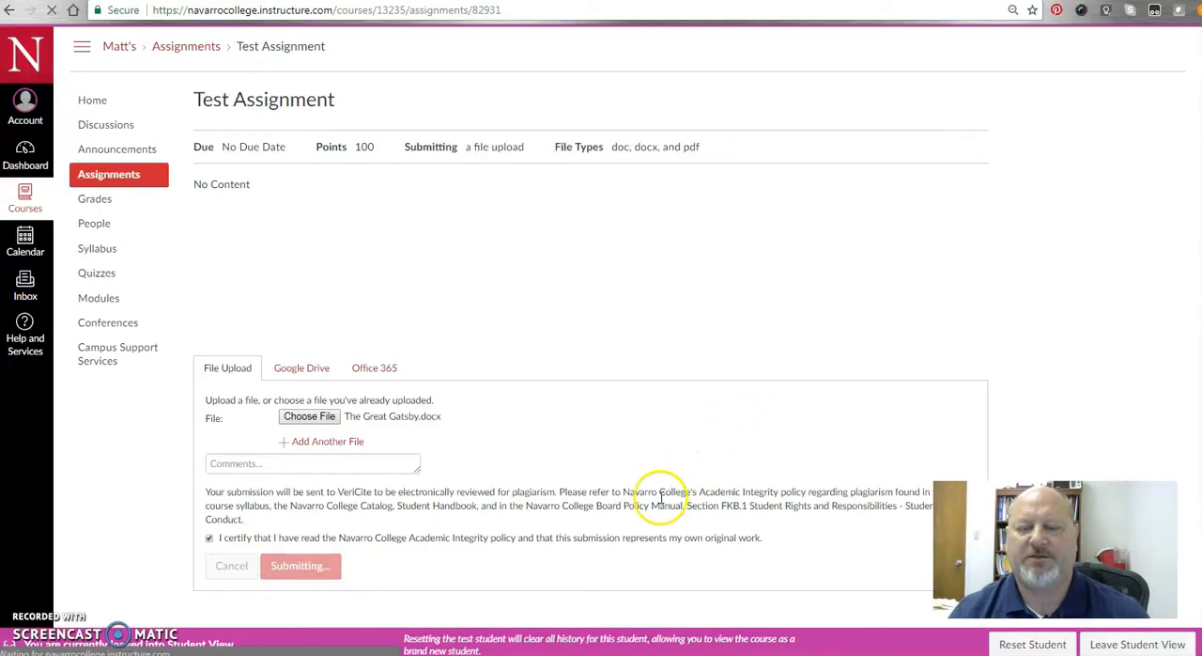
{"action": "left_click", "coordinate": [300, 564]}
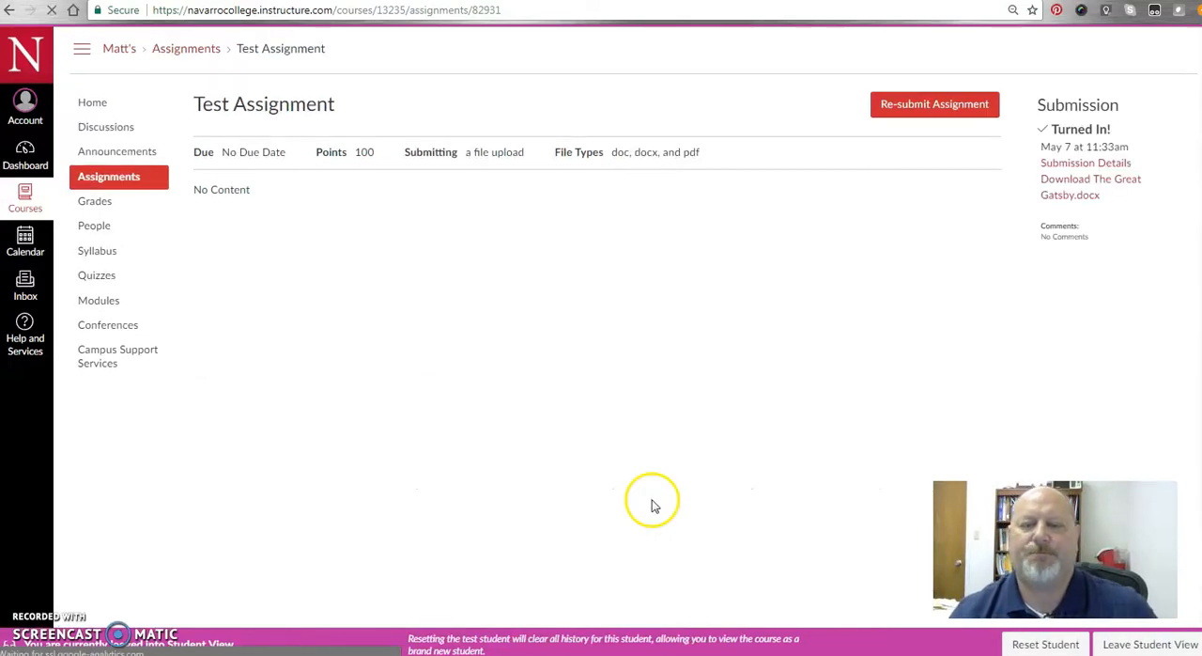
{"action": "mouse_move", "coordinate": [289, 336]}
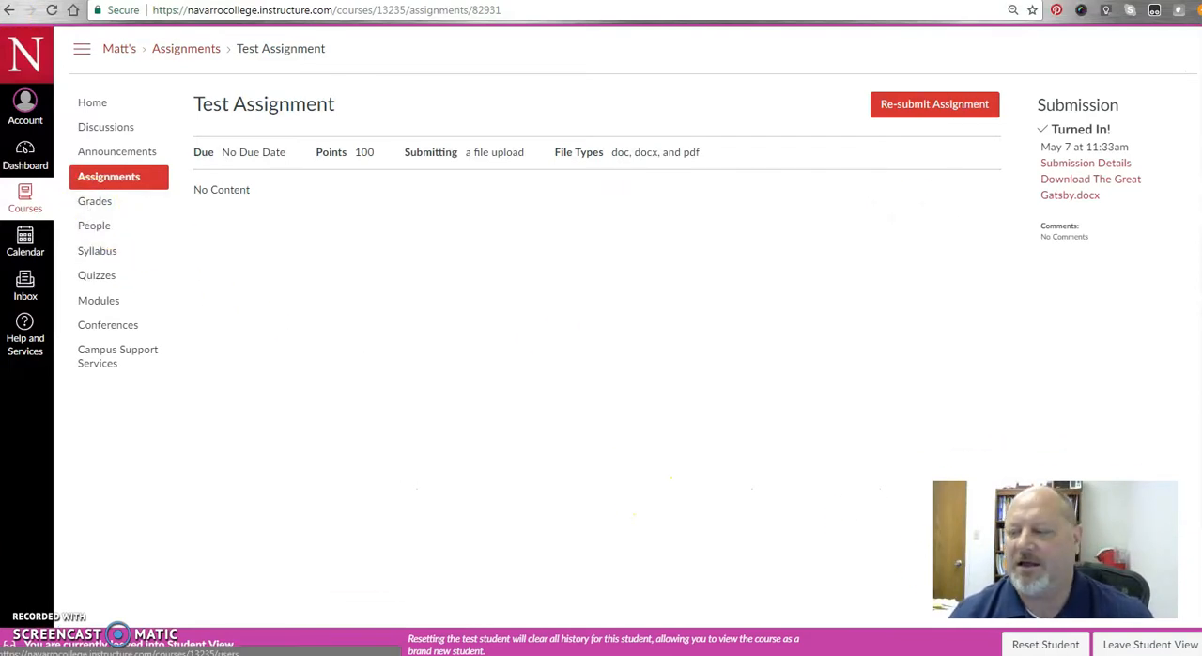
{"action": "left_click", "coordinate": [1149, 643]}
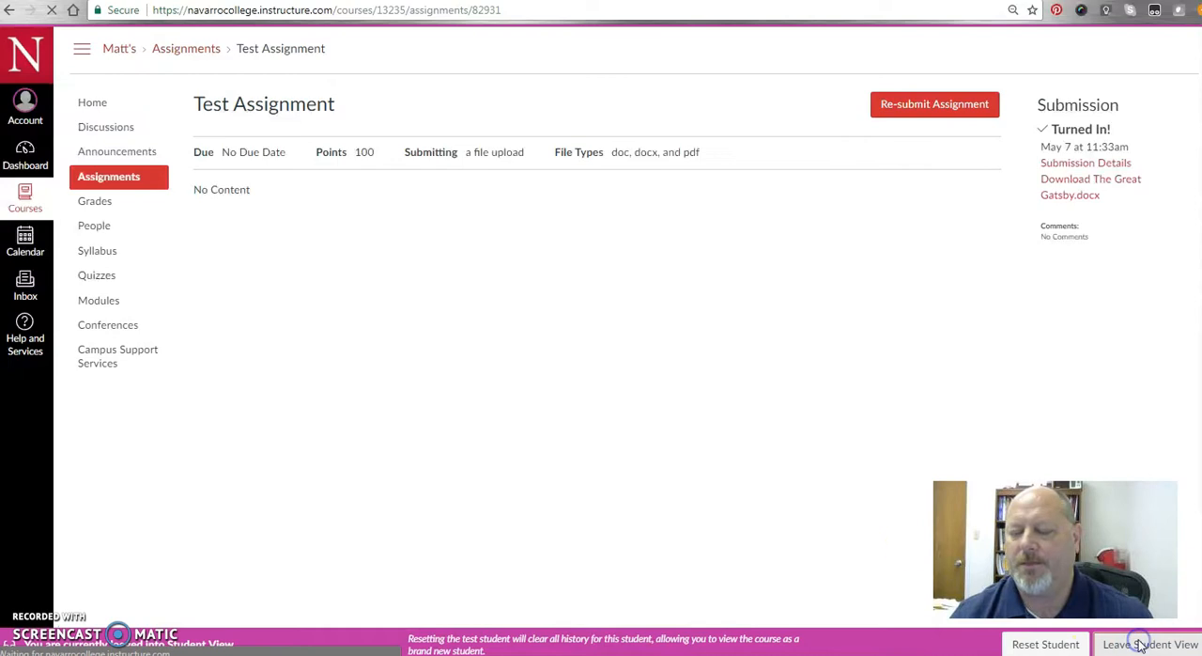
Leave Student View and show the course Gradebook with Student, Test's Test Assignment submission.
{"action": "left_click", "coordinate": [1150, 642]}
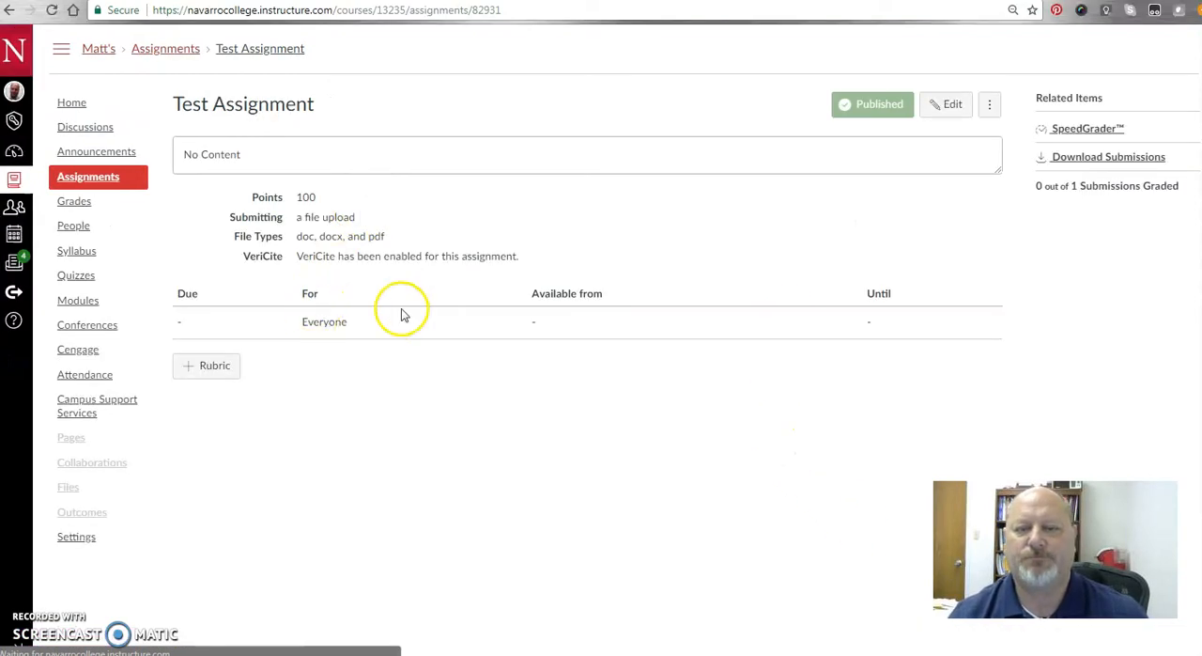
{"action": "left_click", "coordinate": [75, 200]}
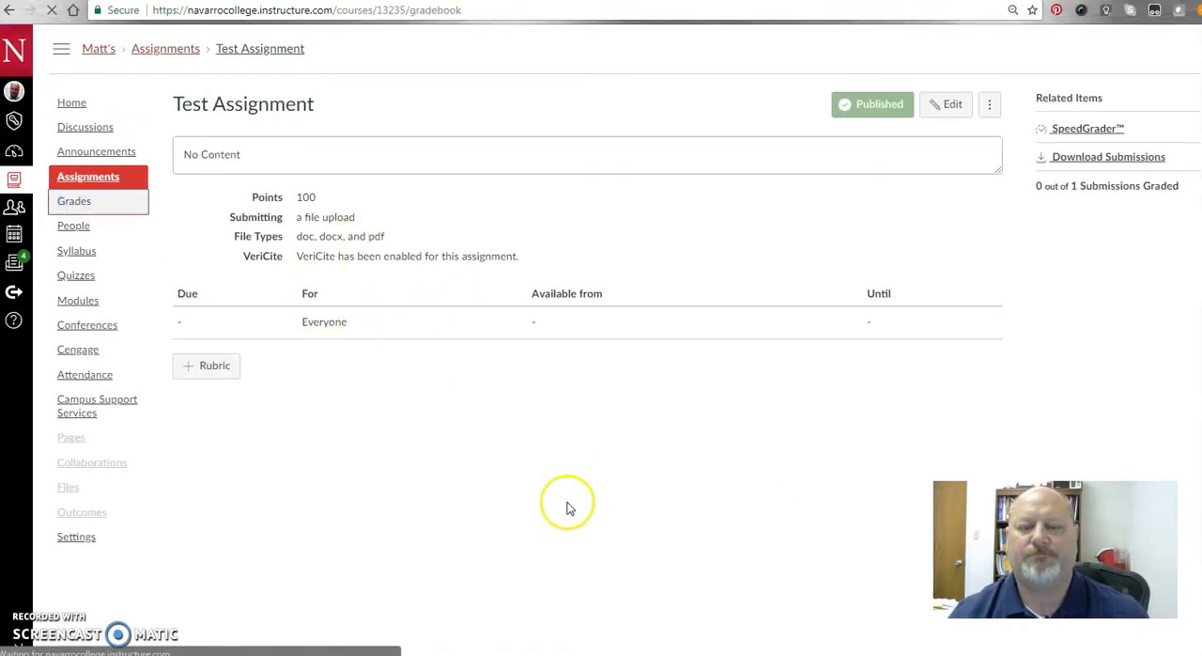
{"action": "left_click", "coordinate": [75, 199]}
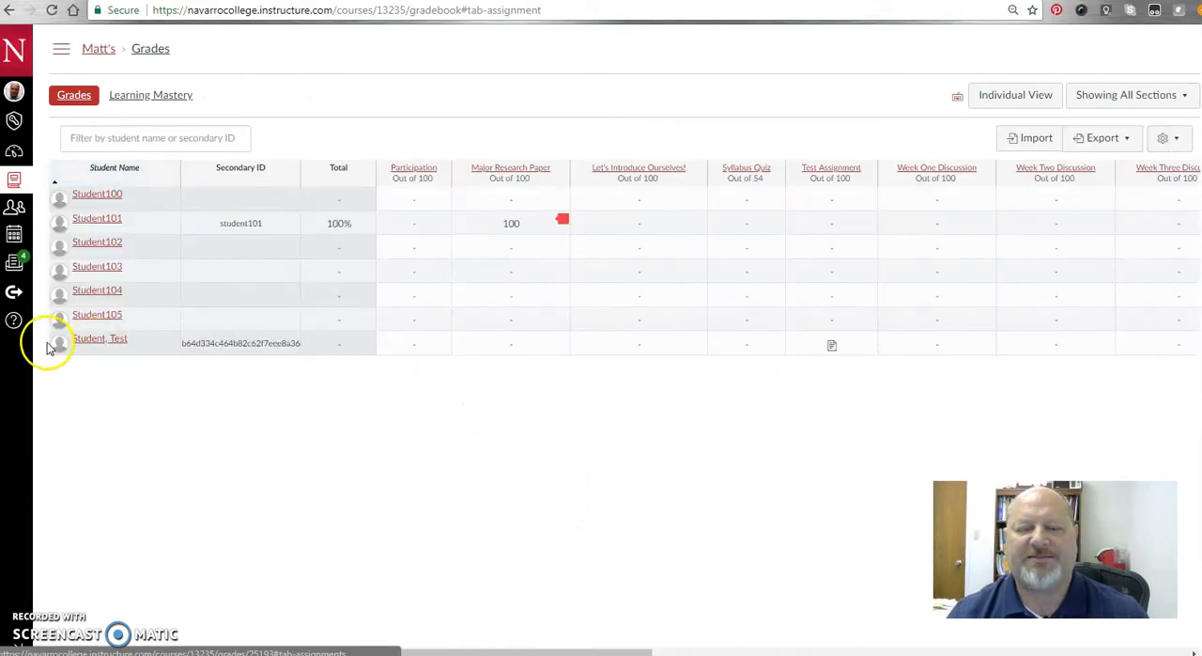
{"action": "mouse_move", "coordinate": [830, 343]}
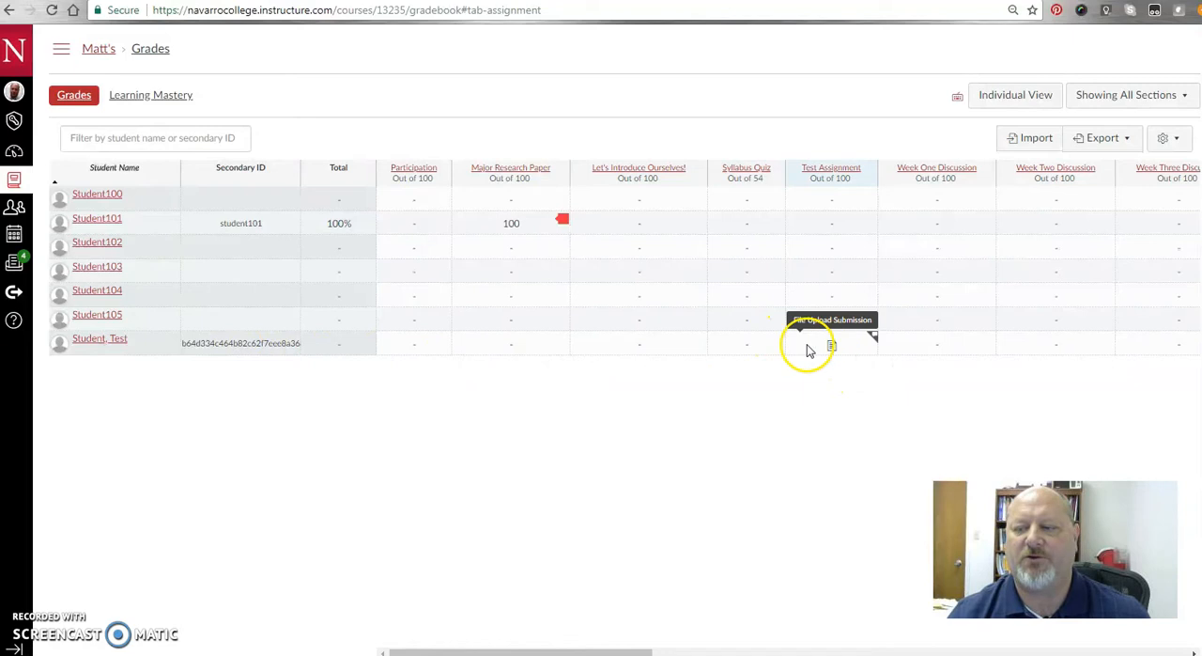
{"action": "mouse_move", "coordinate": [830, 353]}
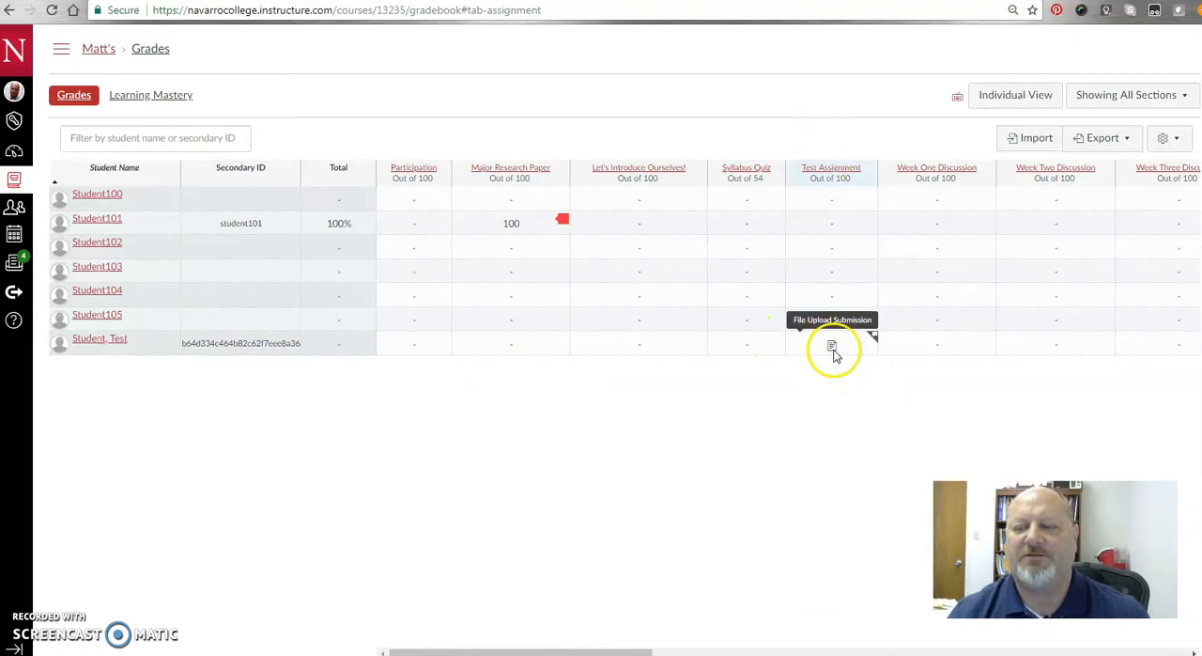
{"action": "mouse_move", "coordinate": [827, 199]}
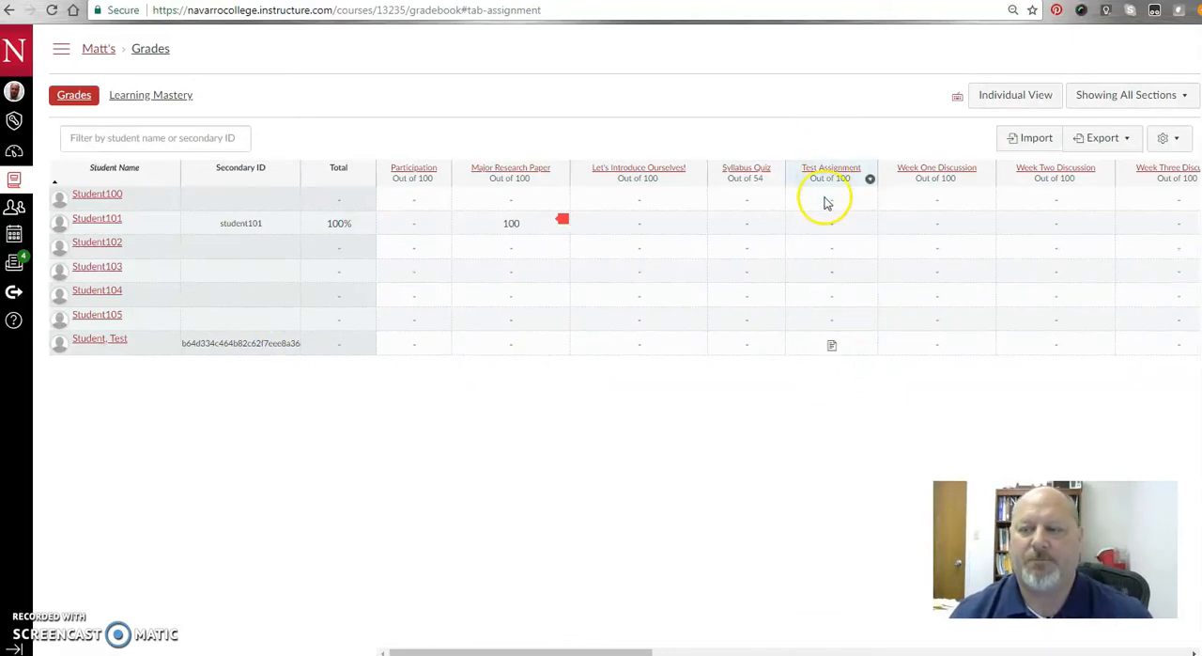
{"action": "mouse_move", "coordinate": [830, 342]}
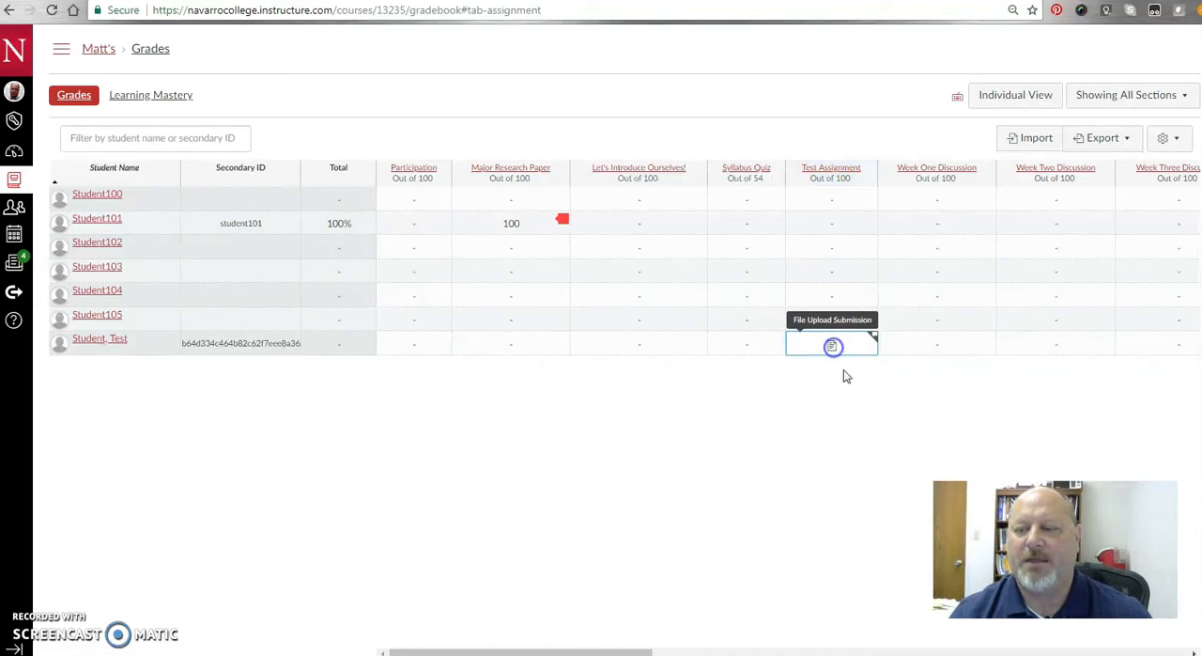
View the test student's Test Assignment in SpeedGrader with The Great Gatsby.docx loaded for reading.
{"action": "left_click", "coordinate": [832, 346]}
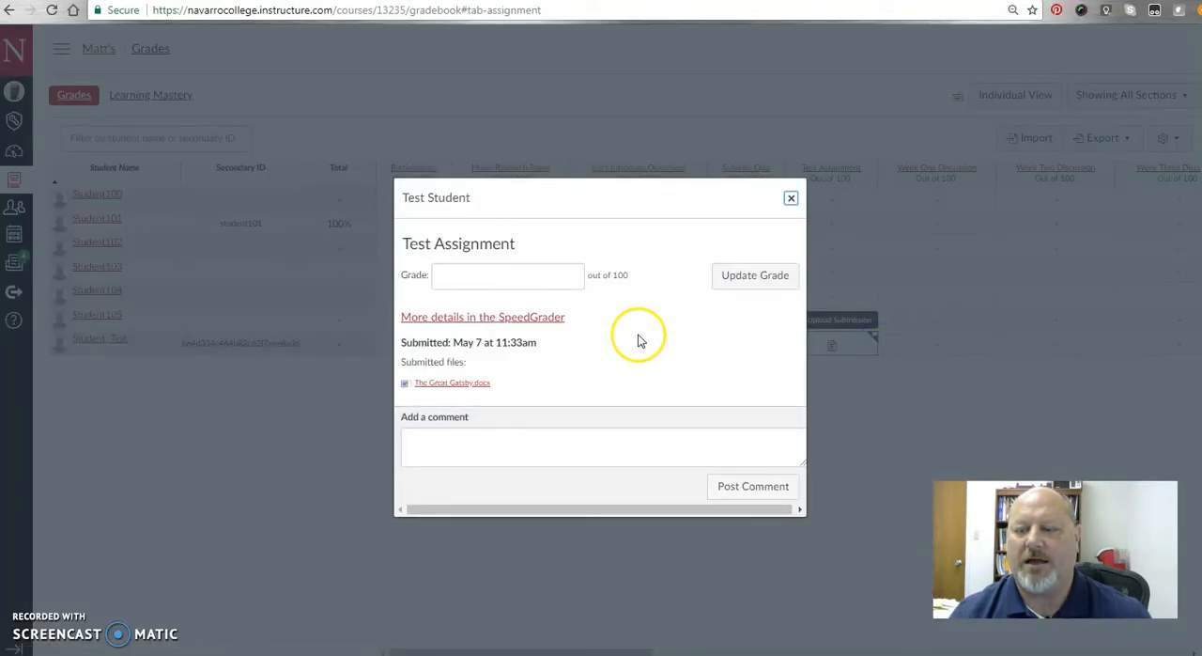
{"action": "mouse_move", "coordinate": [496, 252]}
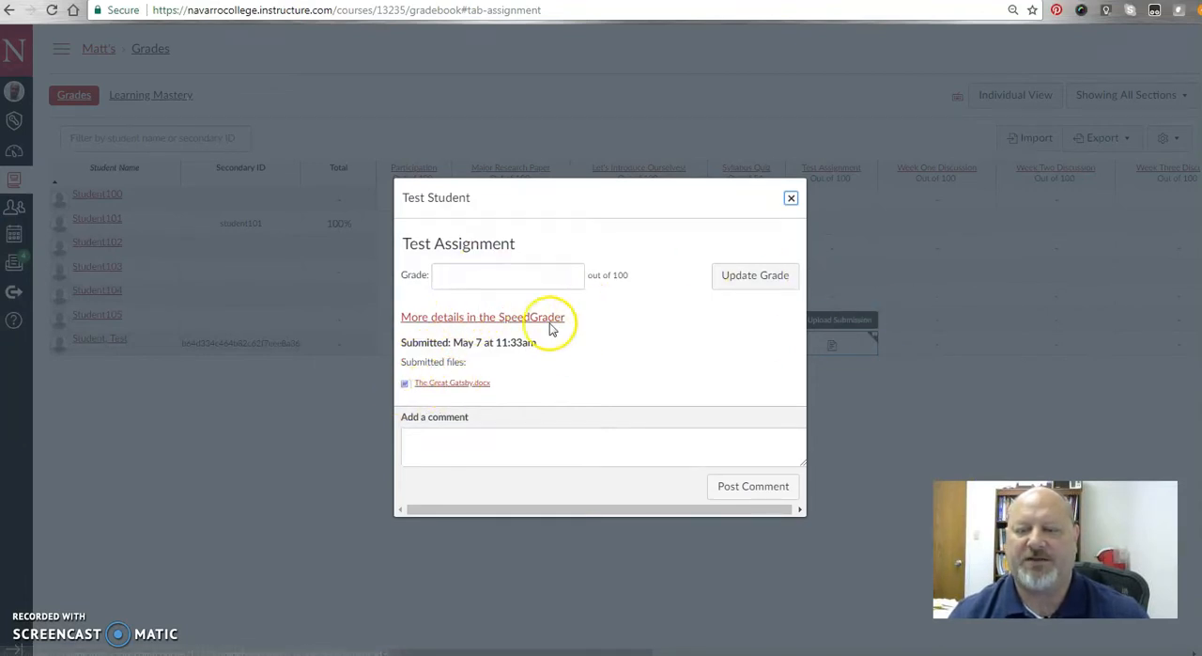
{"action": "left_click", "coordinate": [483, 315]}
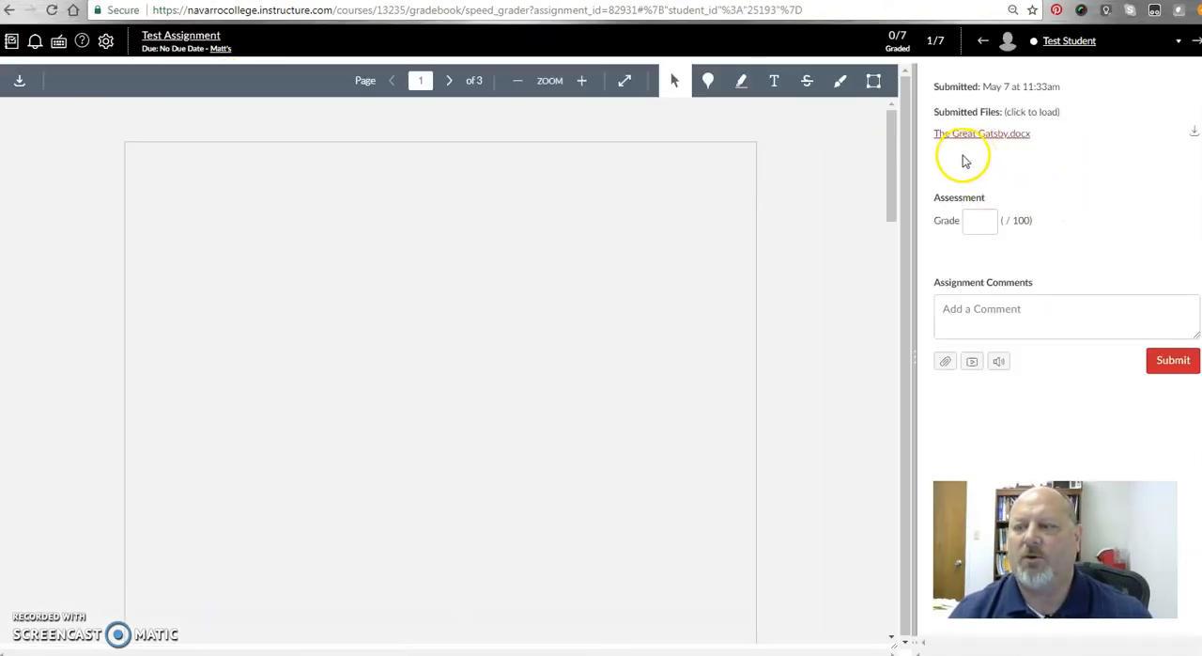
{"action": "left_click", "coordinate": [981, 131]}
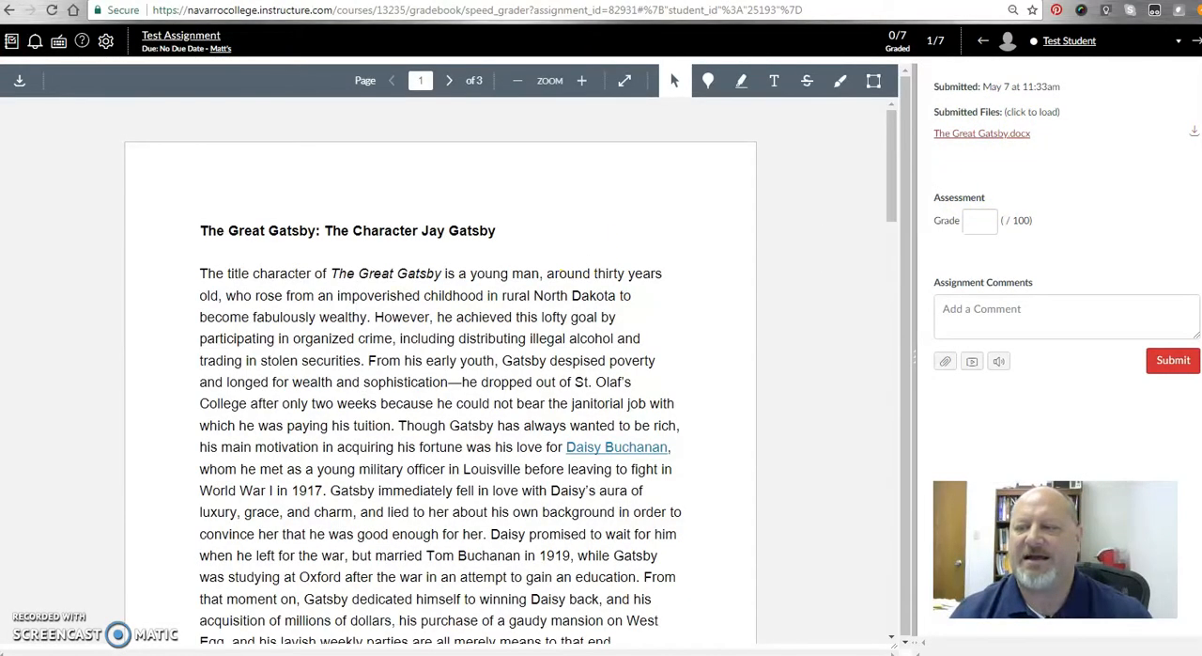
{"action": "mouse_move", "coordinate": [960, 195]}
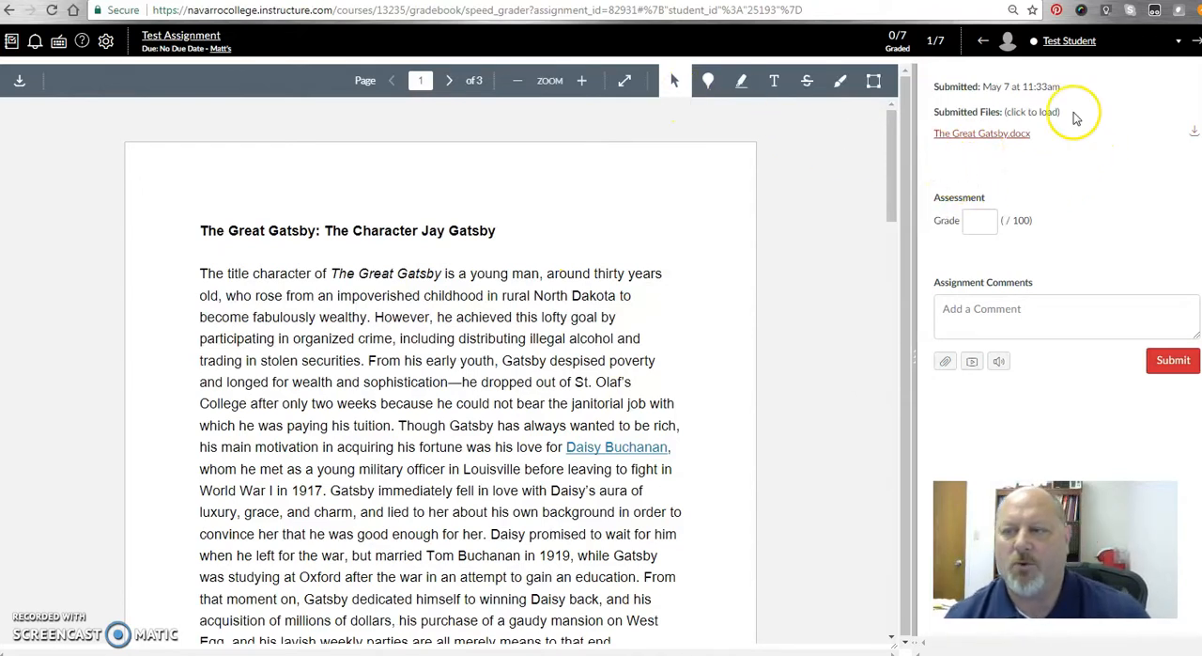
{"action": "mouse_move", "coordinate": [327, 598]}
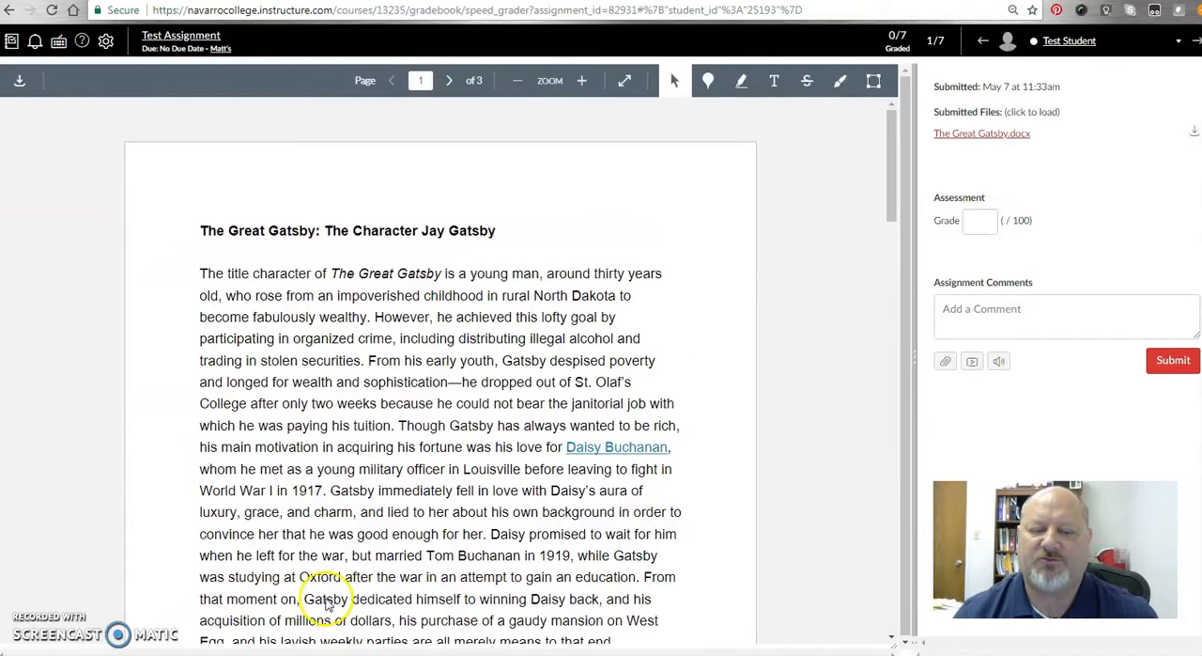
{"action": "mouse_move", "coordinate": [1033, 141]}
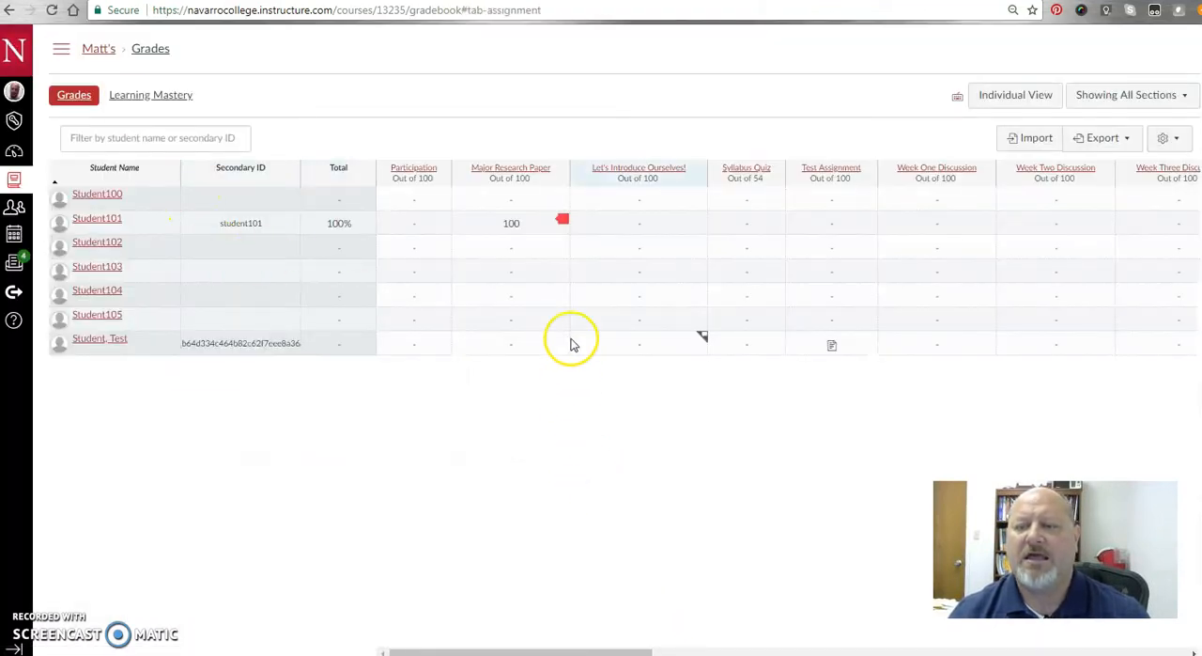
{"action": "mouse_move", "coordinate": [560, 222]}
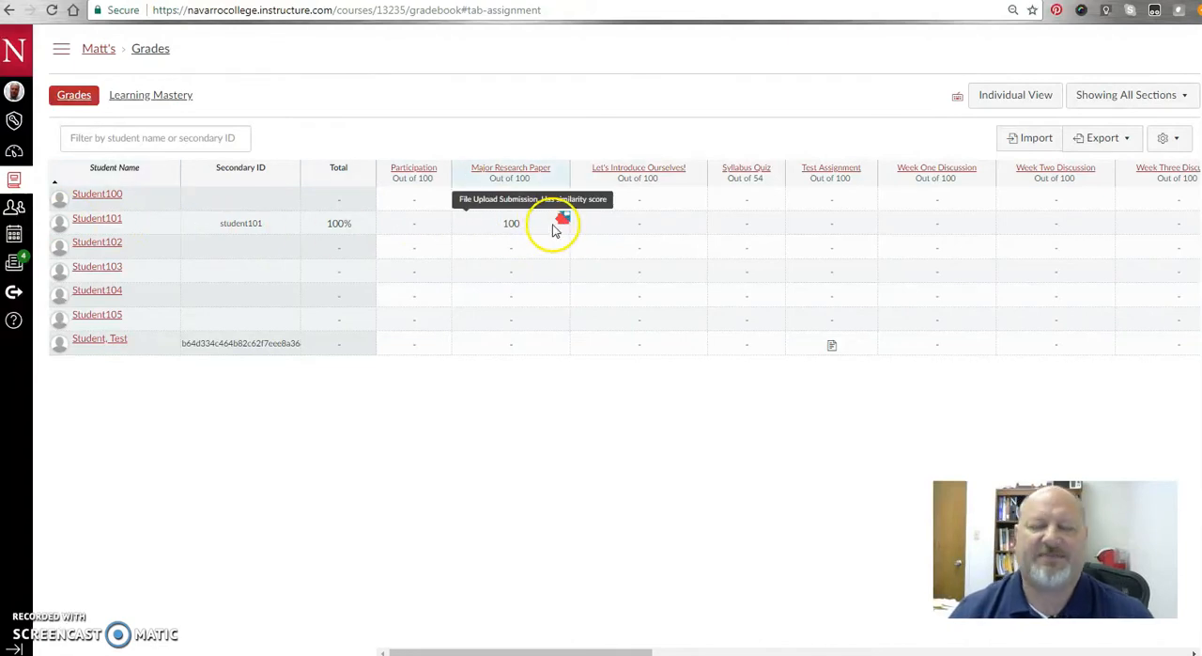
{"action": "mouse_move", "coordinate": [541, 458]}
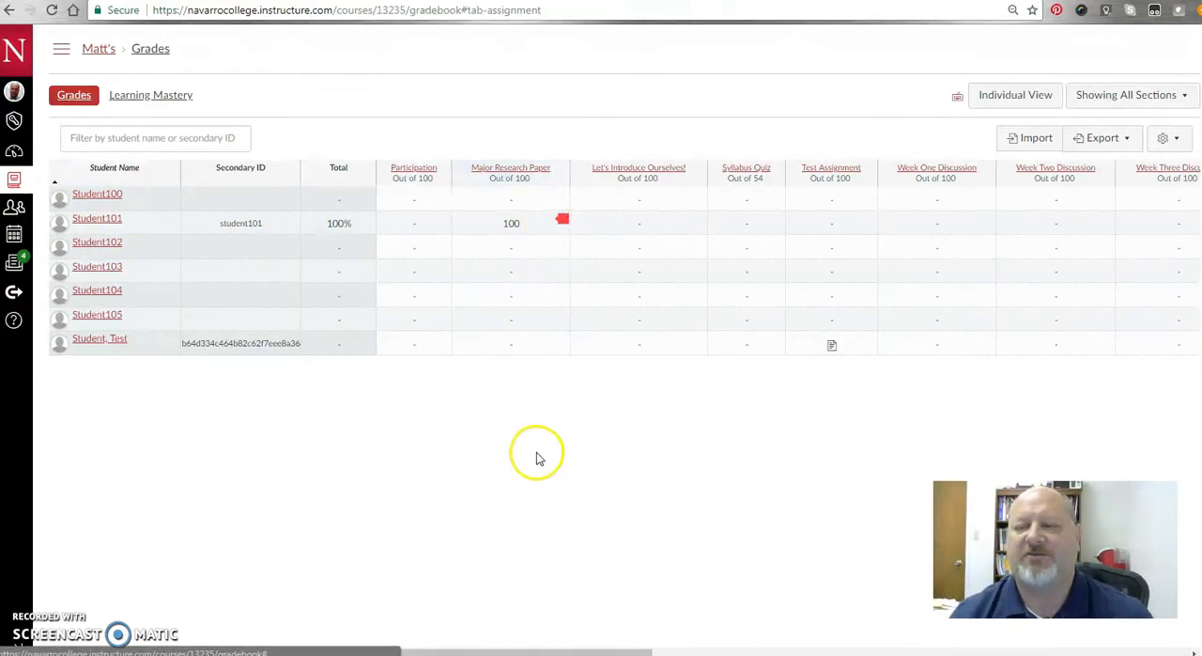
{"action": "mouse_move", "coordinate": [560, 223]}
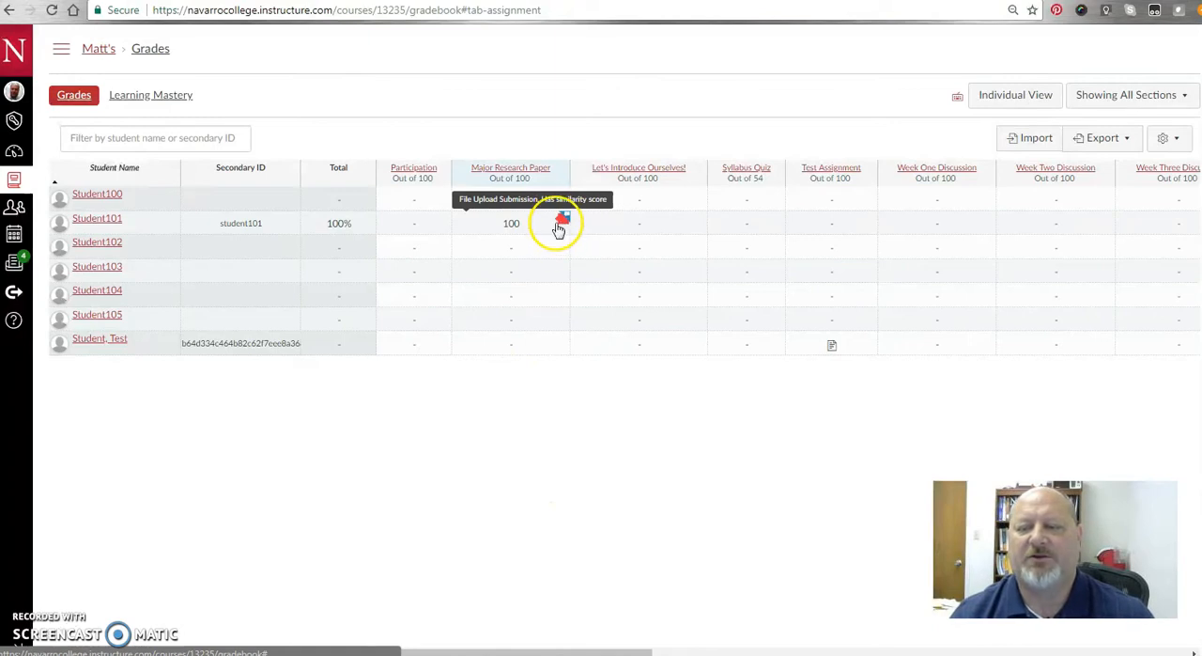
{"action": "mouse_move", "coordinate": [560, 229]}
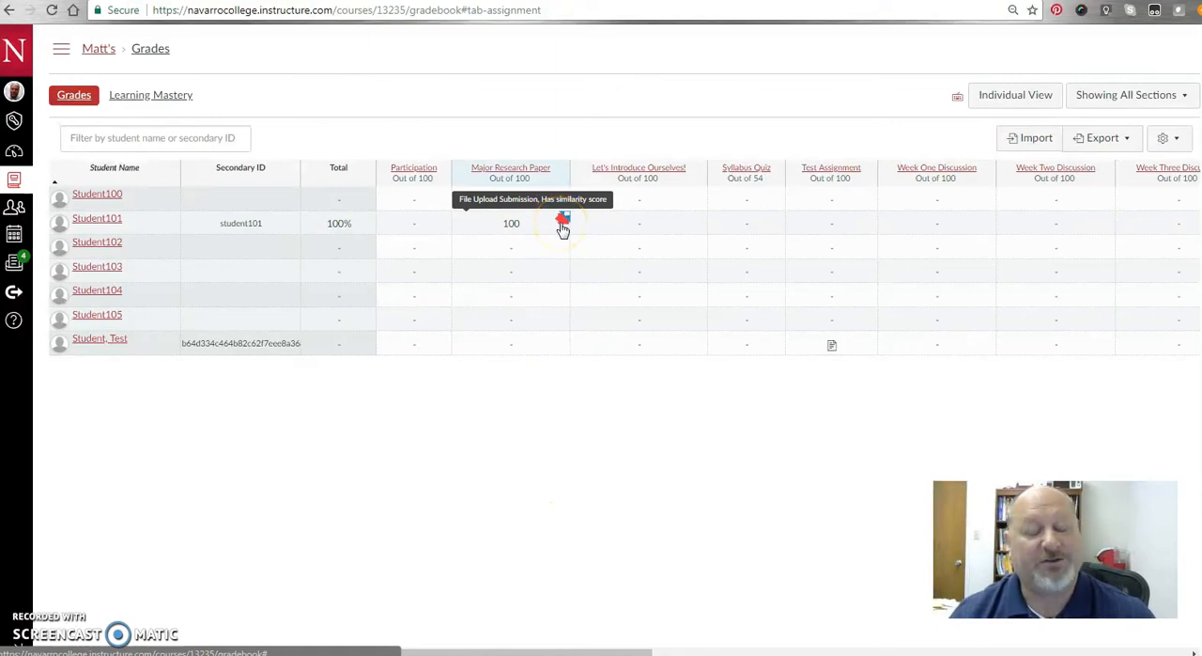
{"action": "mouse_move", "coordinate": [562, 225]}
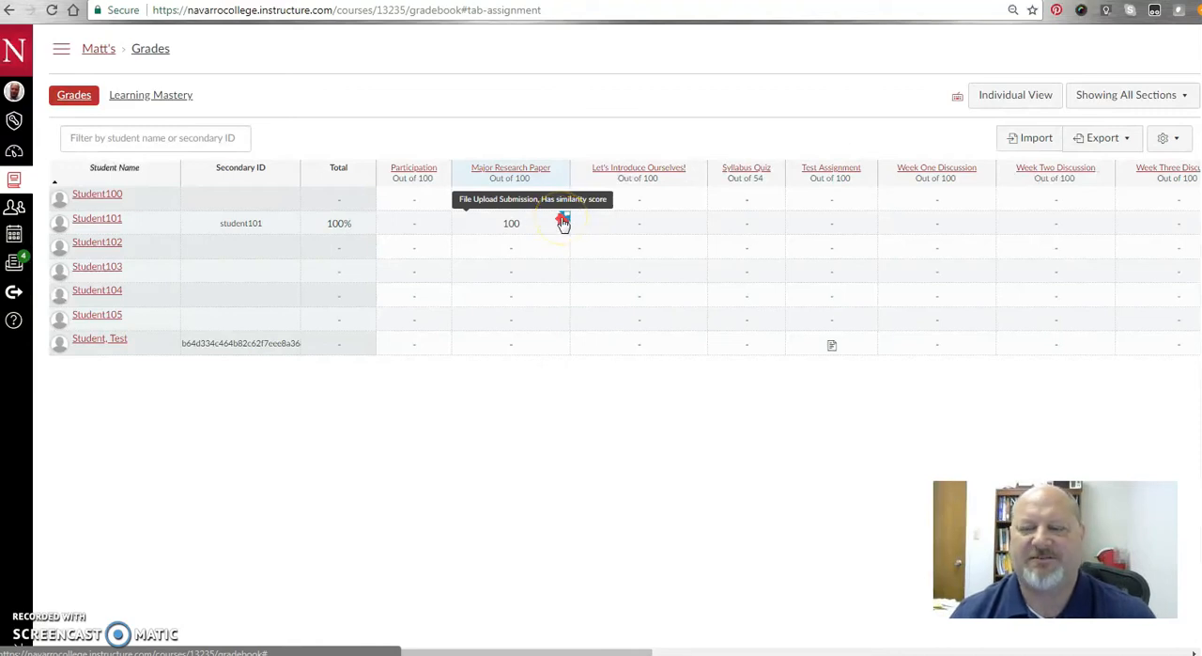
Show Student101's Major Research Paper details, graded 100 with The Great Gatsby file.
{"action": "left_click", "coordinate": [564, 222]}
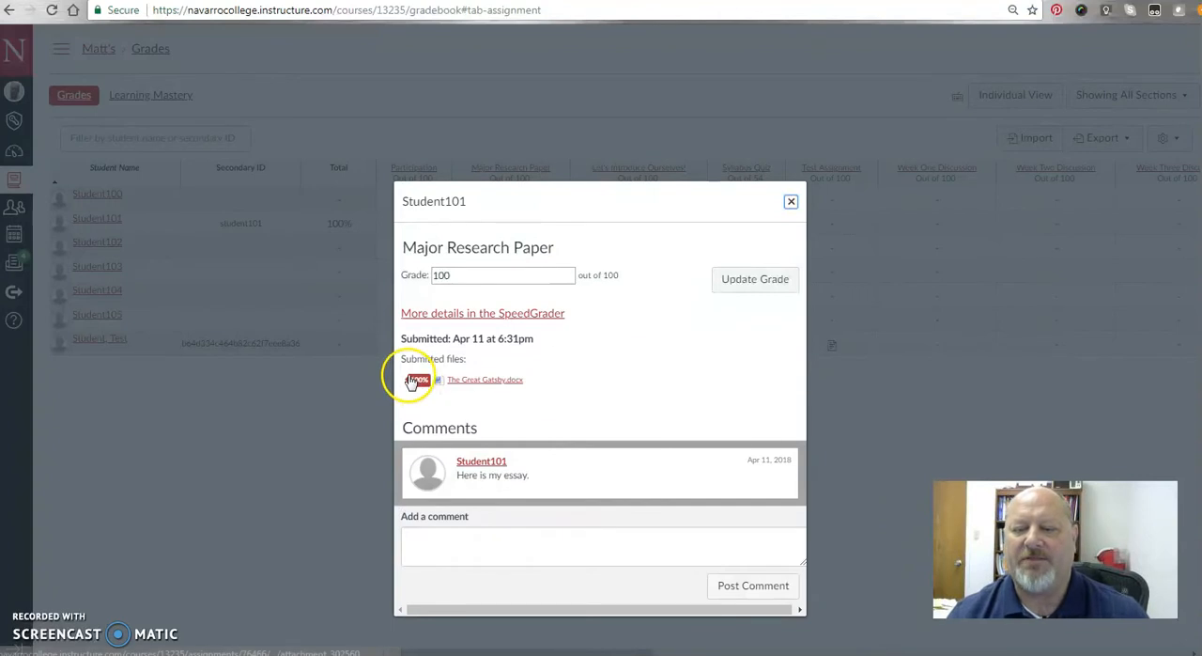
{"action": "mouse_move", "coordinate": [579, 385]}
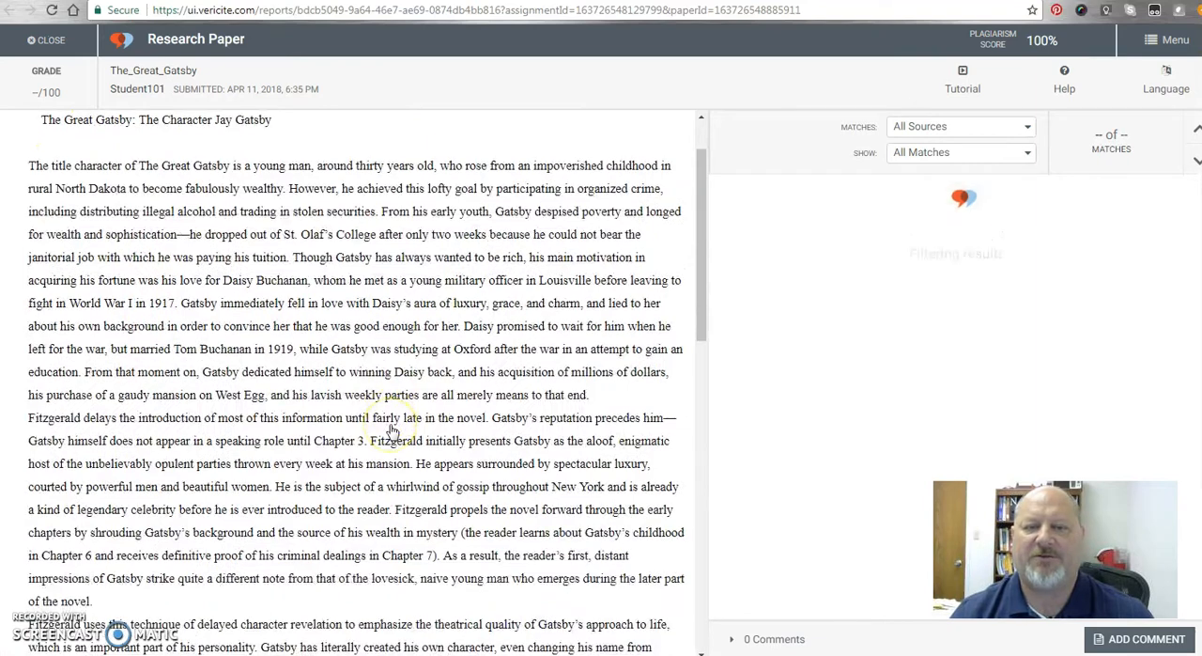
Scroll through the VeriCite report's highlighted text and Top Sources for the 100% score.
{"action": "scroll", "scroll_direction": "down", "scroll_amount": 3}
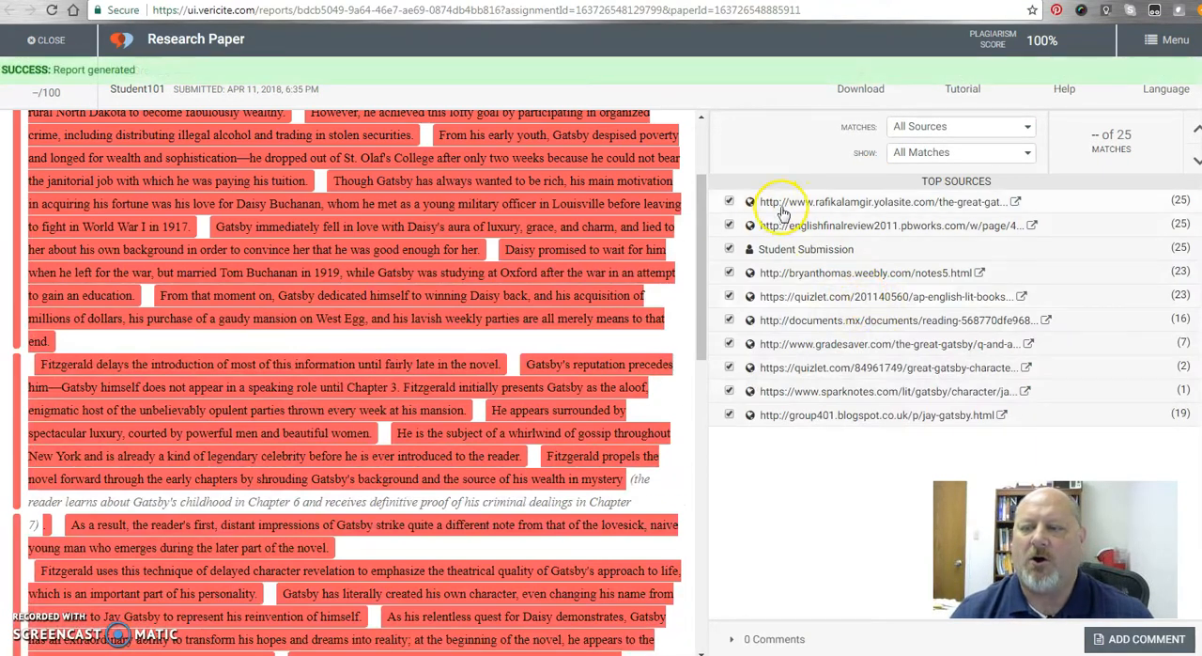
{"action": "mouse_move", "coordinate": [695, 209]}
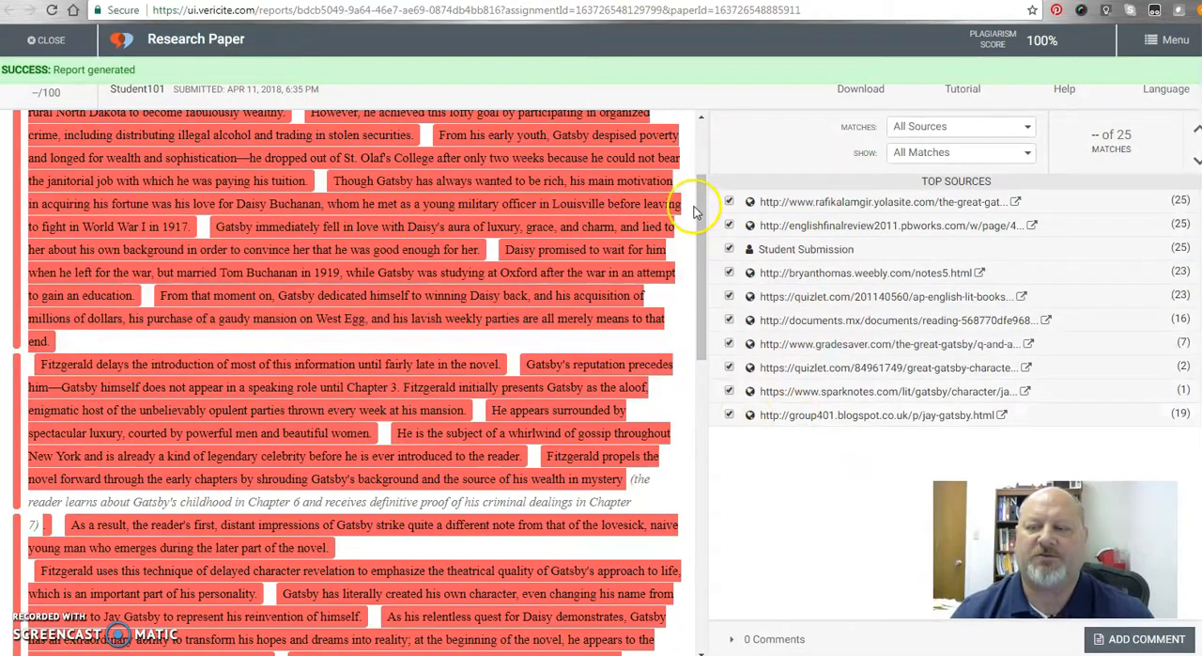
{"action": "scroll", "scroll_direction": "up", "scroll_amount": 3}
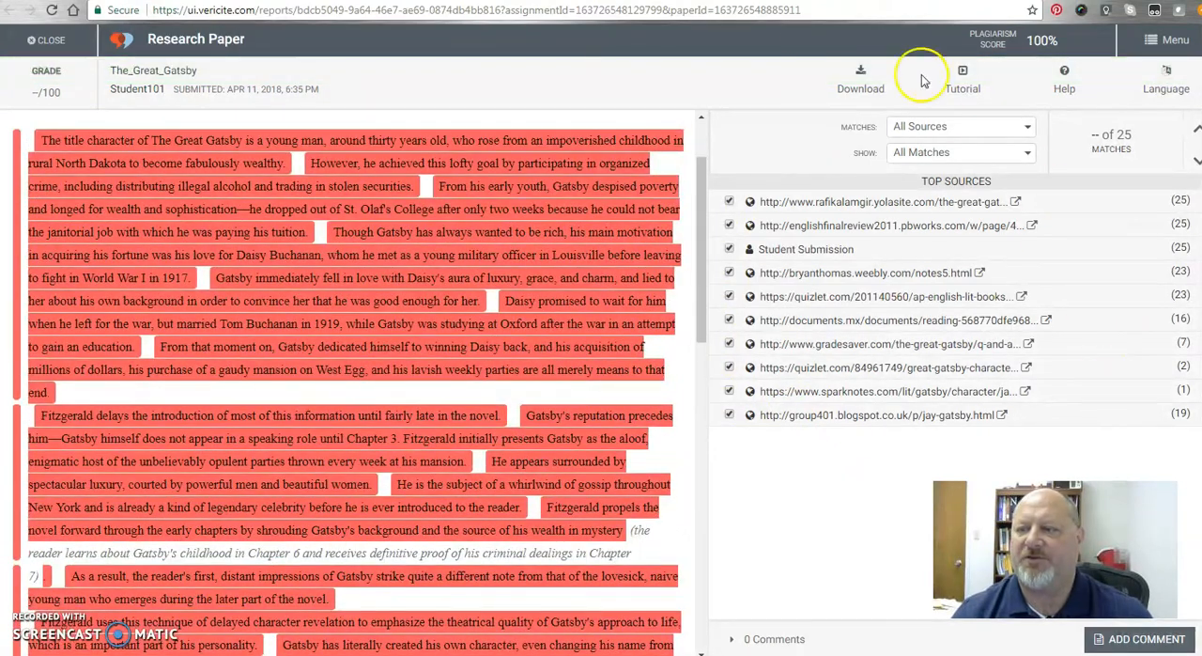
{"action": "mouse_move", "coordinate": [917, 75]}
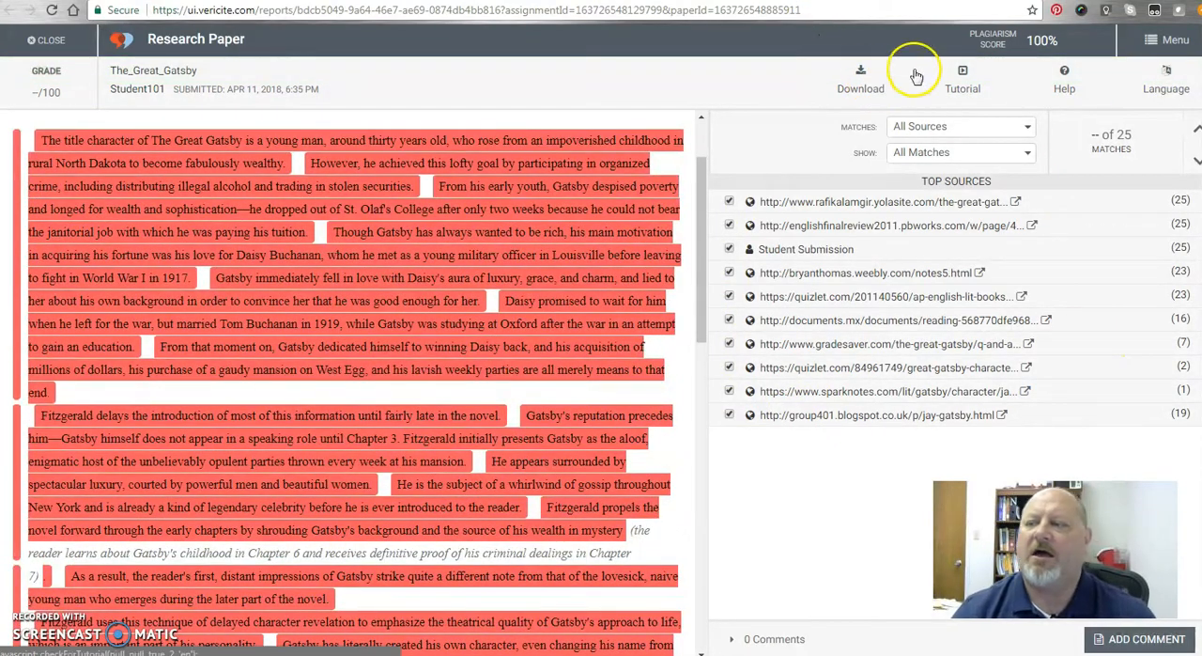
{"action": "mouse_move", "coordinate": [823, 573]}
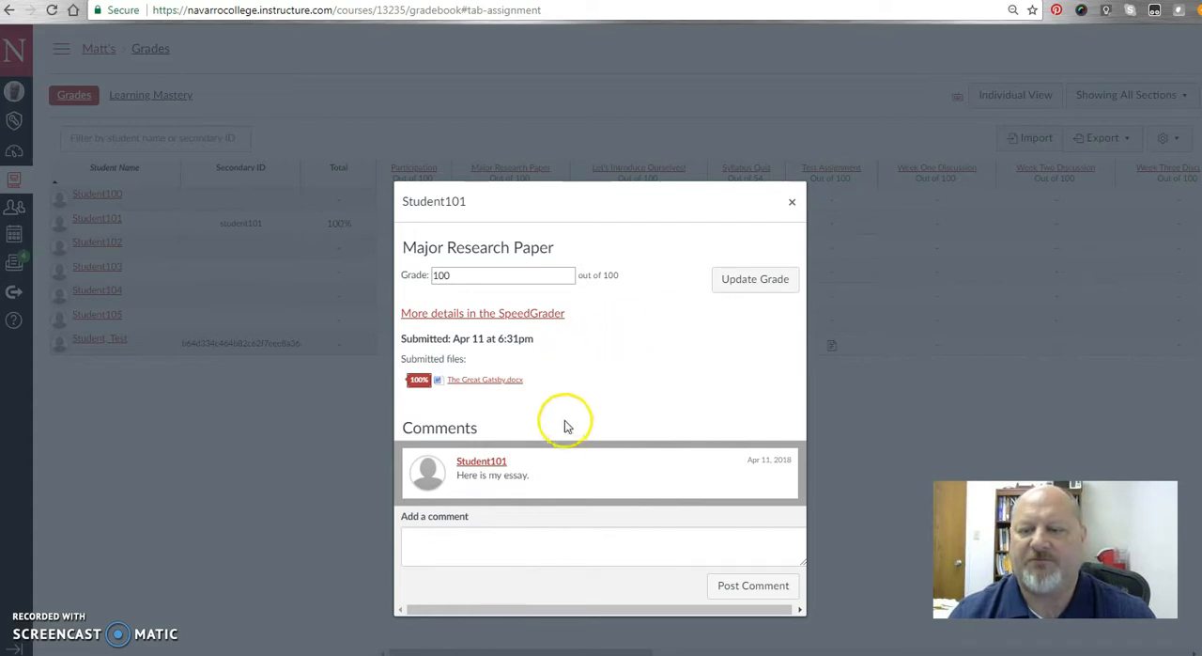
{"action": "mouse_move", "coordinate": [710, 174]}
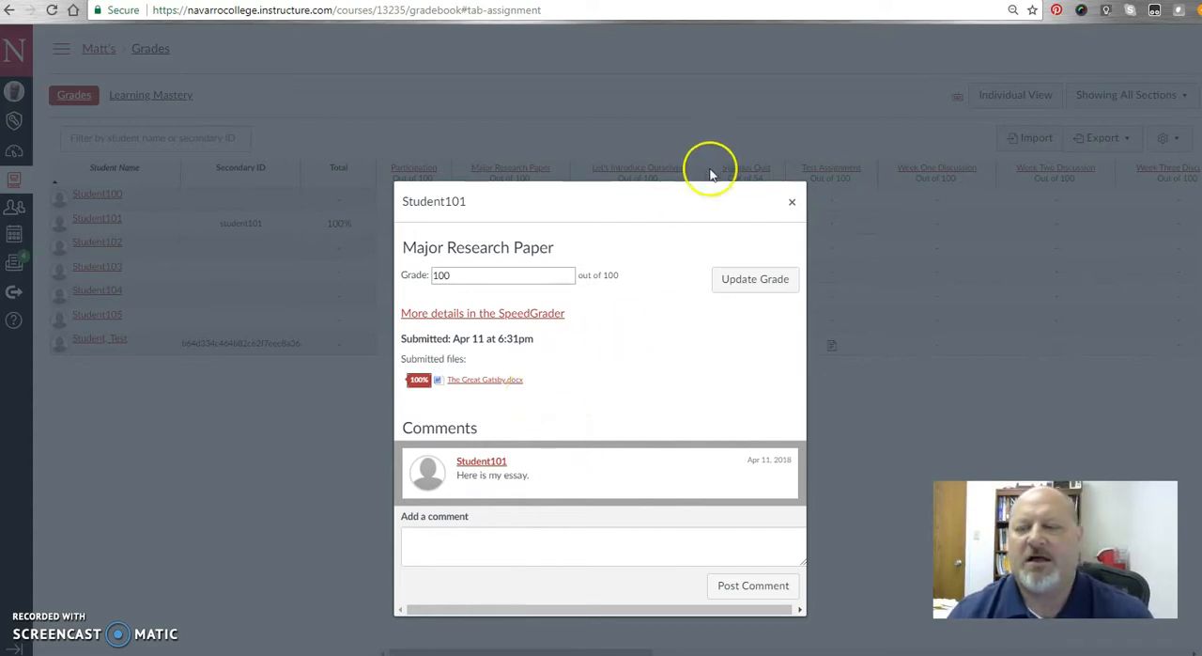
{"action": "mouse_move", "coordinate": [665, 383]}
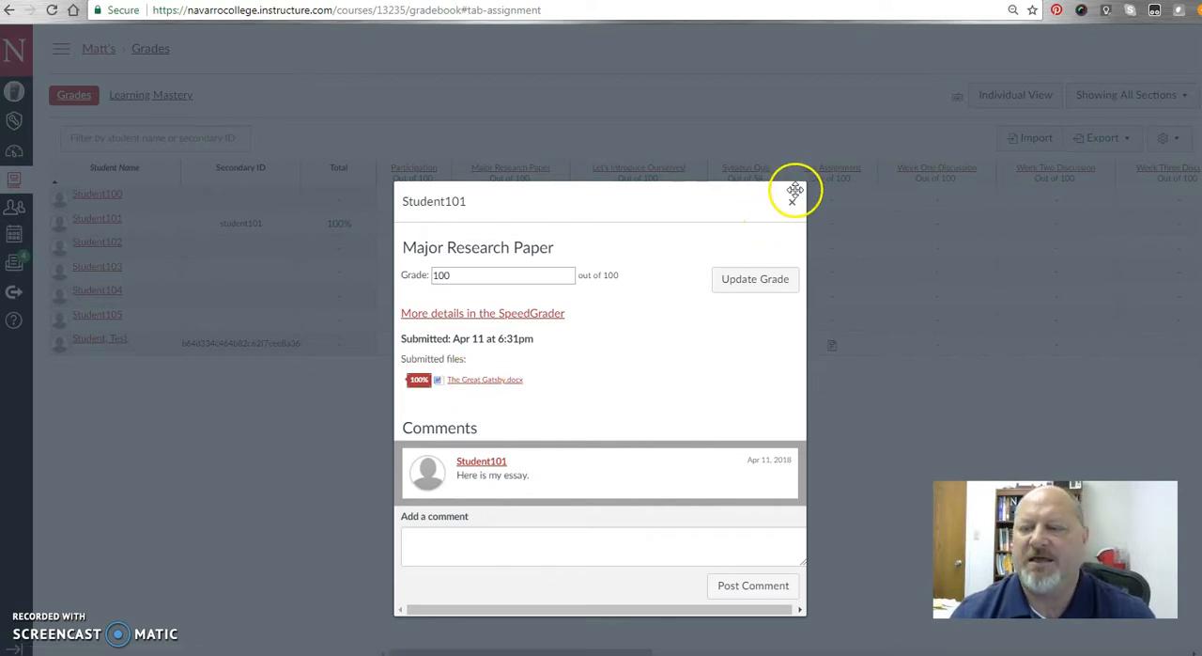
Close Student101's submission details, returning to the gradebook showing 100.
{"action": "left_click", "coordinate": [794, 192]}
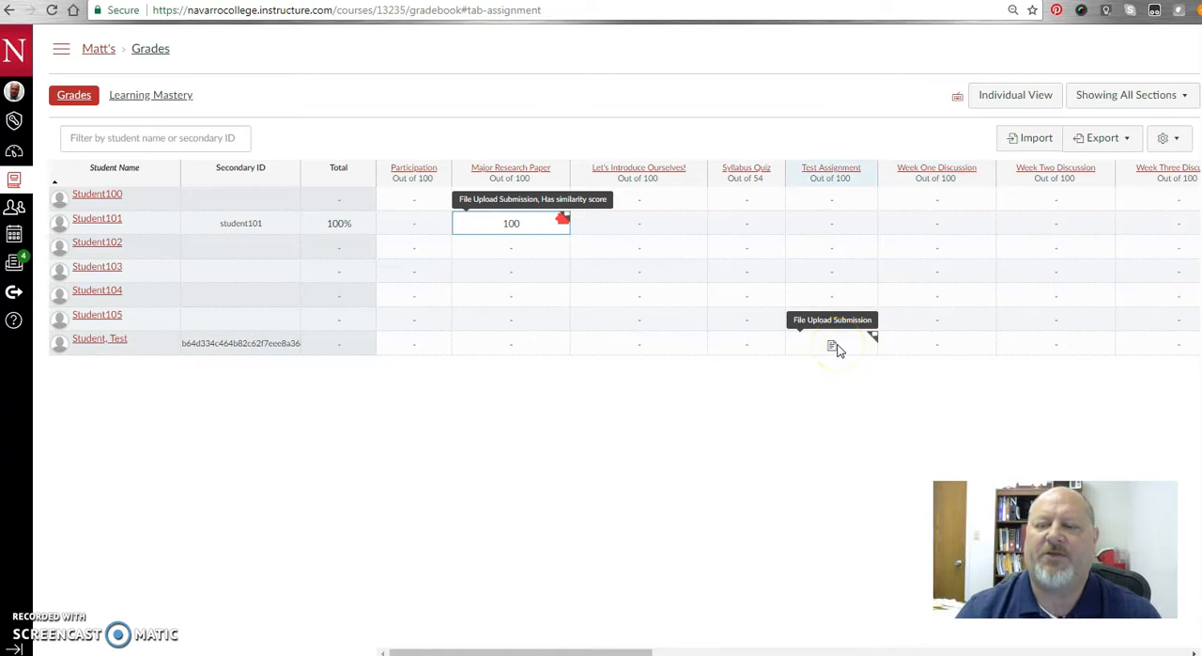
{"action": "mouse_move", "coordinate": [511, 496]}
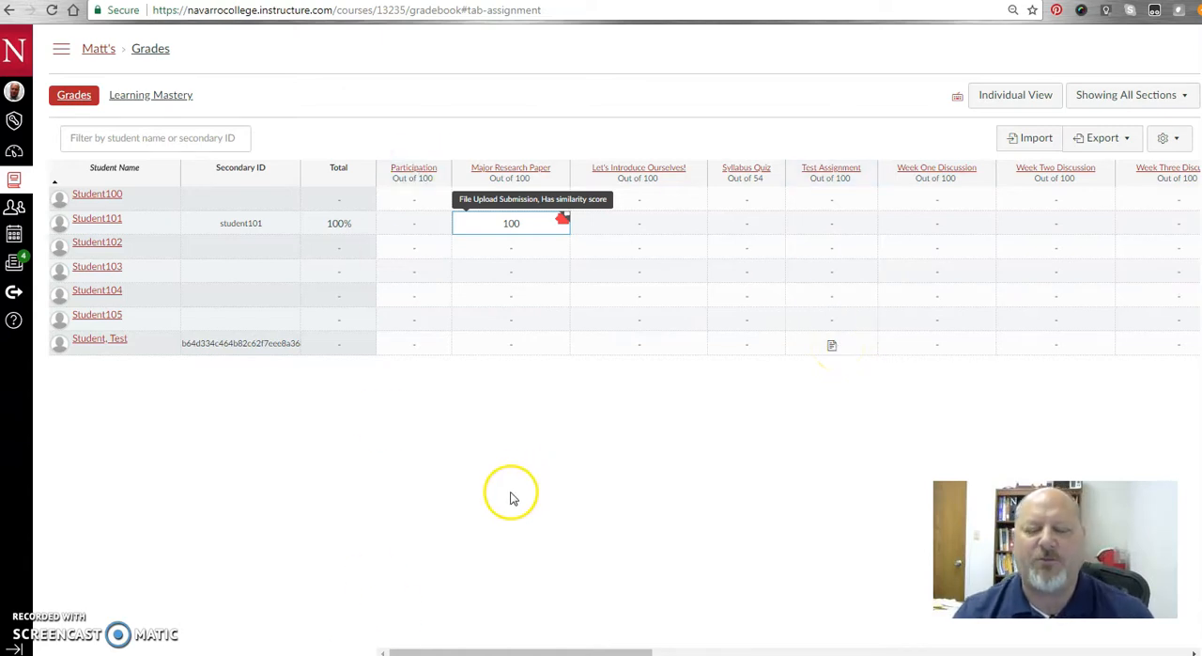
{"action": "mouse_move", "coordinate": [533, 504]}
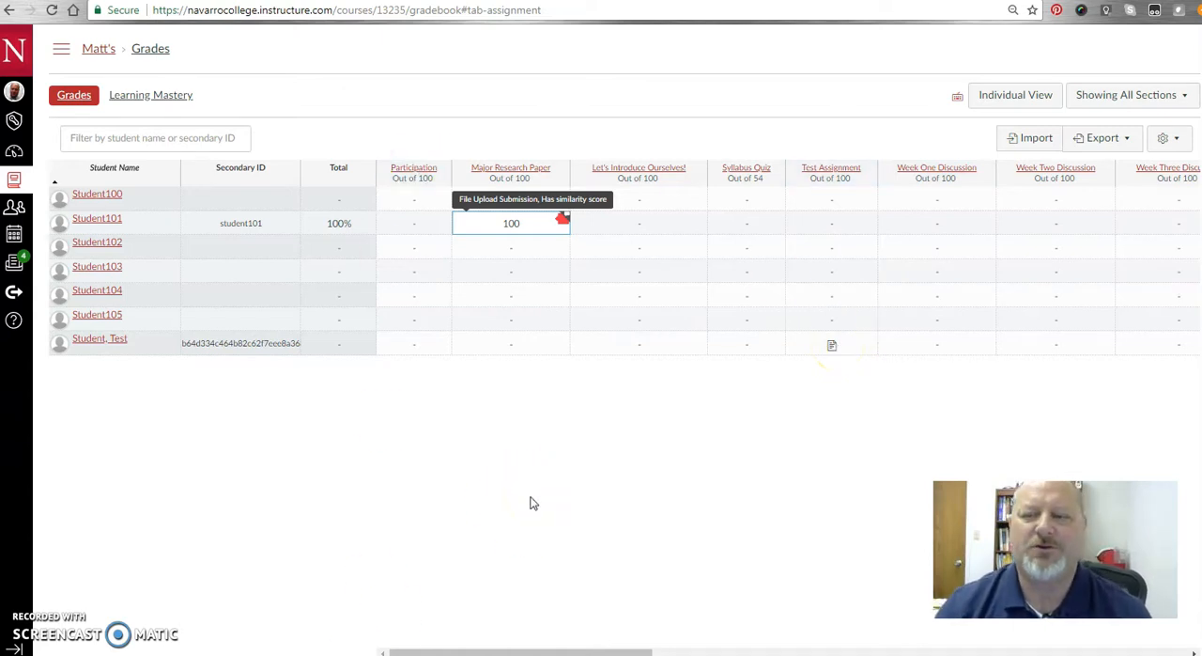
{"action": "mouse_move", "coordinate": [530, 425]}
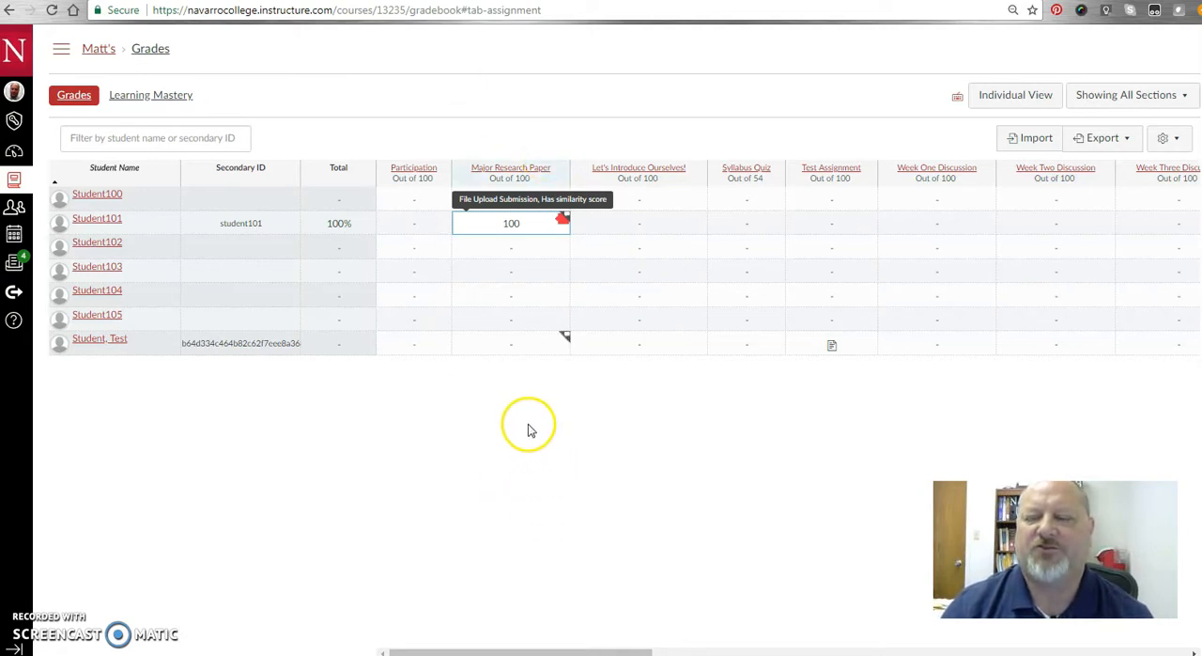
{"action": "mouse_move", "coordinate": [324, 83]}
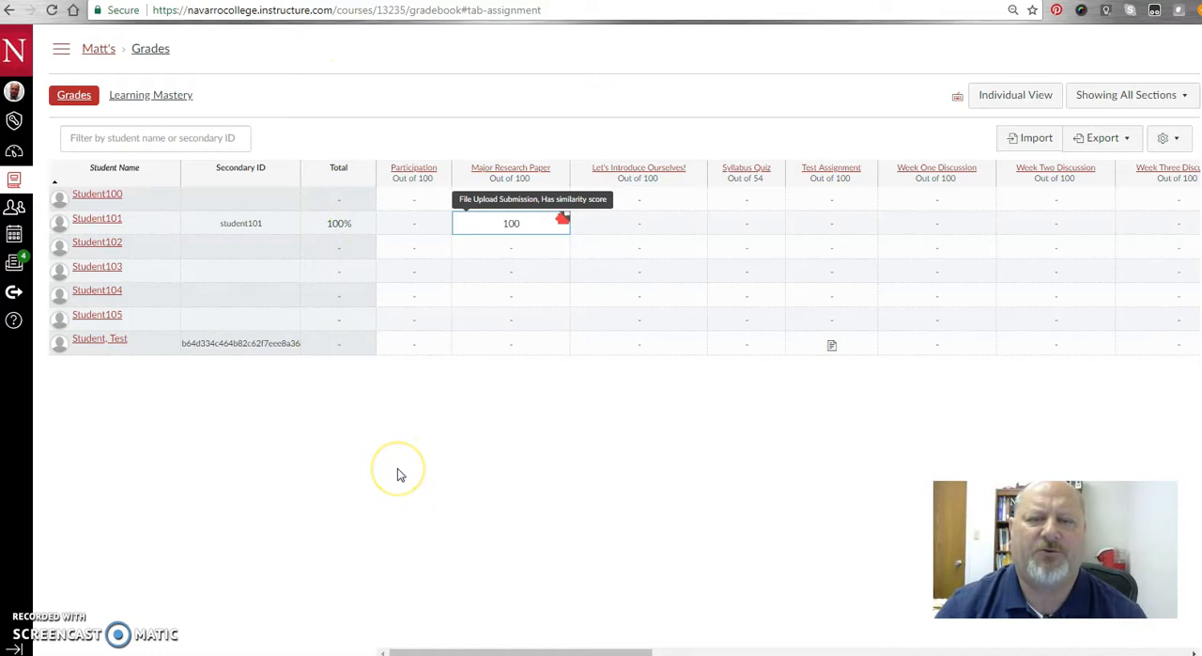
{"action": "mouse_move", "coordinate": [398, 473]}
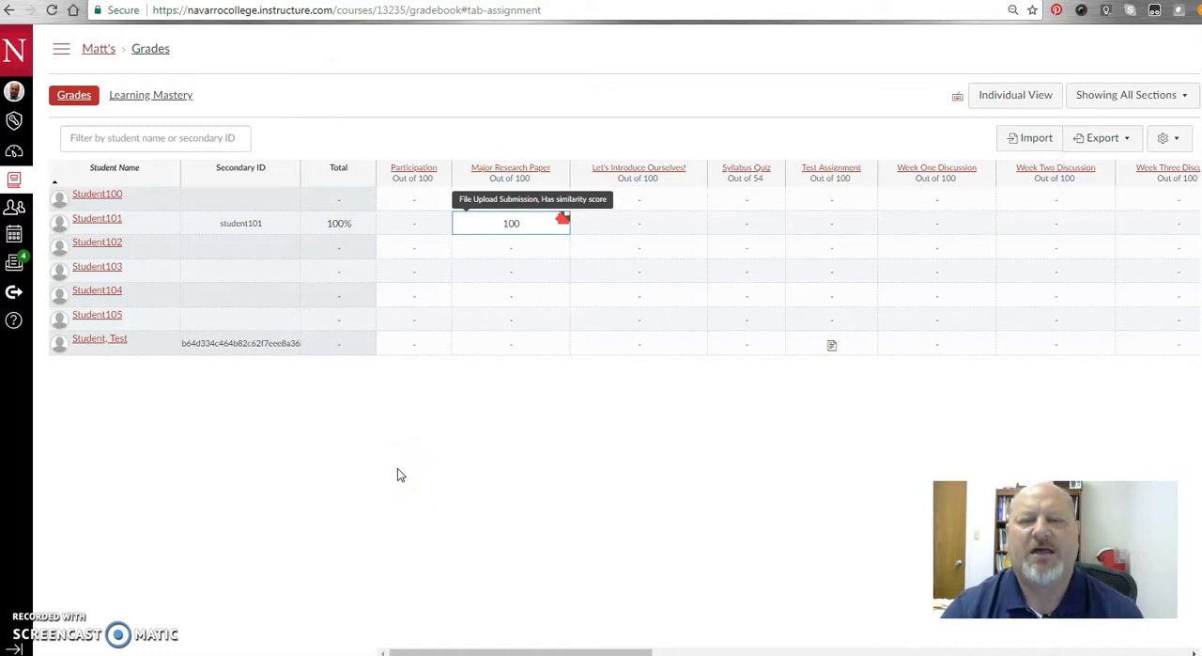